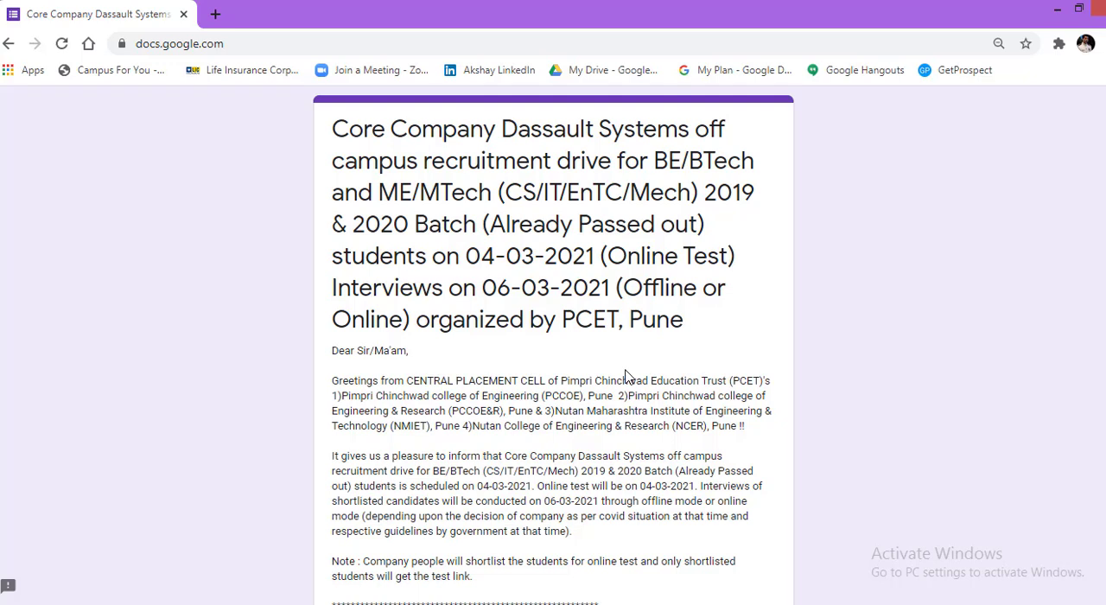
mouse_move(678, 333)
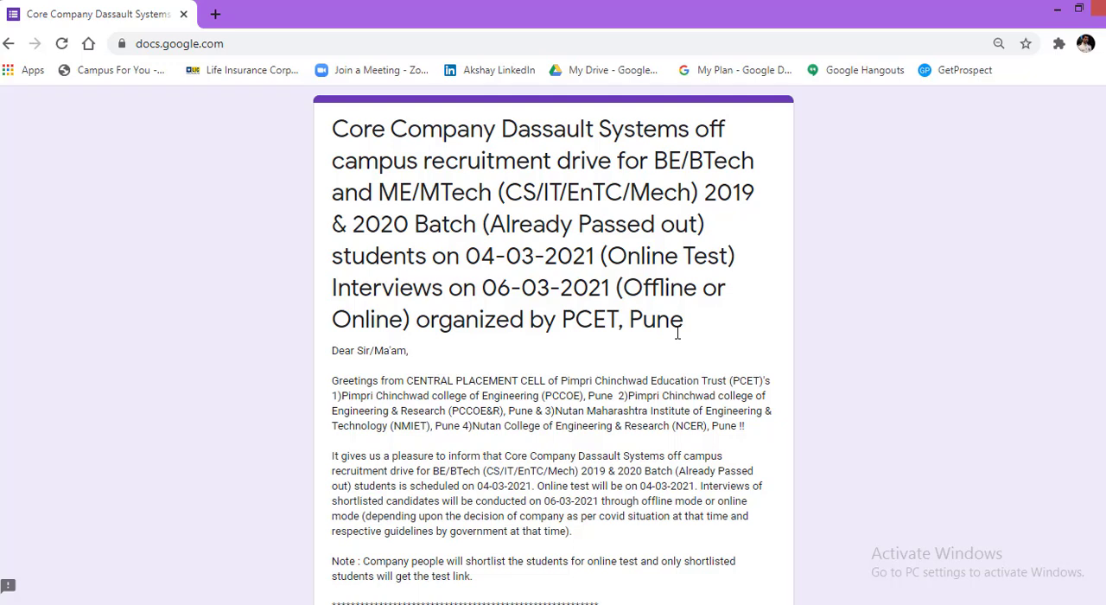
mouse_move(475, 256)
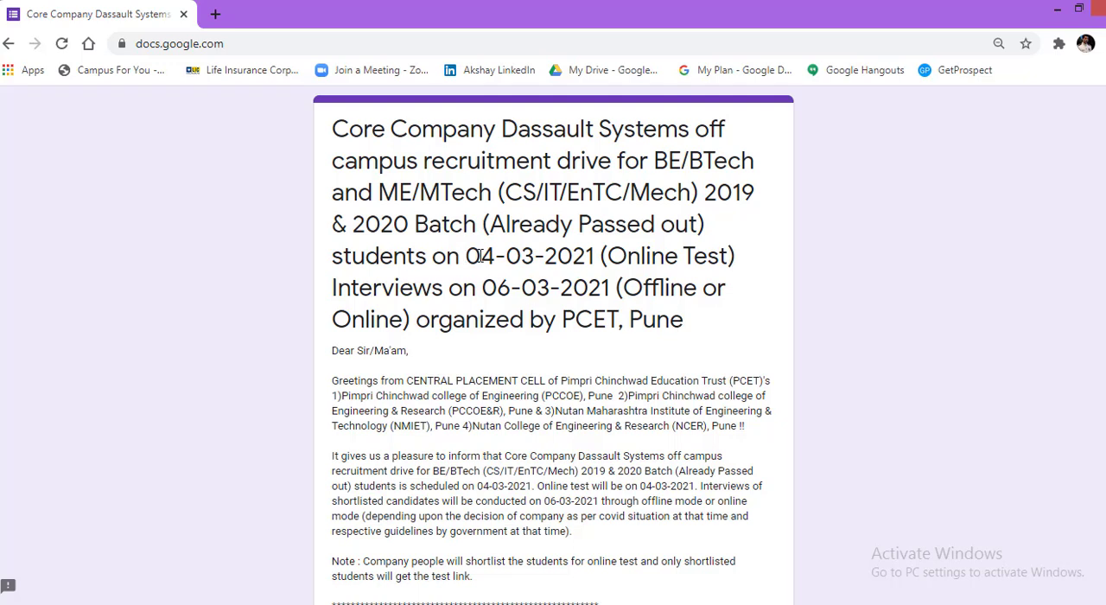
mouse_move(609, 259)
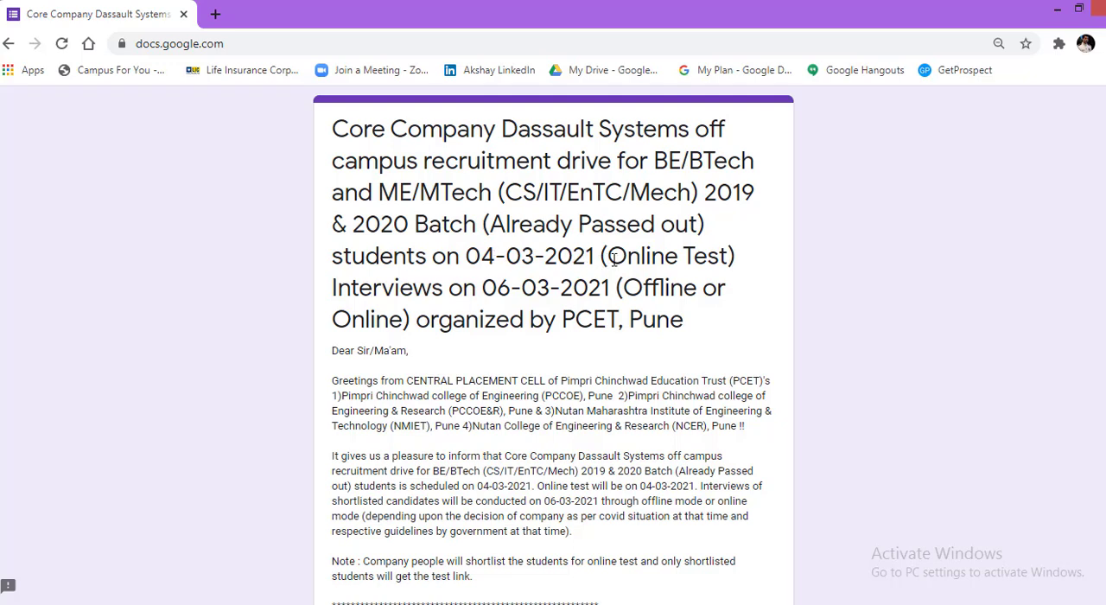
mouse_move(444, 311)
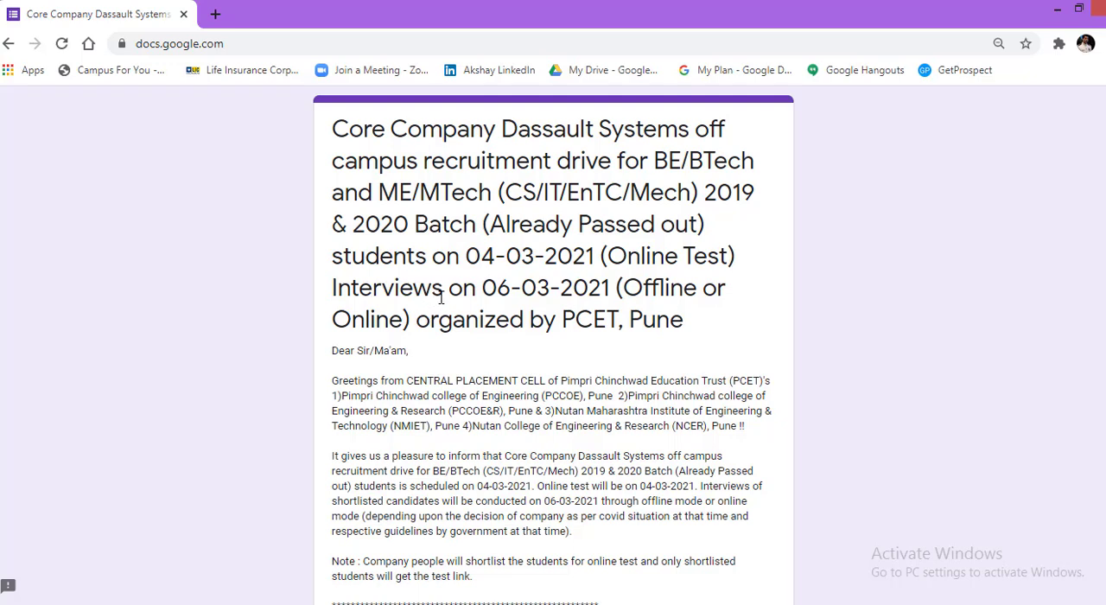
mouse_move(500, 294)
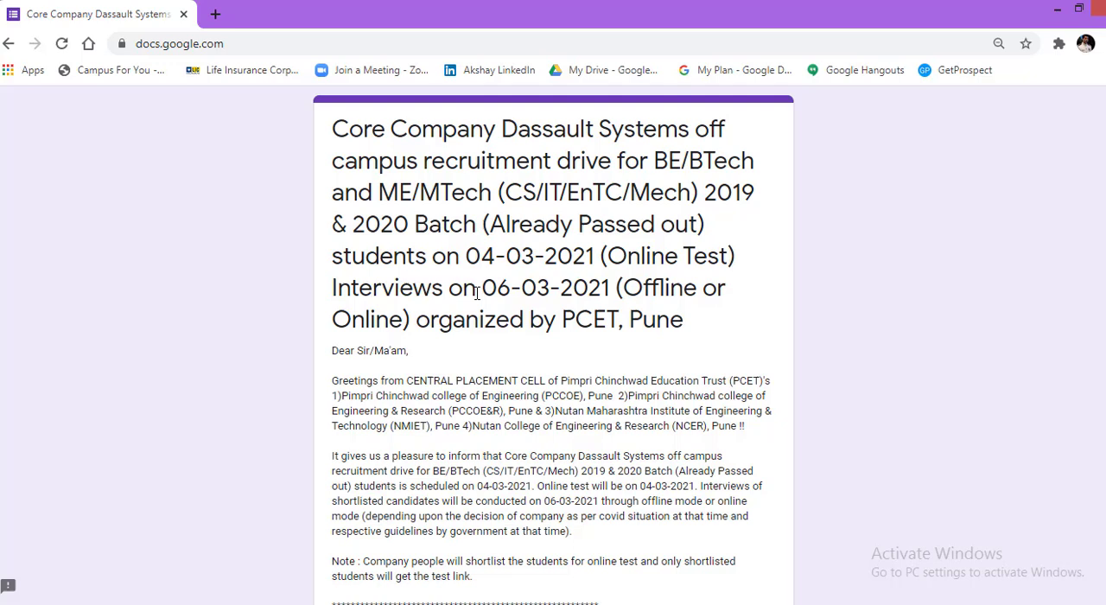
mouse_move(530, 357)
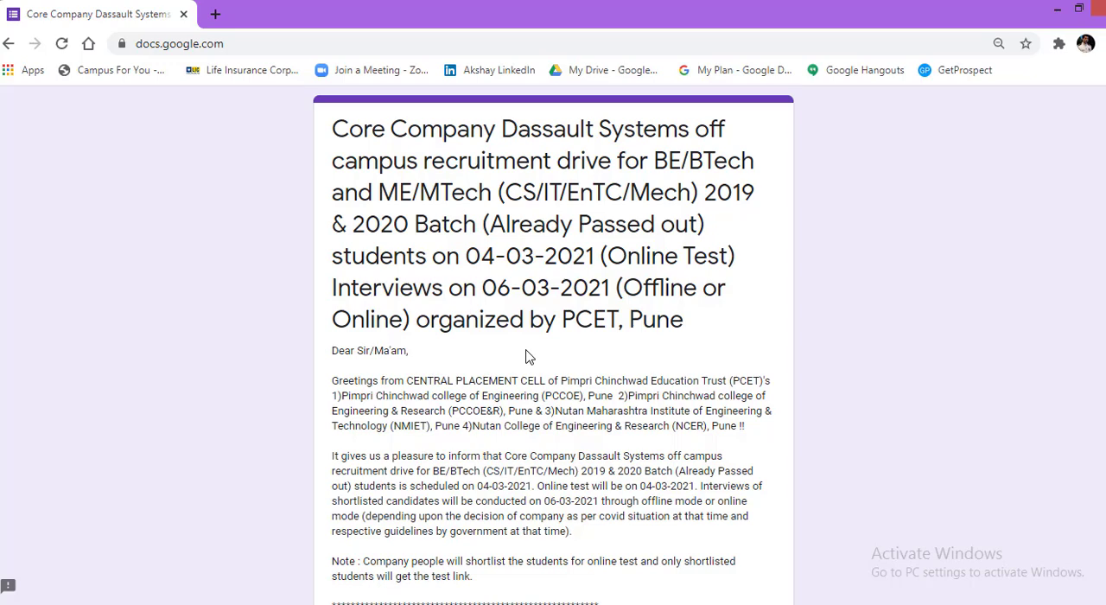
Scroll the form description down to the Job Role 1 Developer qualifications and BE/B Tech 5.5 LPA salary line.
scroll(down, 3)
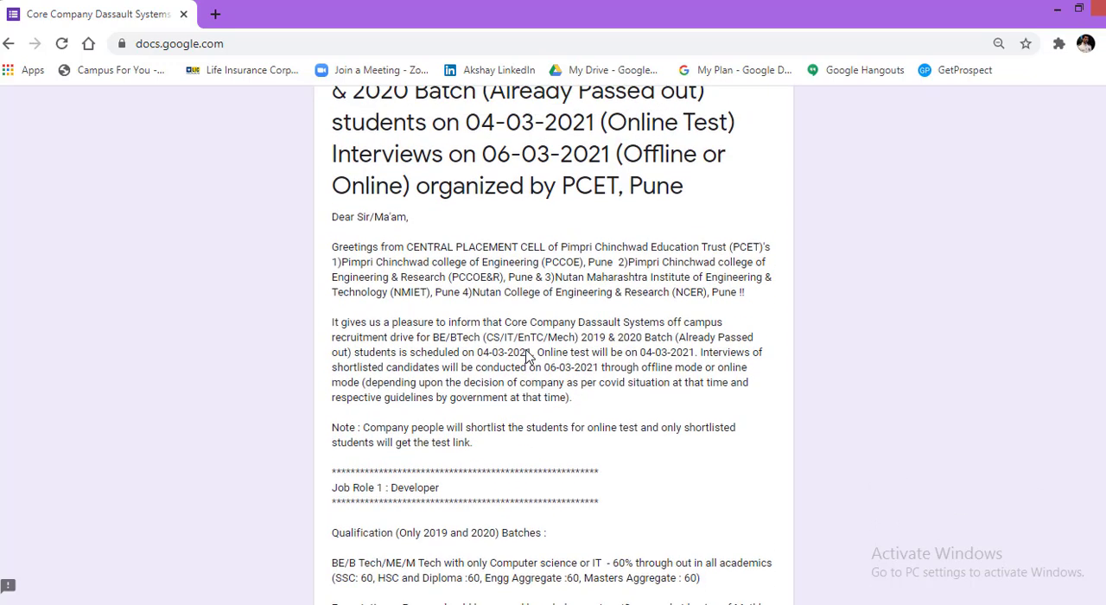
scroll(up, 3)
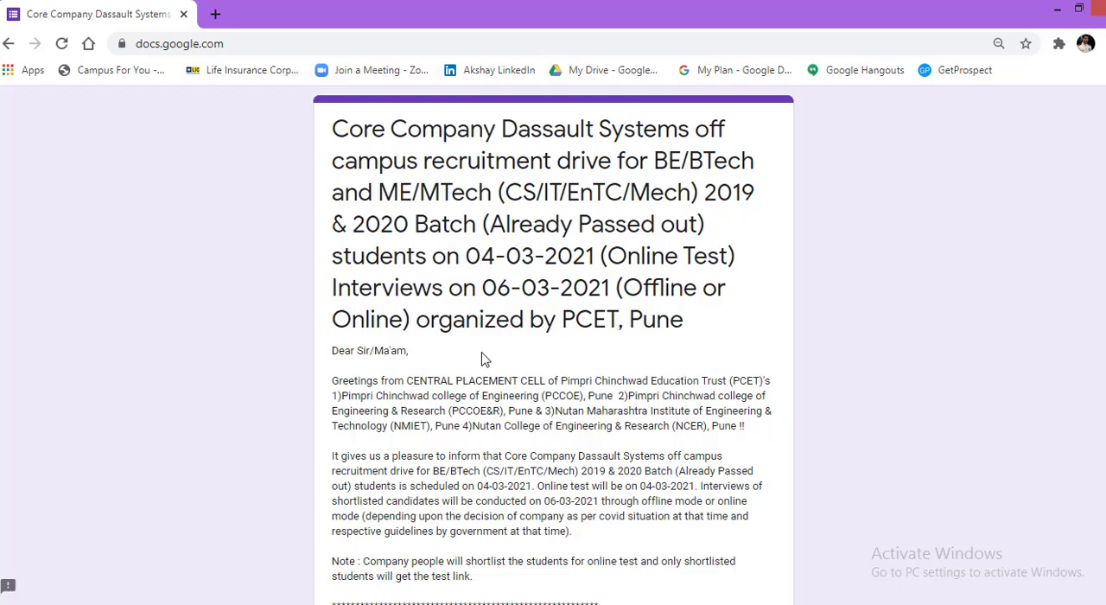
scroll(down, 3)
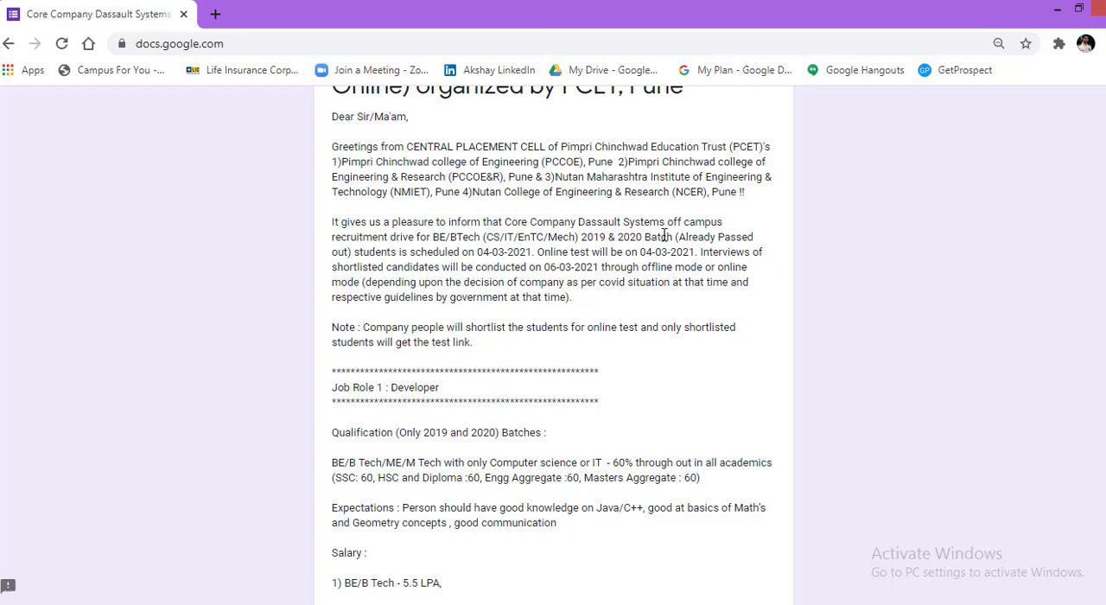
mouse_move(437, 238)
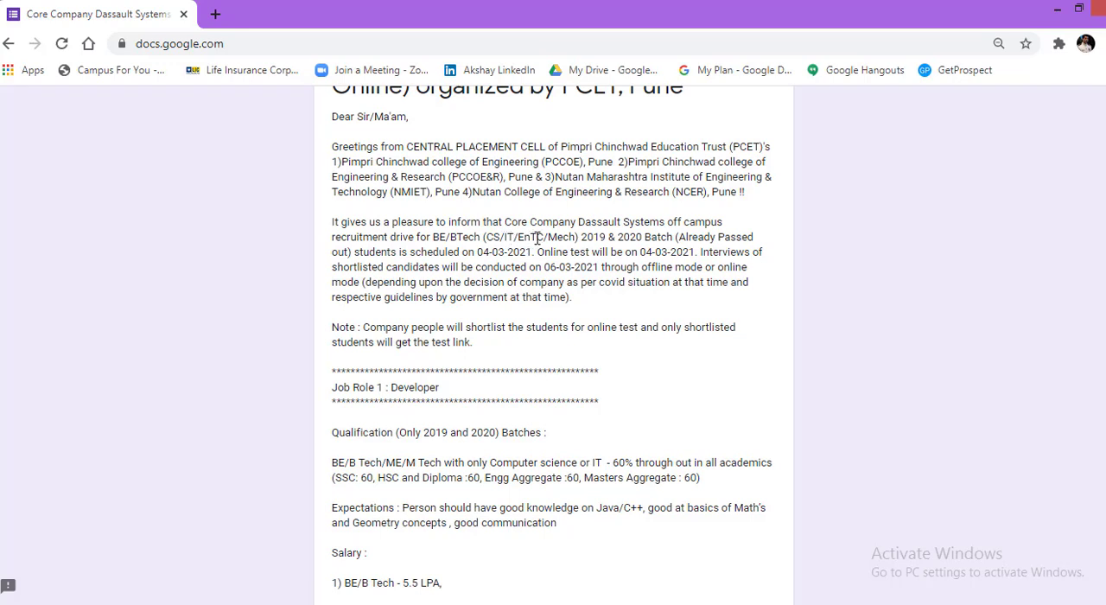
mouse_move(571, 240)
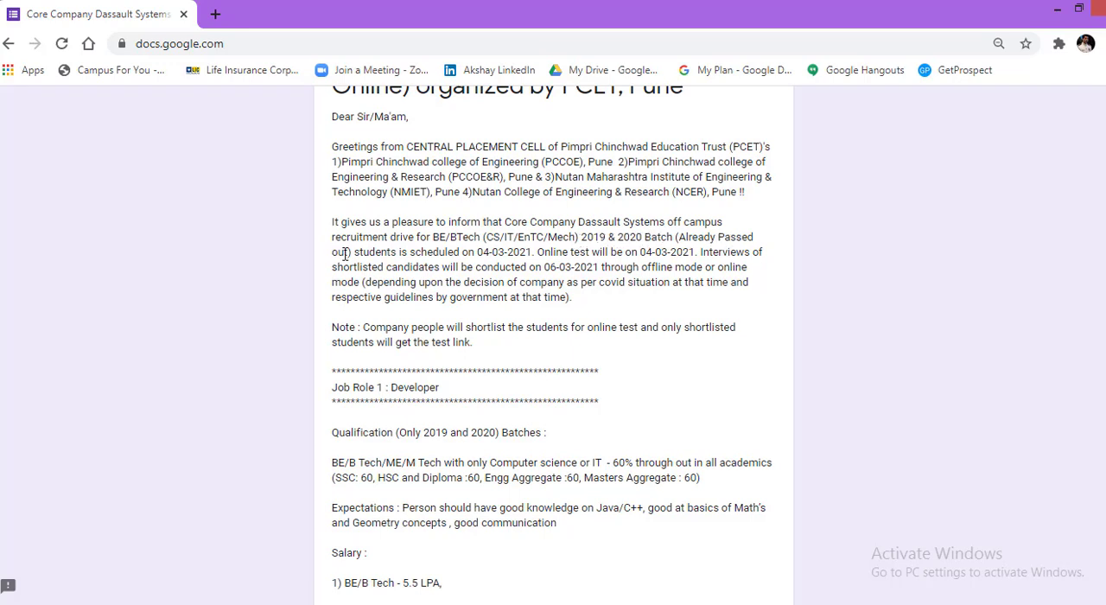
mouse_move(510, 257)
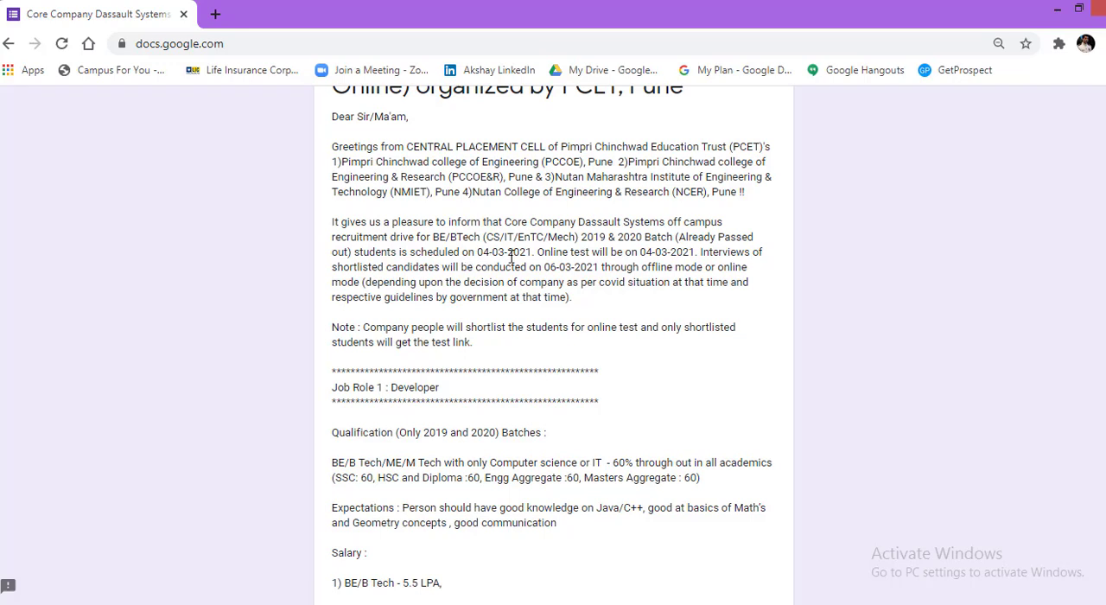
mouse_move(597, 254)
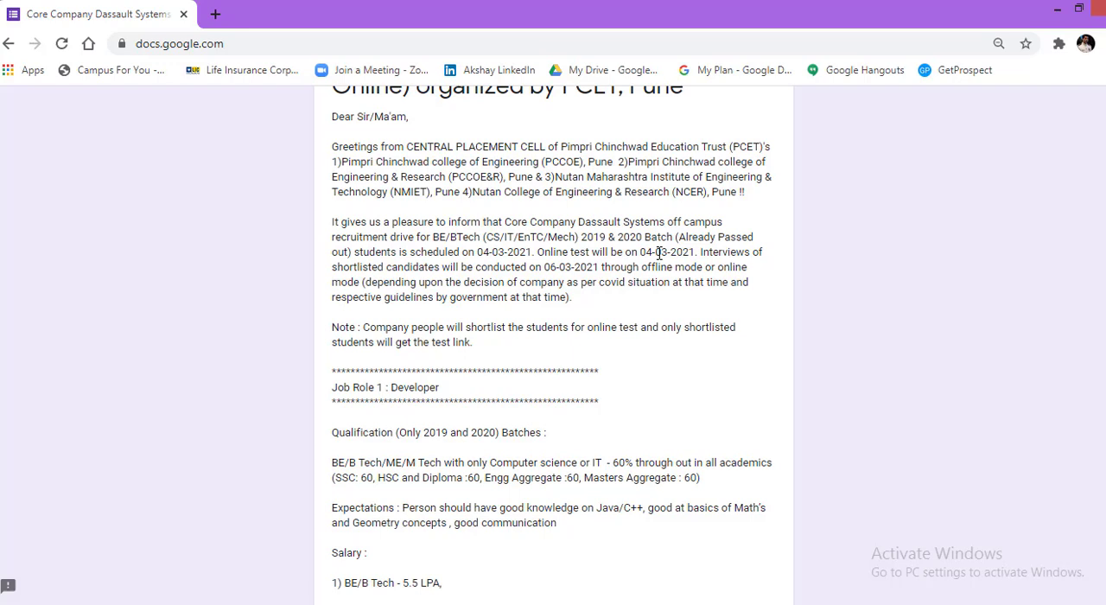
mouse_move(748, 252)
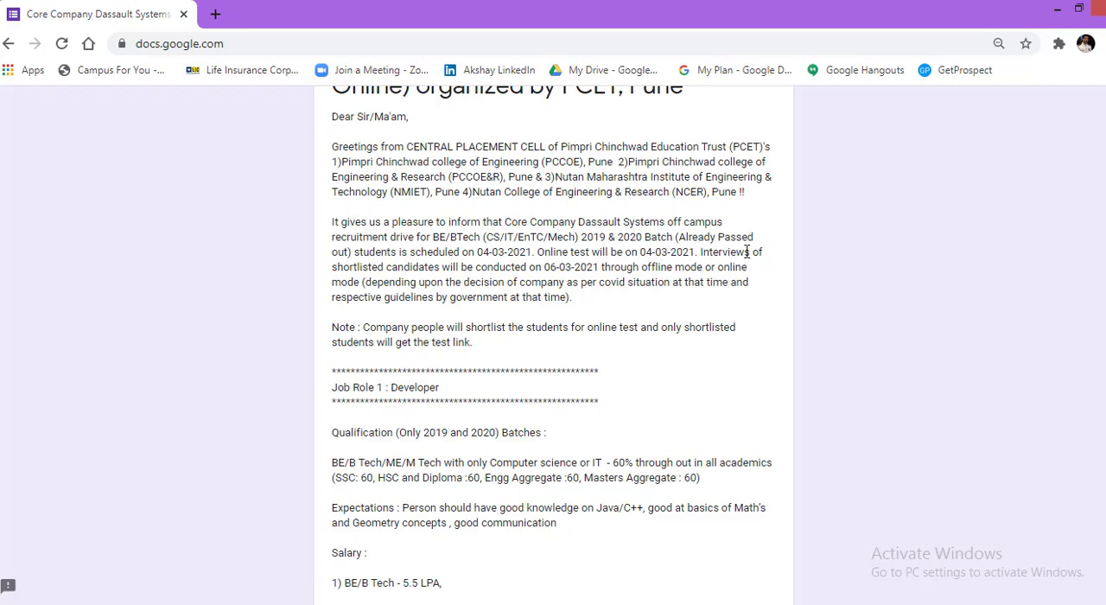
mouse_move(490, 268)
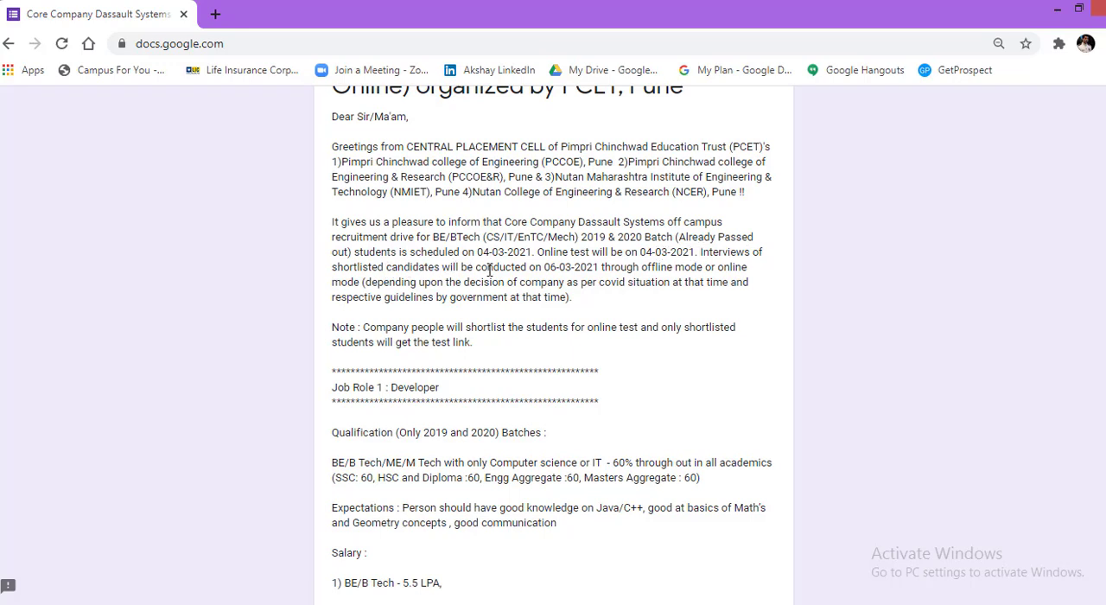
mouse_move(599, 283)
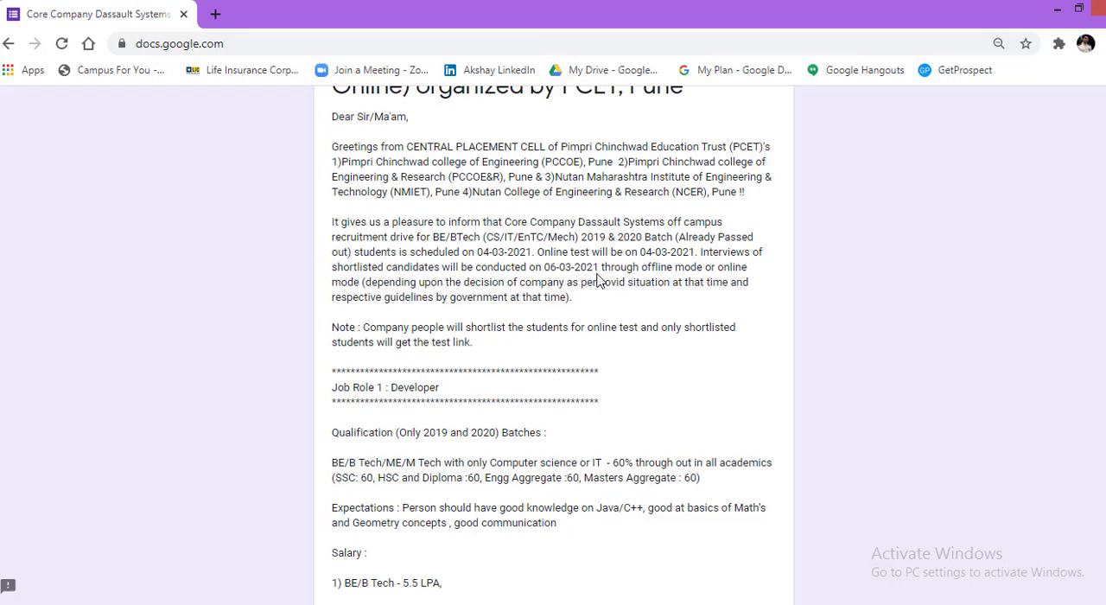
mouse_move(337, 294)
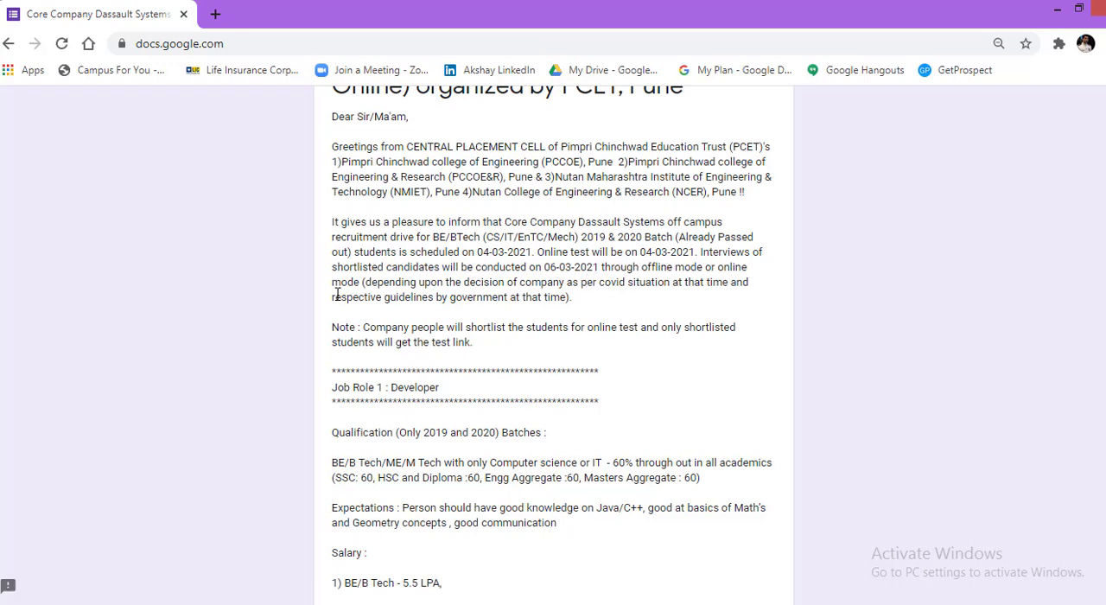
mouse_move(512, 285)
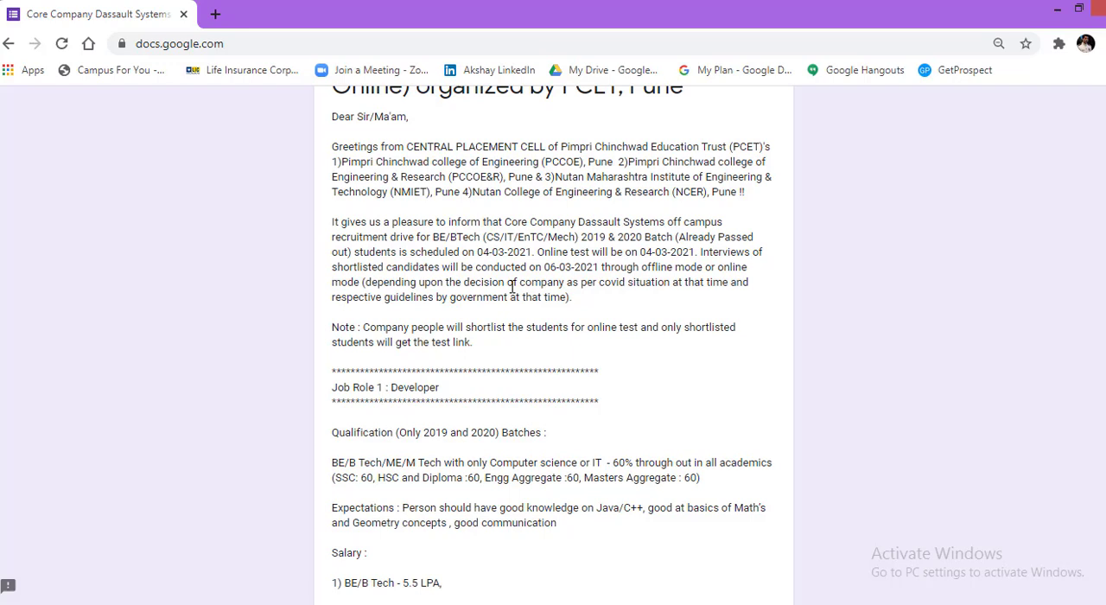
mouse_move(644, 298)
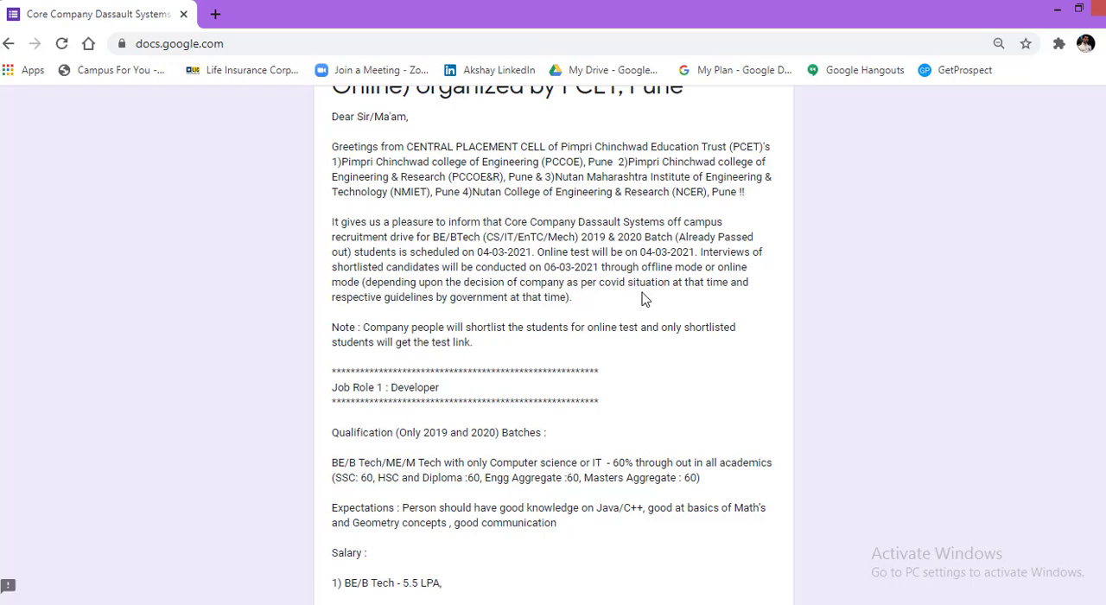
mouse_move(379, 297)
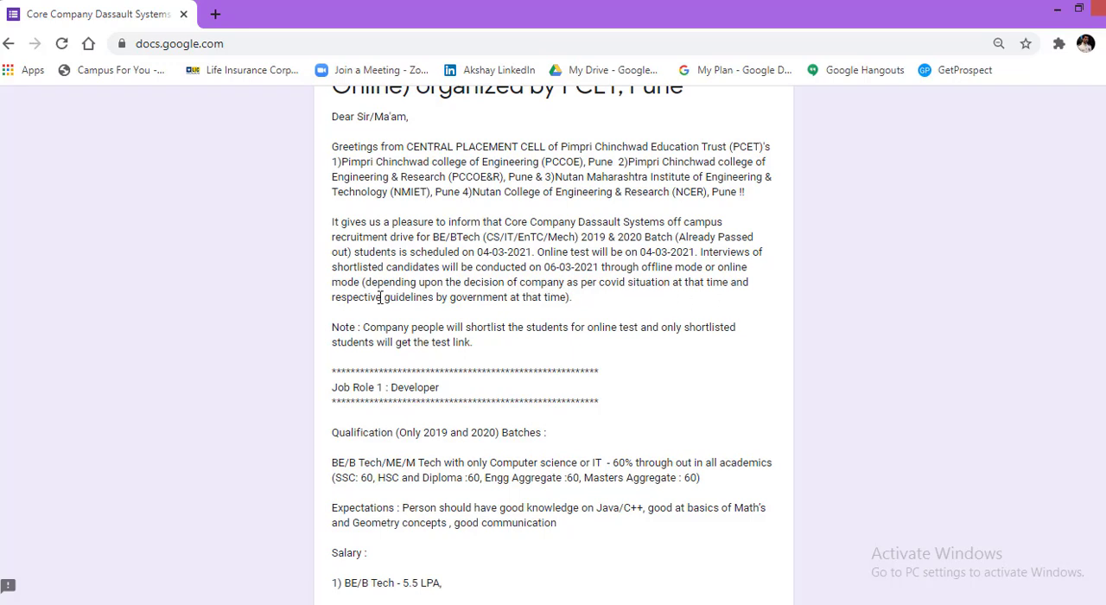
mouse_move(551, 298)
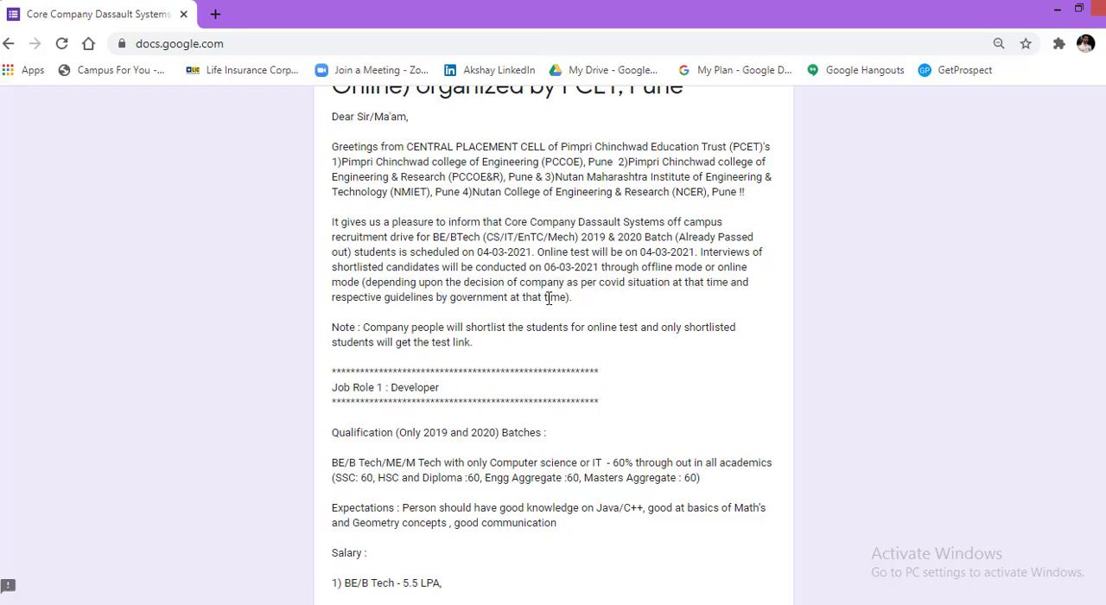
mouse_move(372, 326)
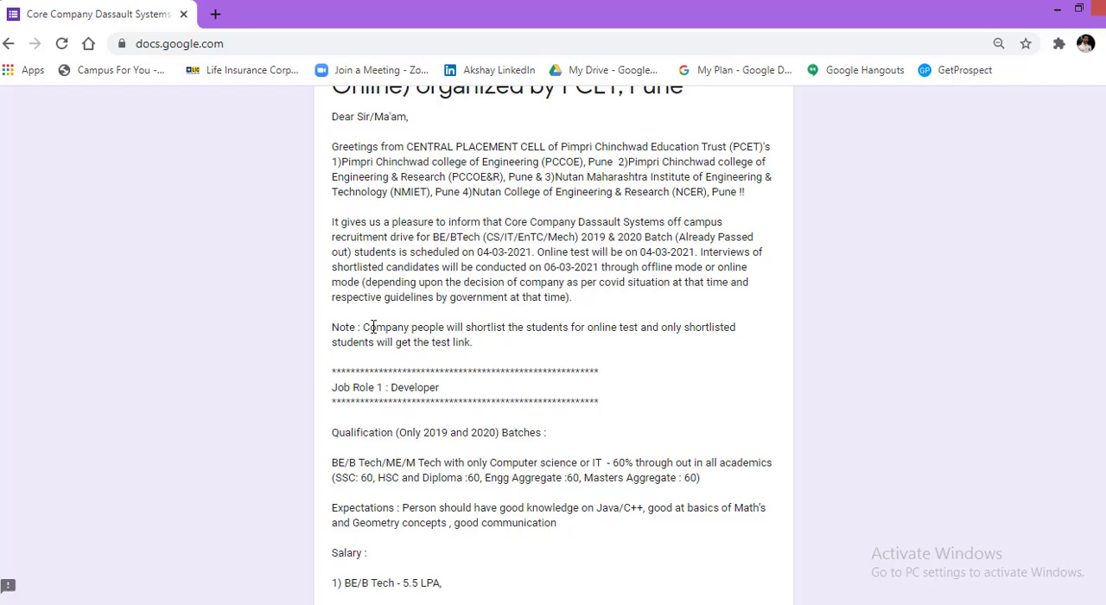
mouse_move(502, 330)
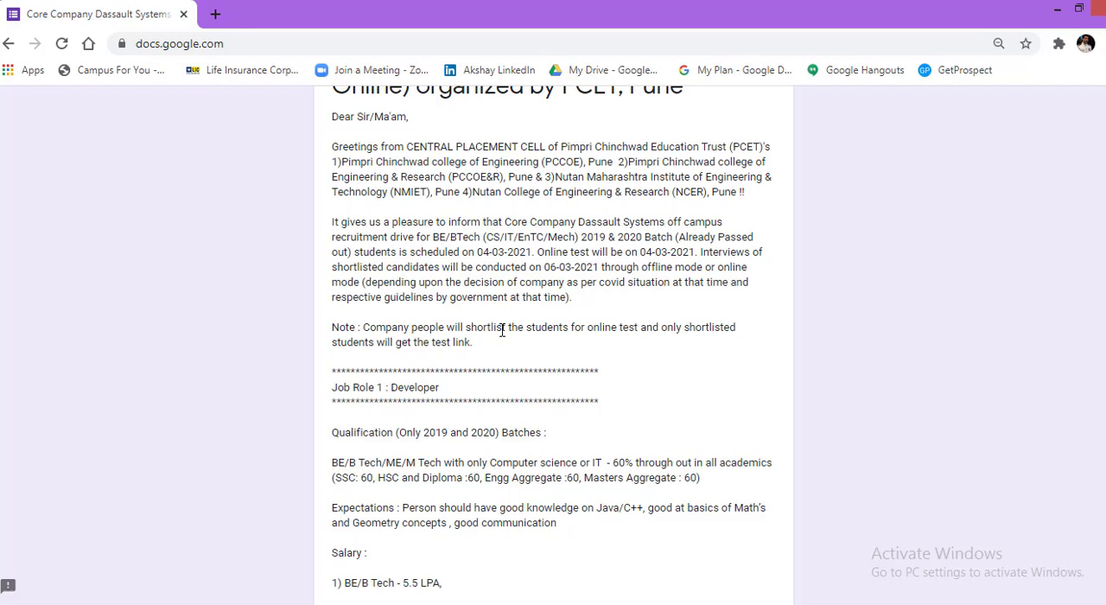
mouse_move(625, 350)
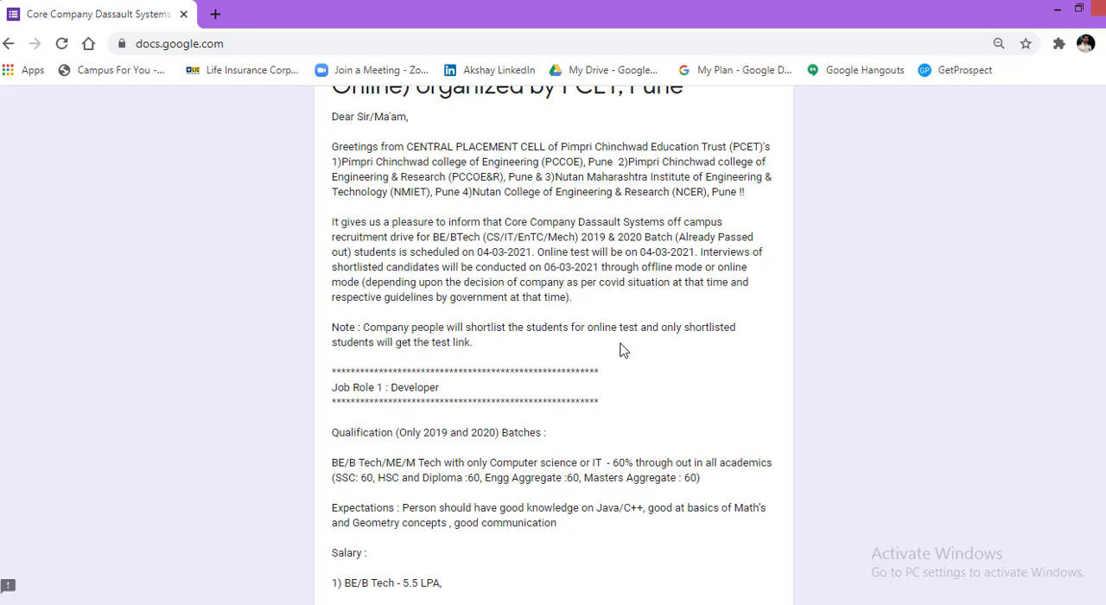
mouse_move(408, 341)
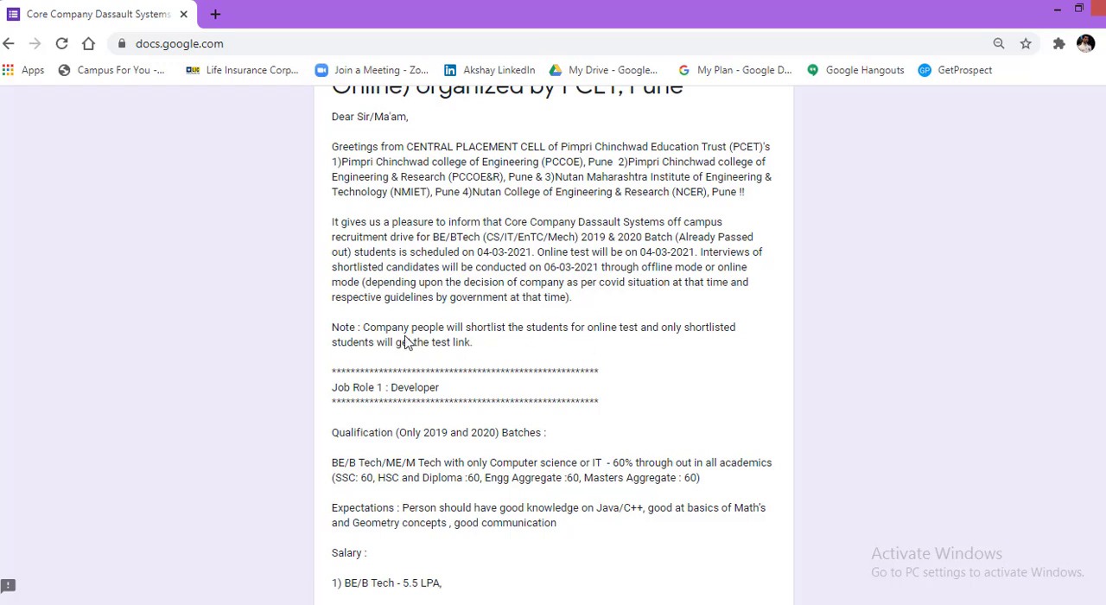
mouse_move(500, 349)
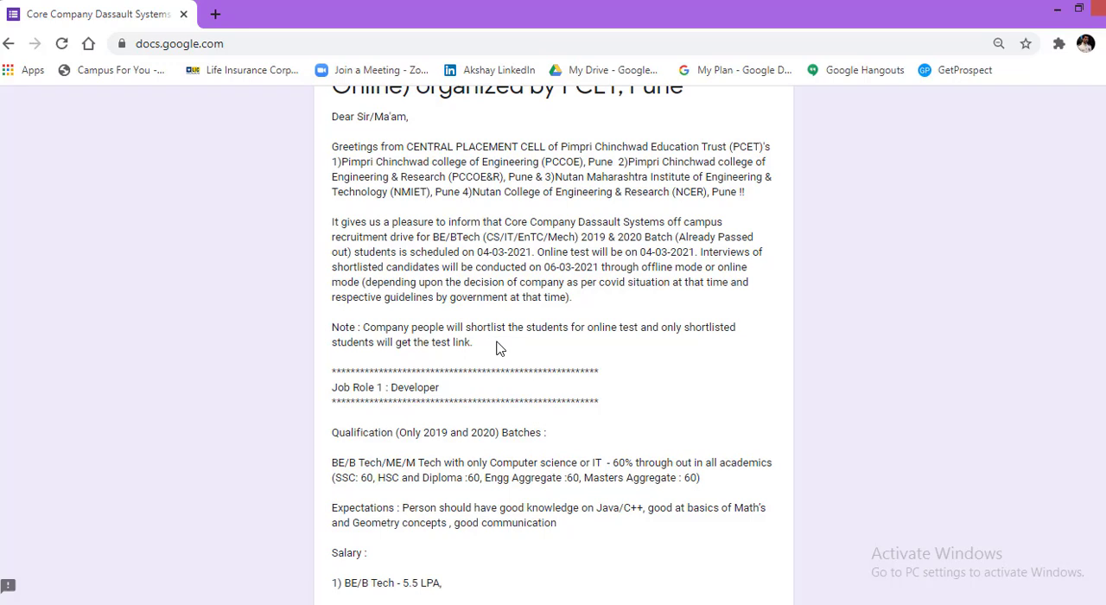
mouse_move(662, 361)
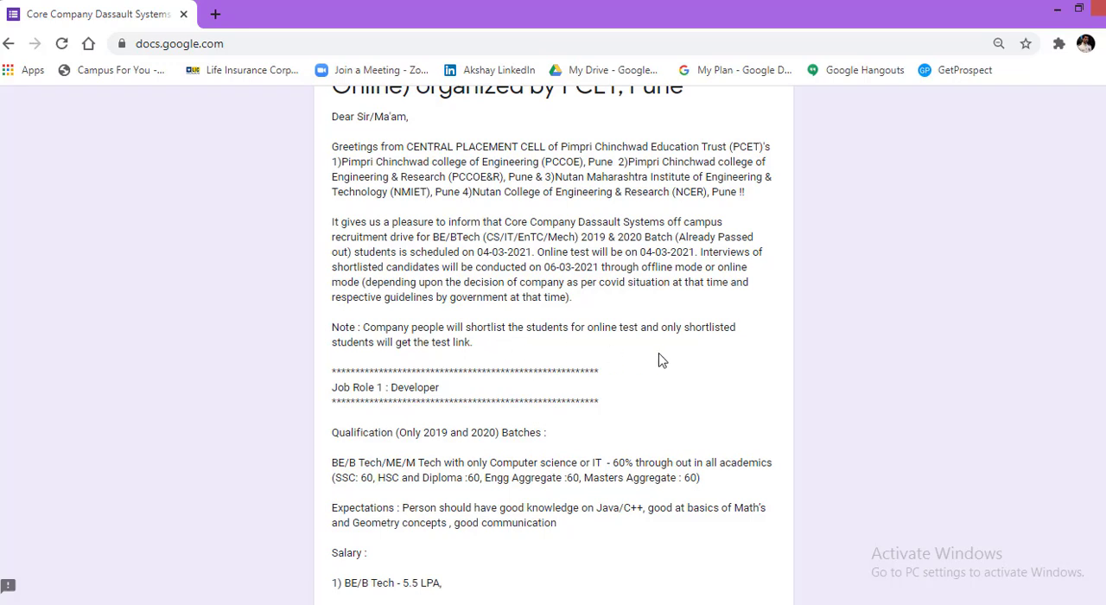
Scroll down to the ME/M Tech 6 LPA line and the QA And Support role salaries.
scroll(down, 3)
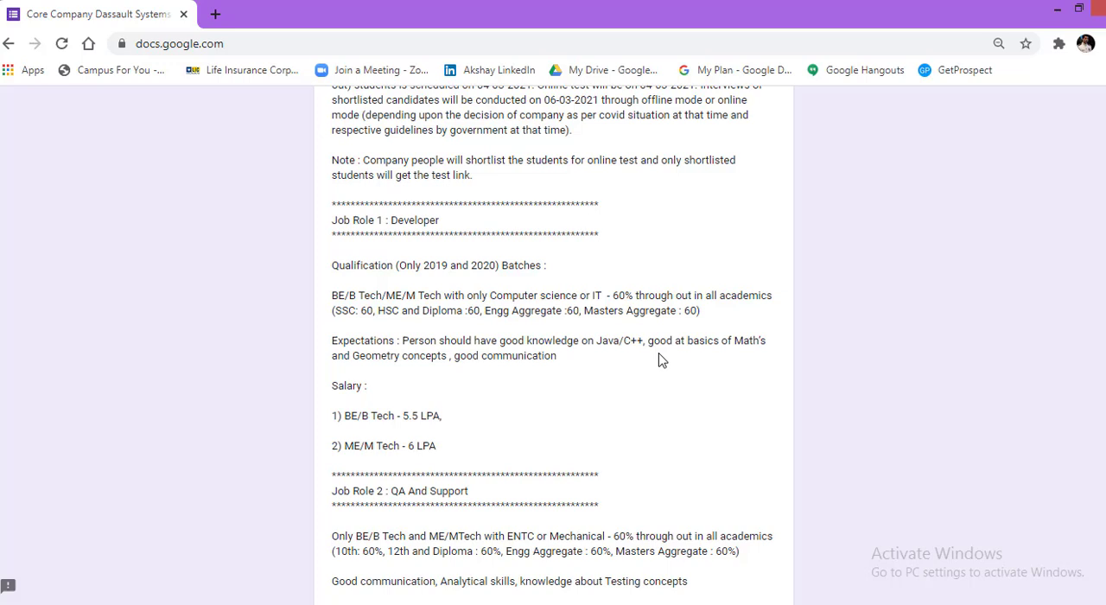
scroll(down, 3)
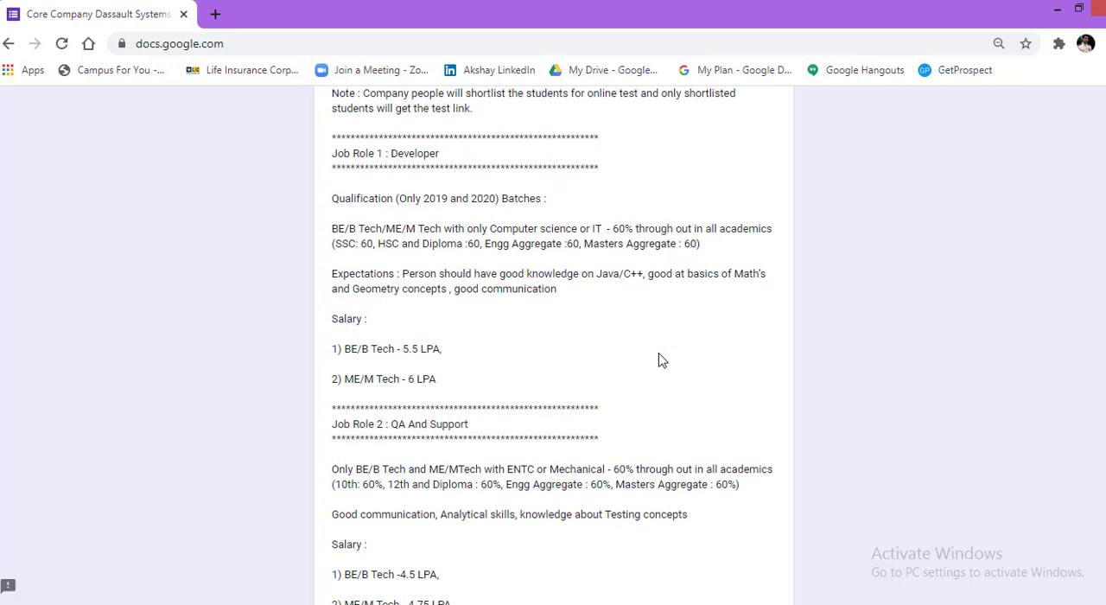
mouse_move(372, 214)
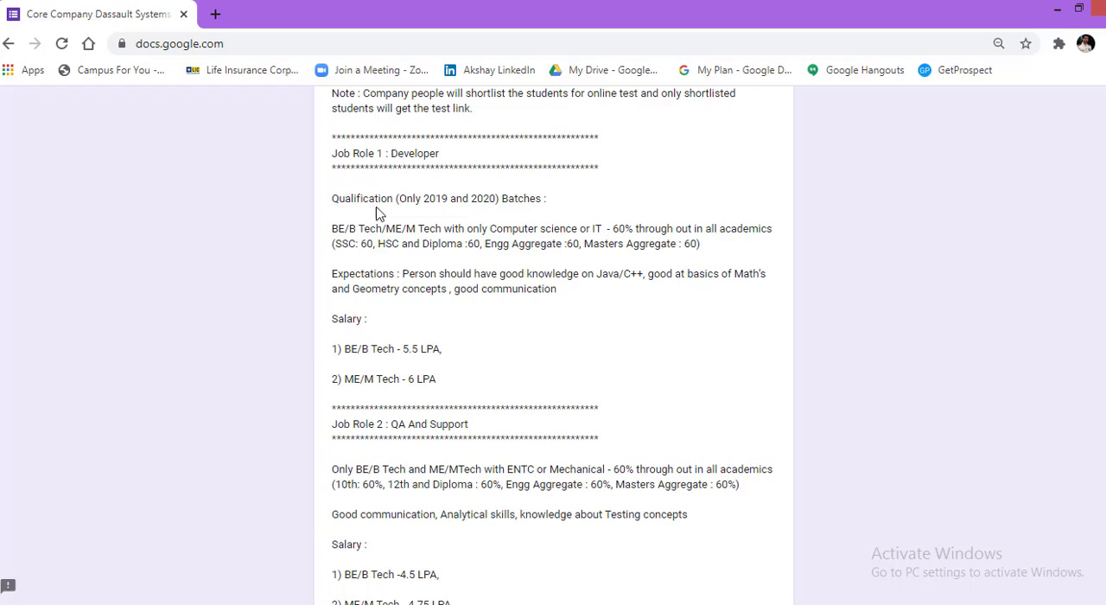
mouse_move(487, 212)
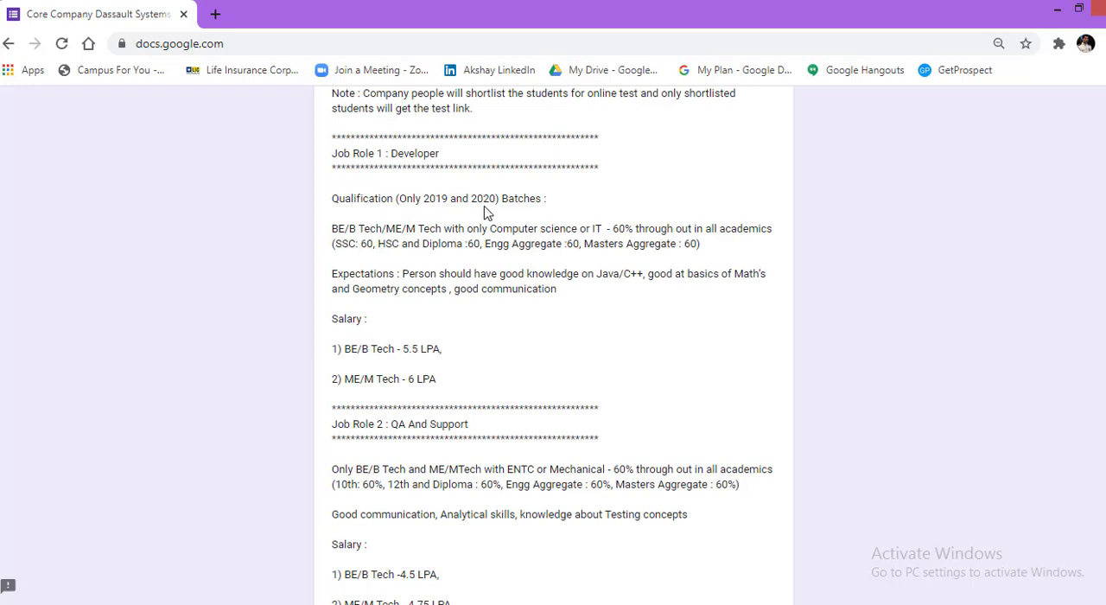
mouse_move(312, 244)
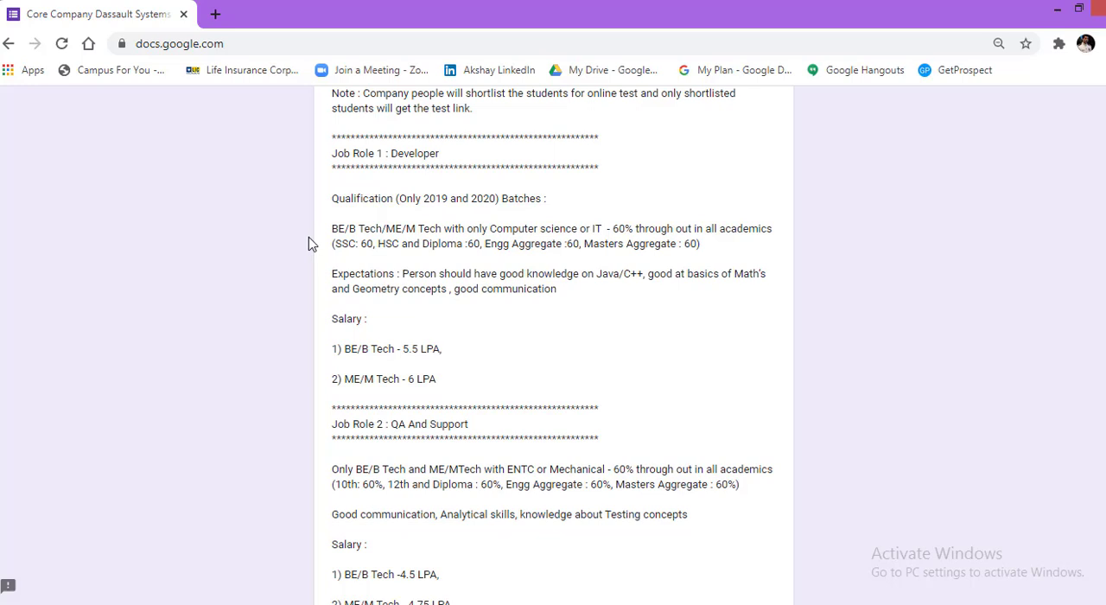
mouse_move(374, 234)
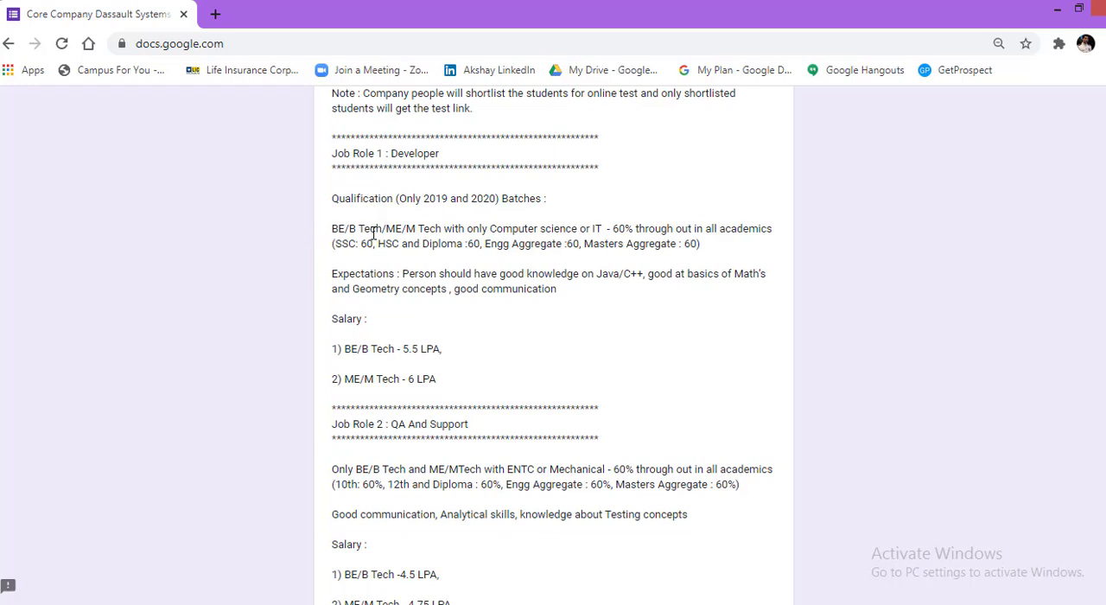
mouse_move(528, 235)
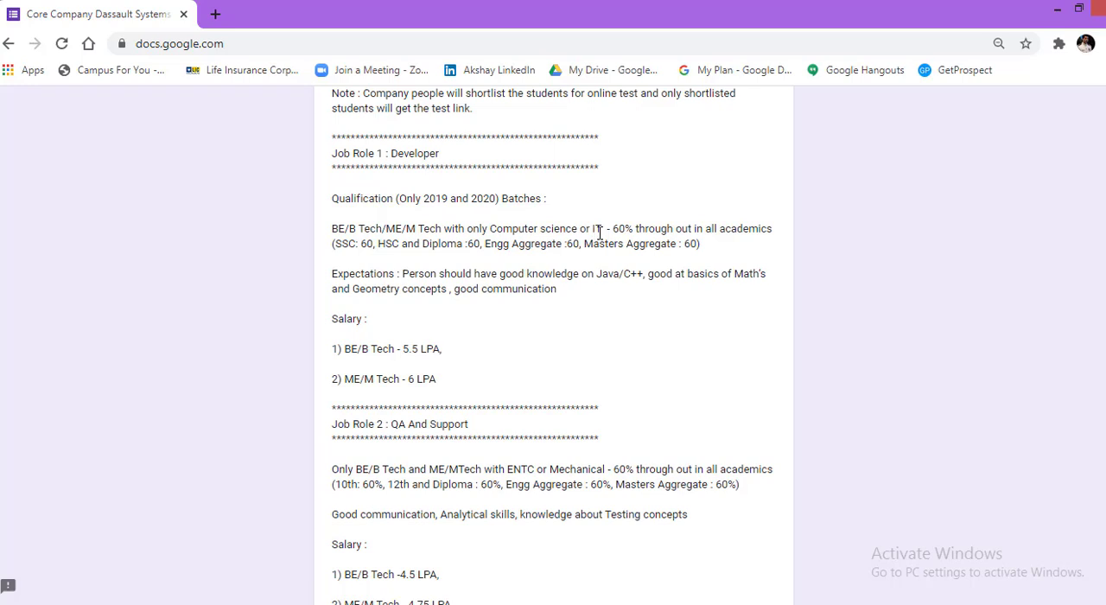
mouse_move(625, 248)
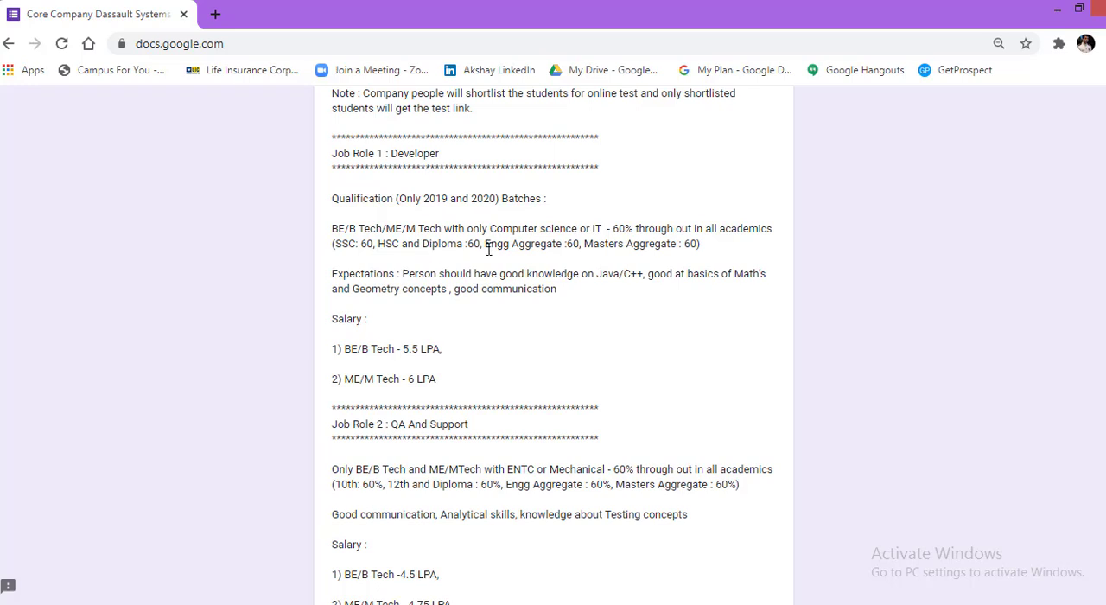
mouse_move(602, 247)
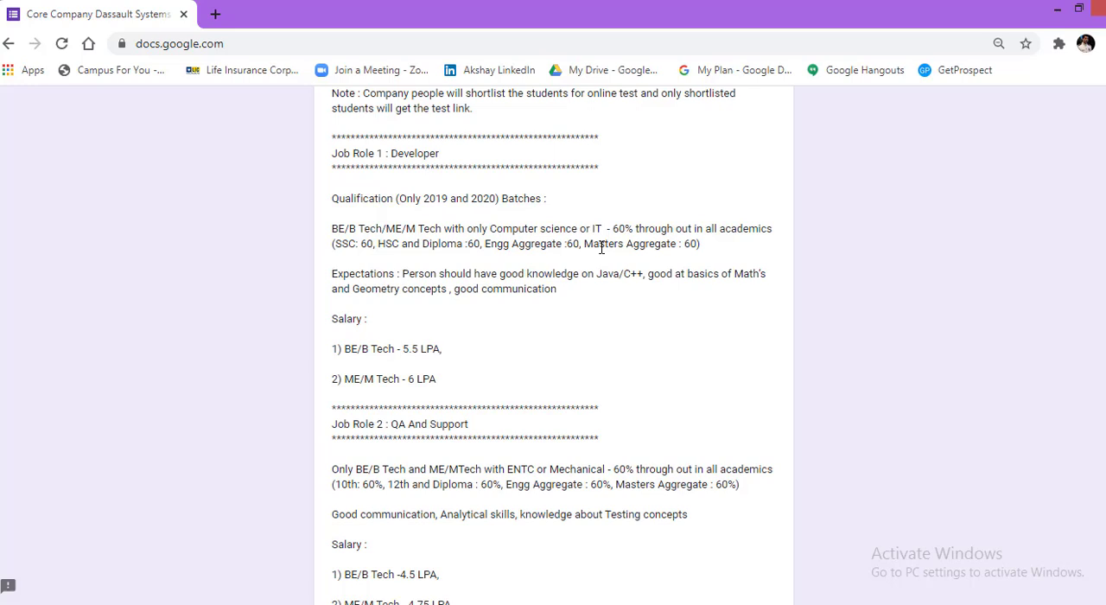
mouse_move(617, 228)
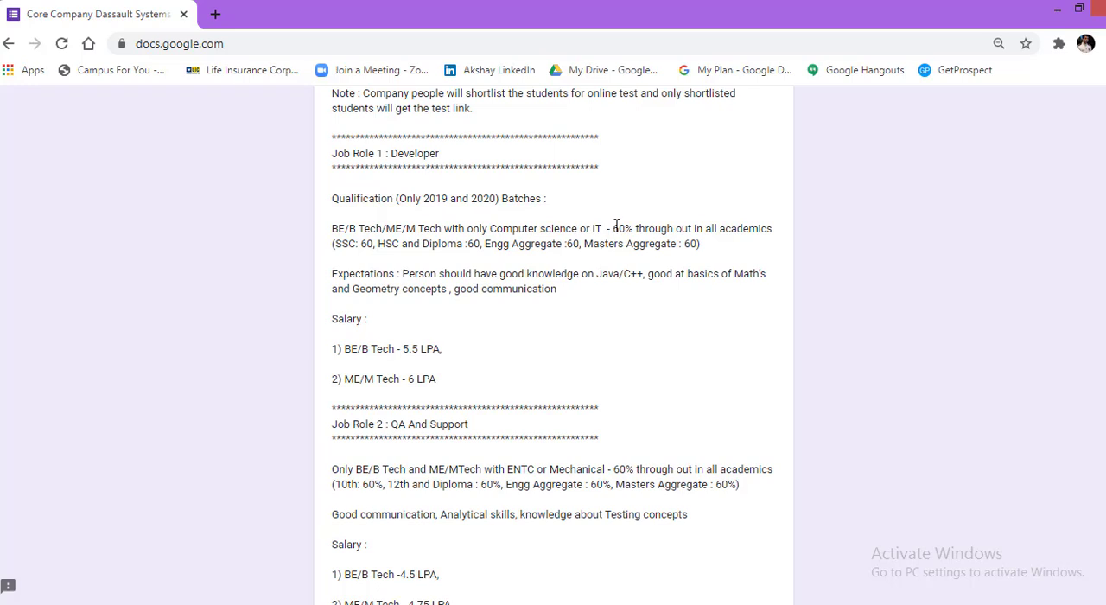
mouse_move(629, 226)
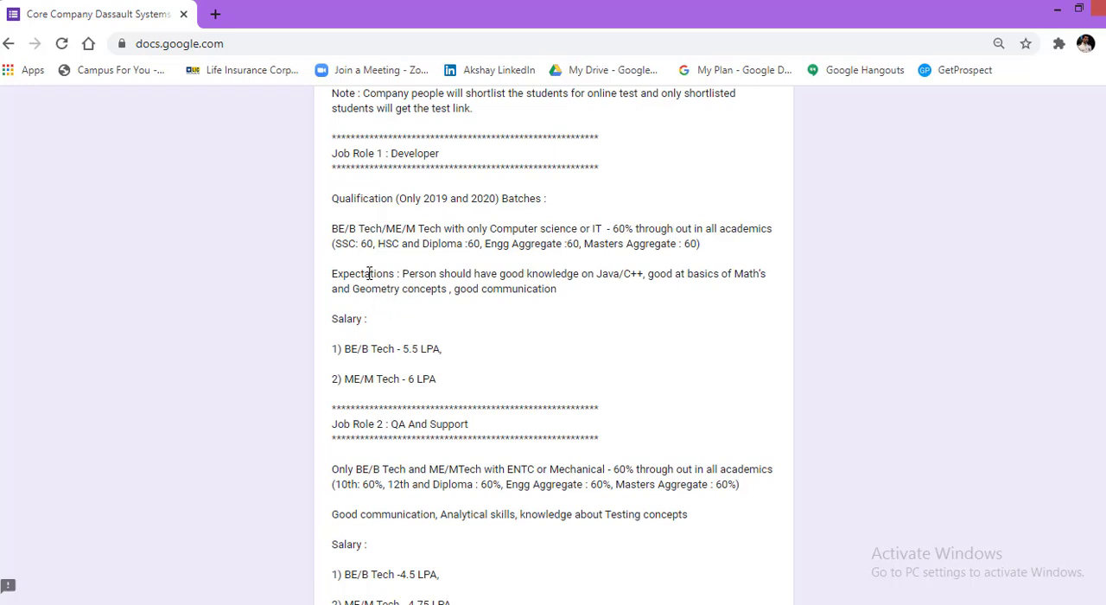
mouse_move(413, 292)
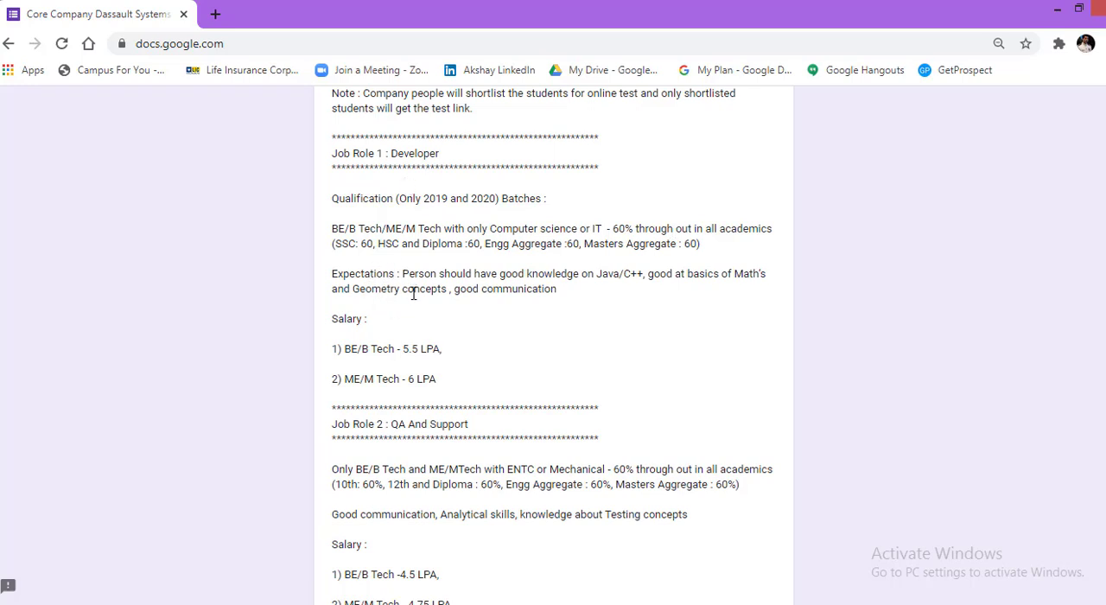
mouse_move(558, 277)
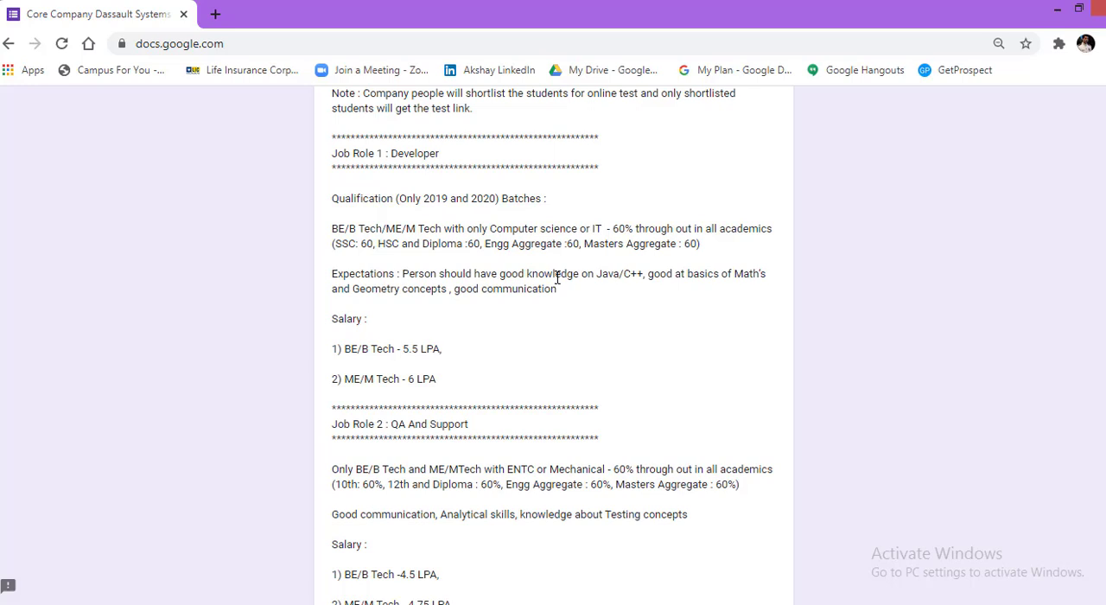
mouse_move(637, 278)
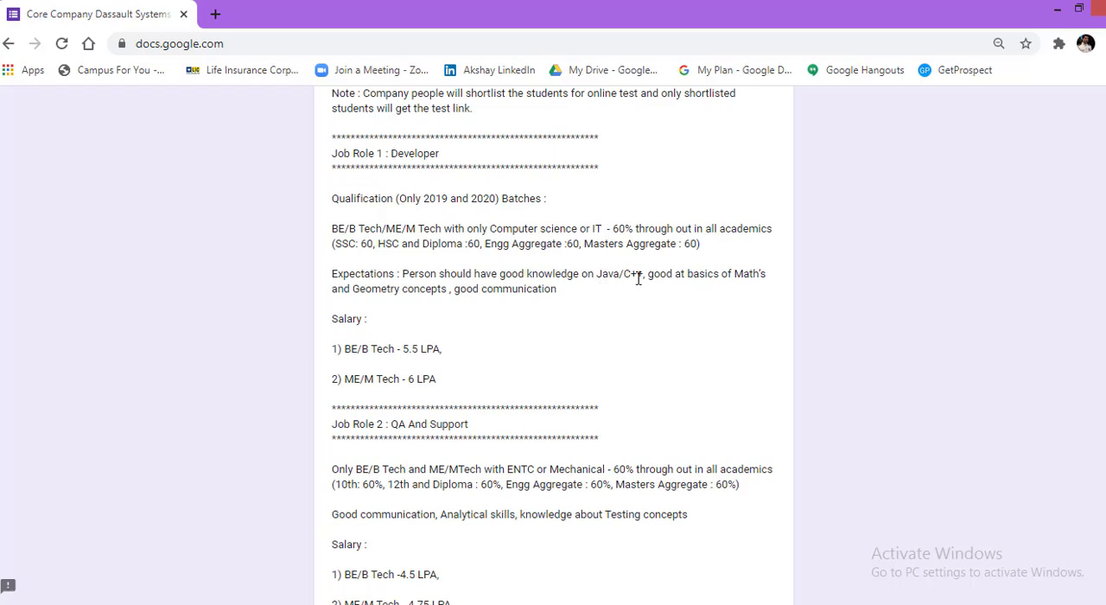
mouse_move(398, 292)
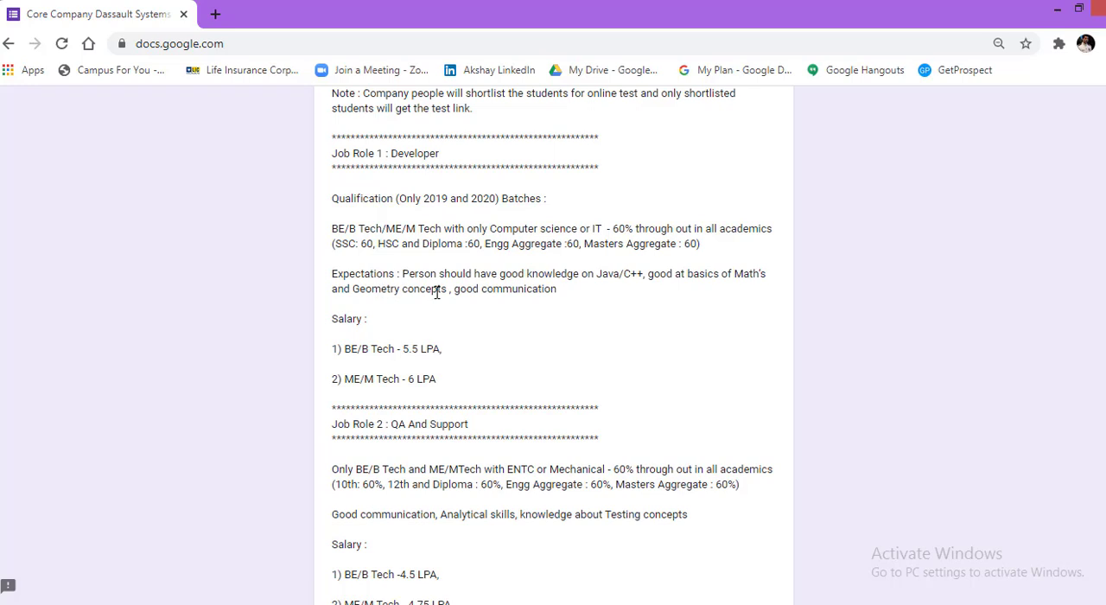
mouse_move(588, 298)
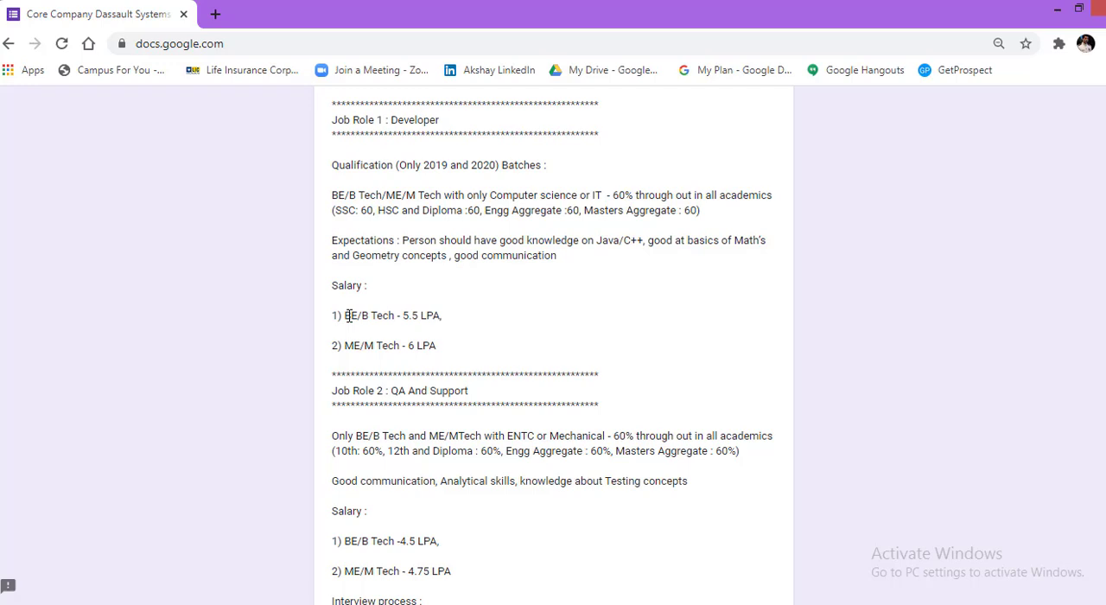
mouse_move(398, 315)
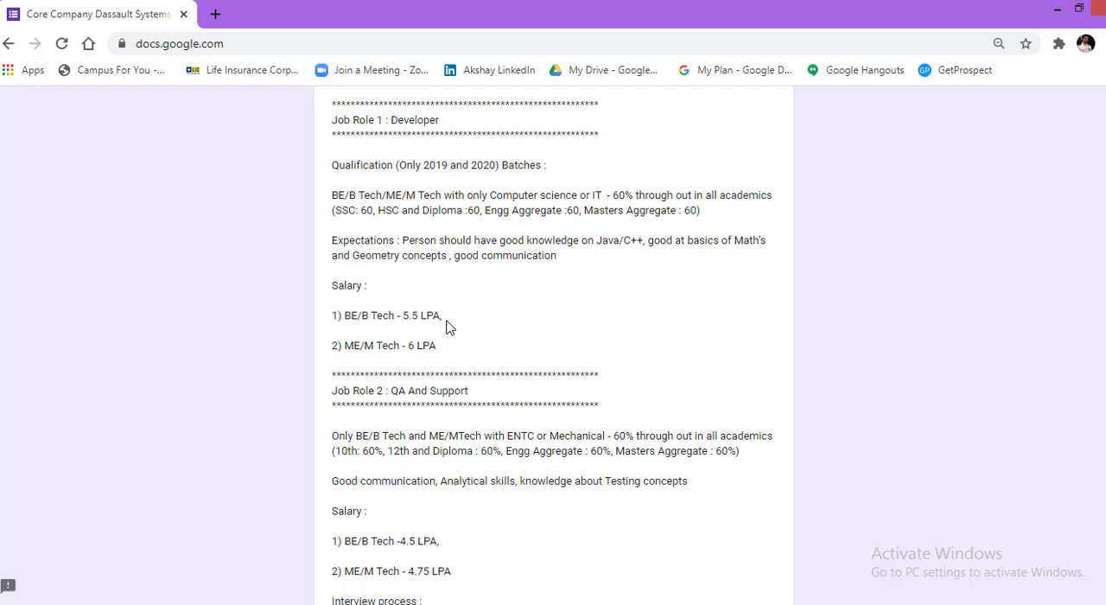
mouse_move(345, 345)
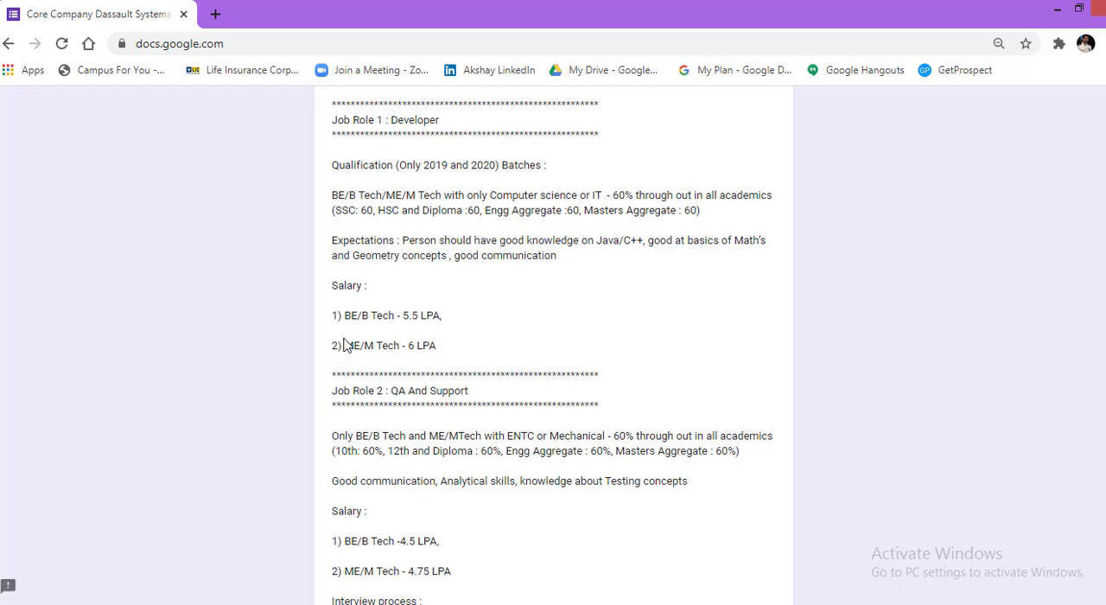
mouse_move(383, 349)
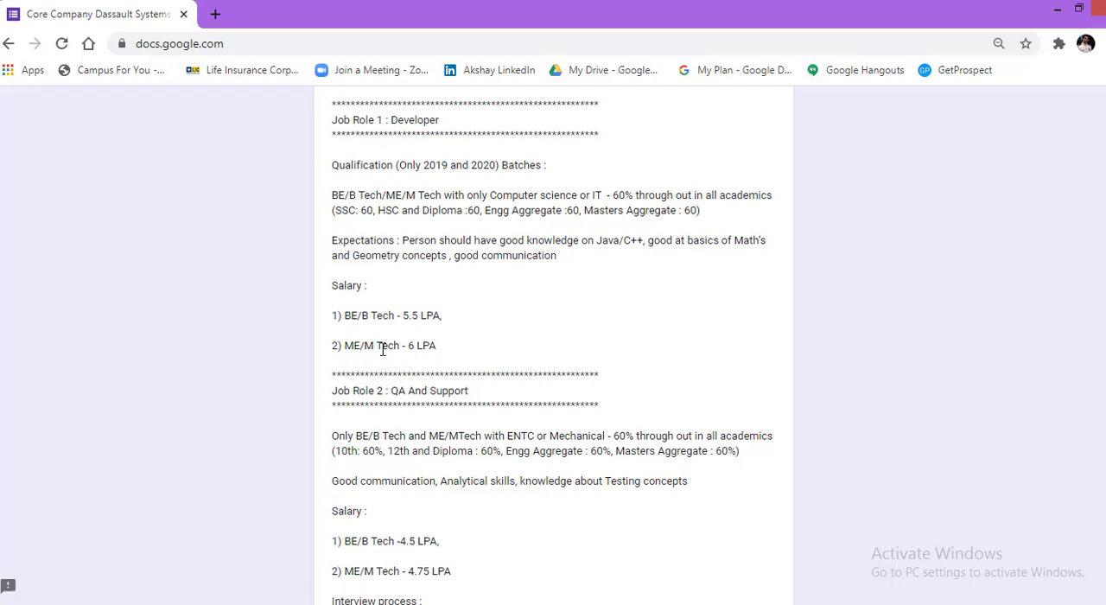
mouse_move(444, 357)
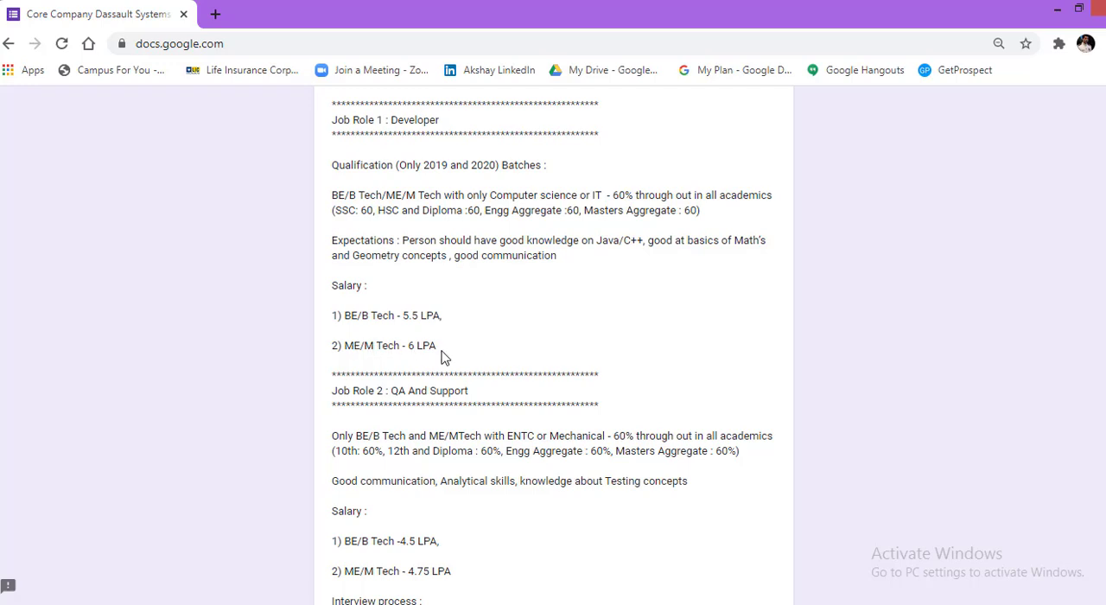
mouse_move(447, 425)
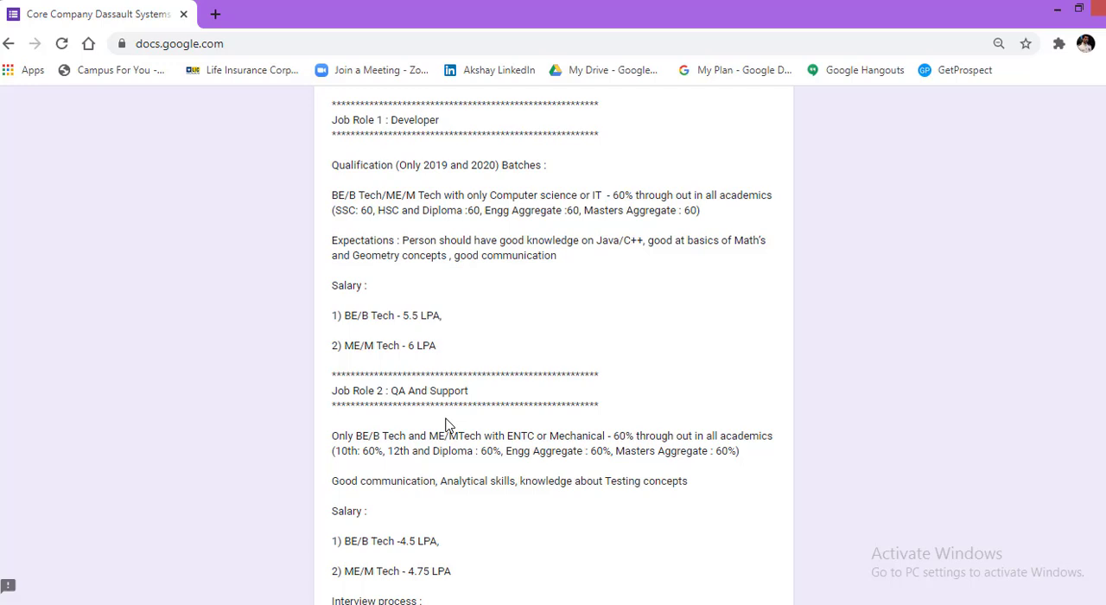
Scroll down to the four-step interview process and the note asking eligible students to submit details.
scroll(down, 3)
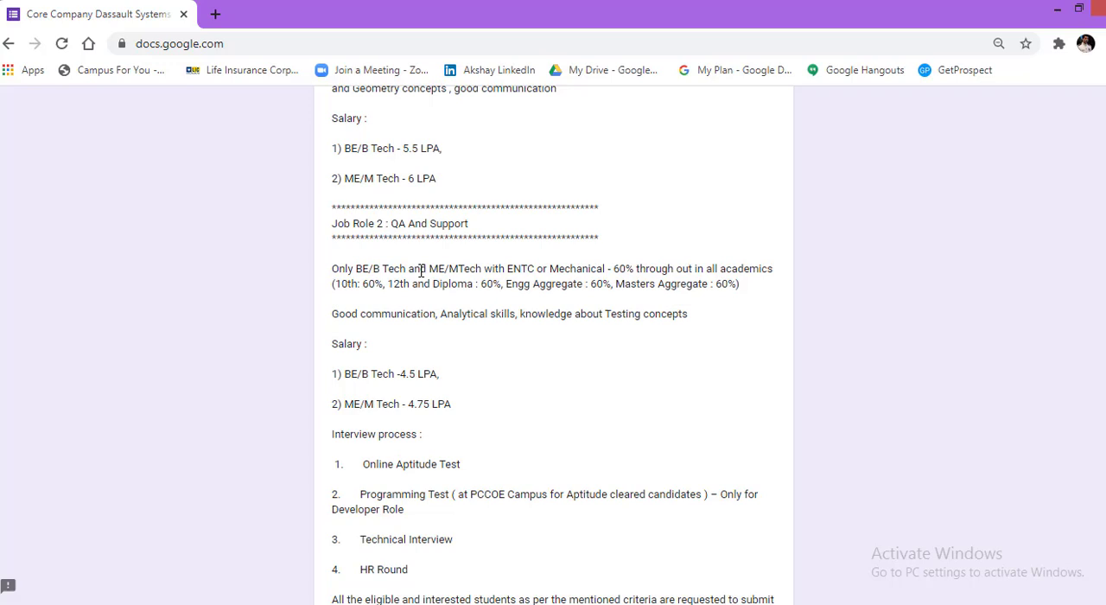
mouse_move(506, 272)
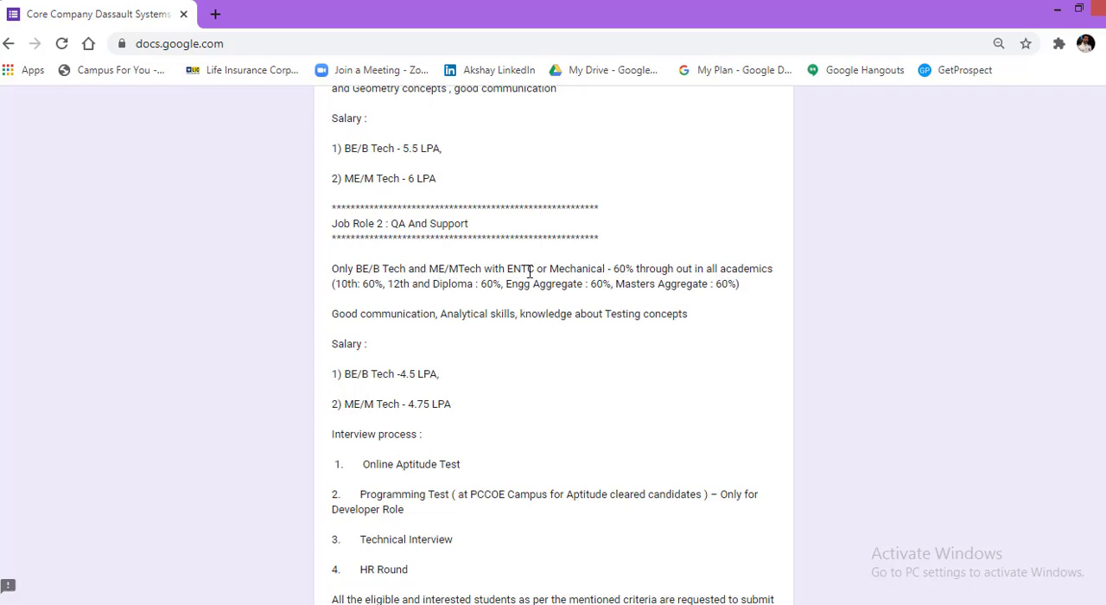
mouse_move(625, 266)
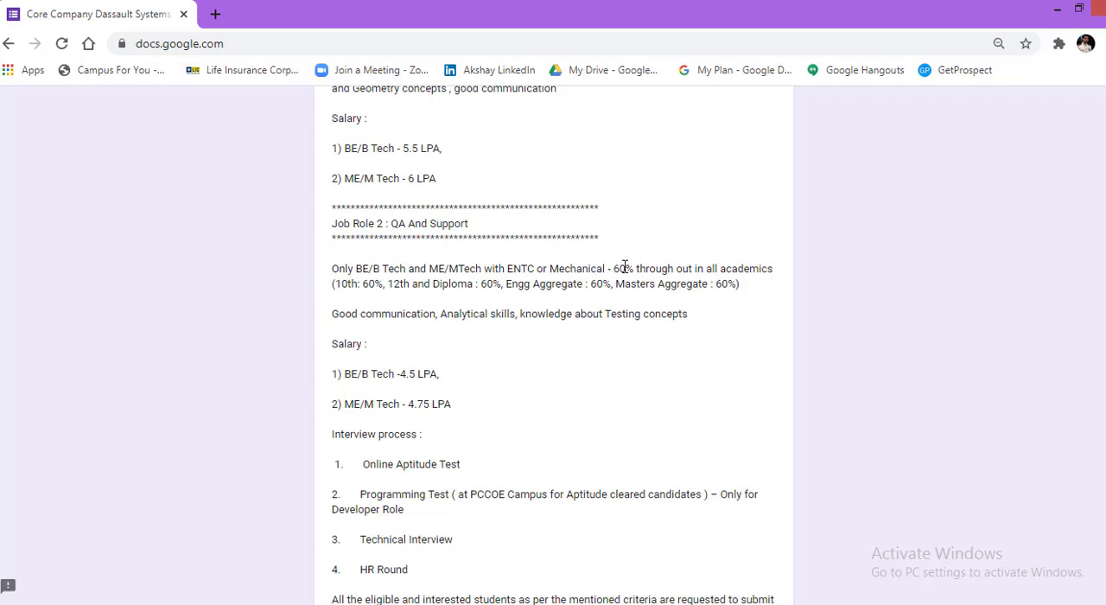
mouse_move(636, 266)
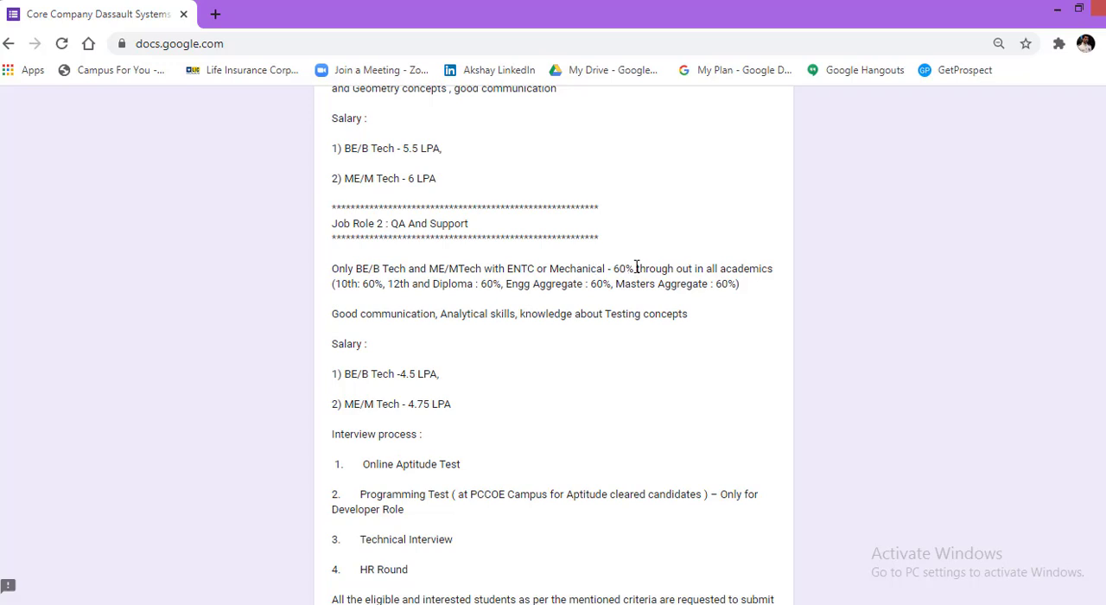
mouse_move(760, 283)
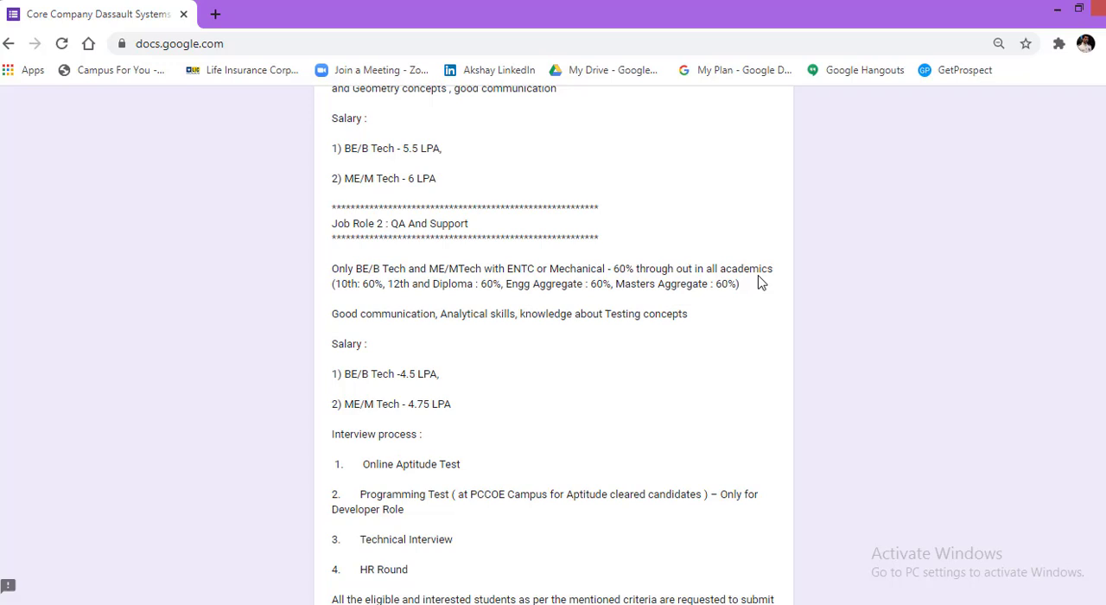
mouse_move(344, 306)
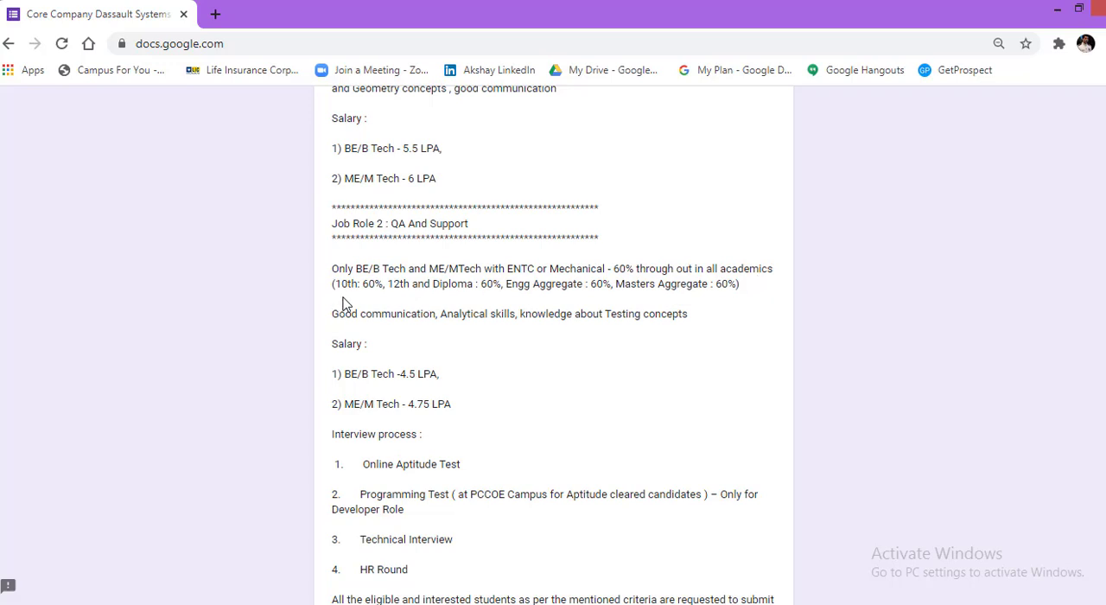
mouse_move(532, 300)
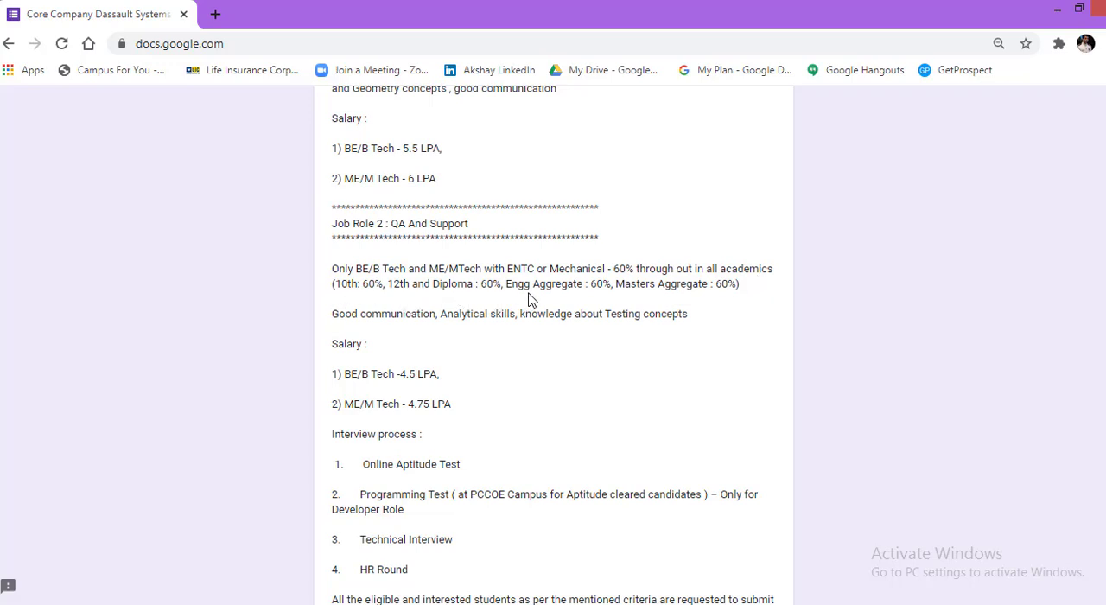
mouse_move(662, 305)
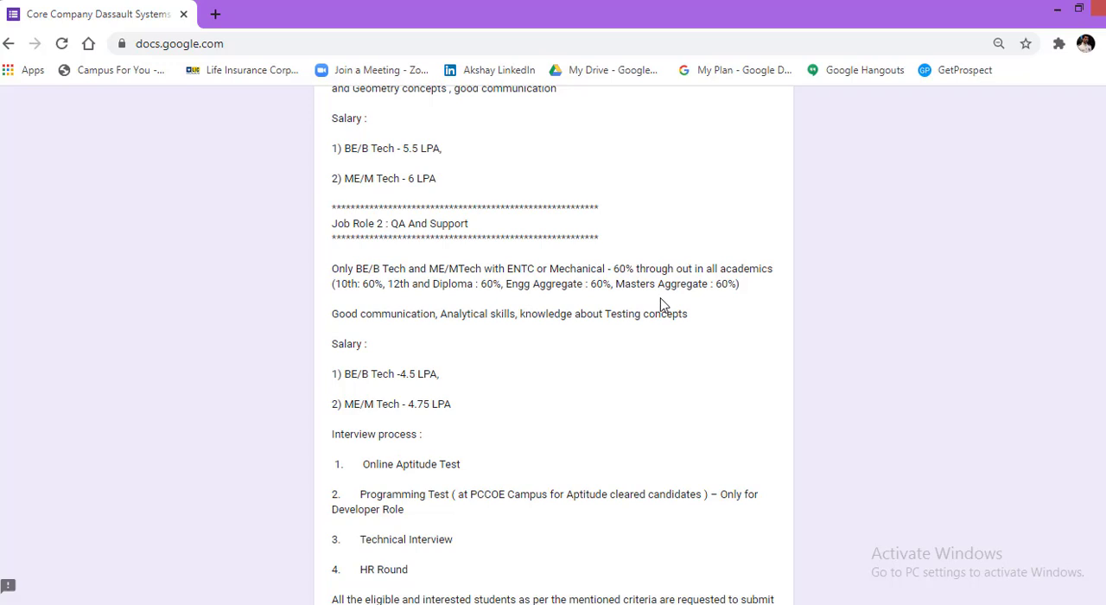
mouse_move(394, 337)
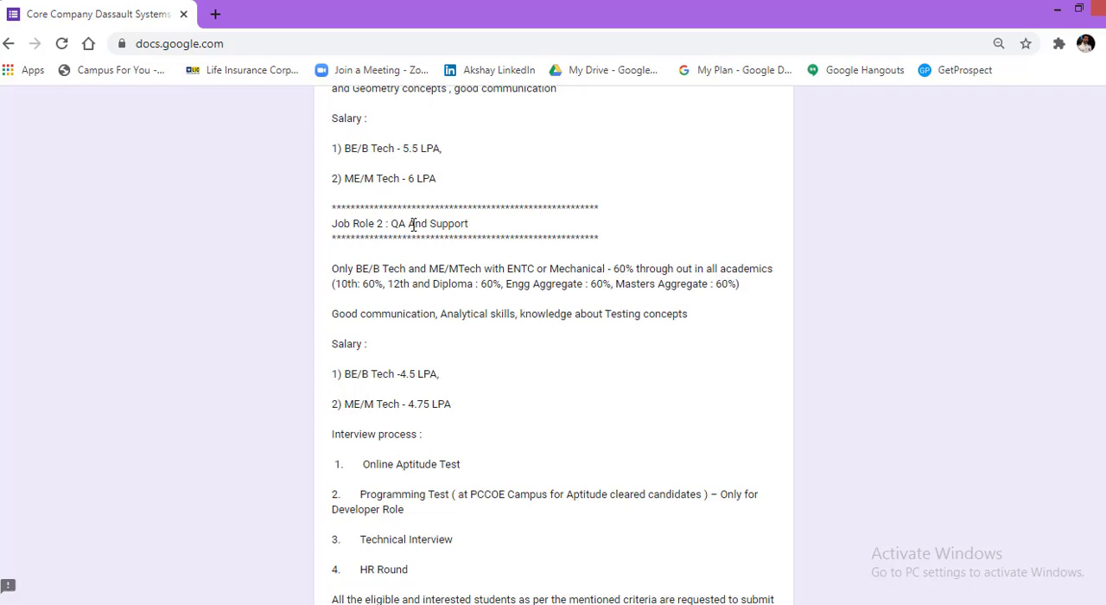
mouse_move(338, 330)
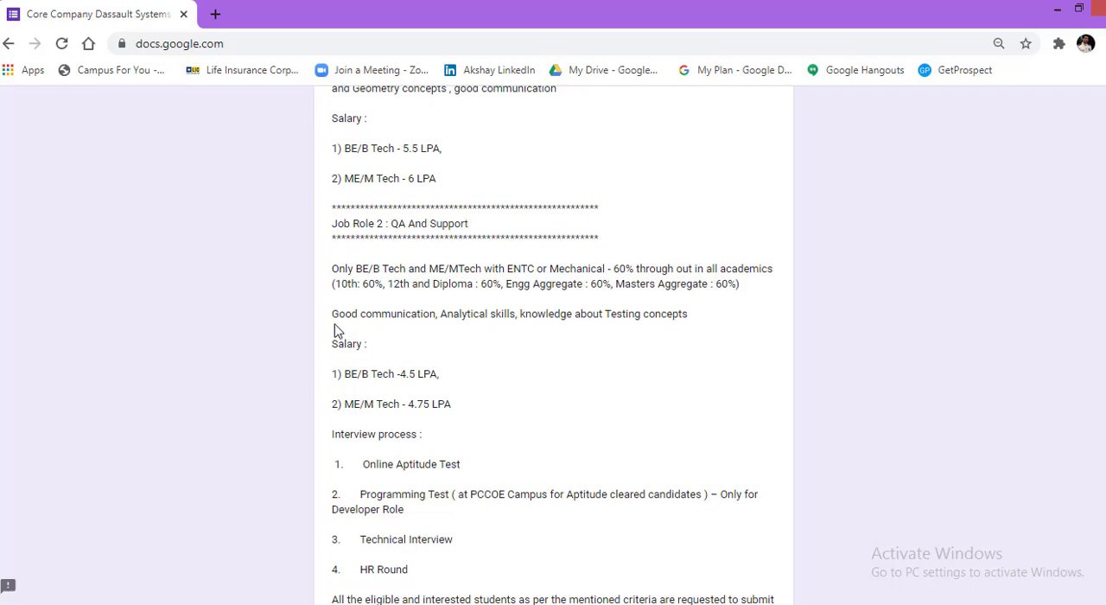
mouse_move(469, 329)
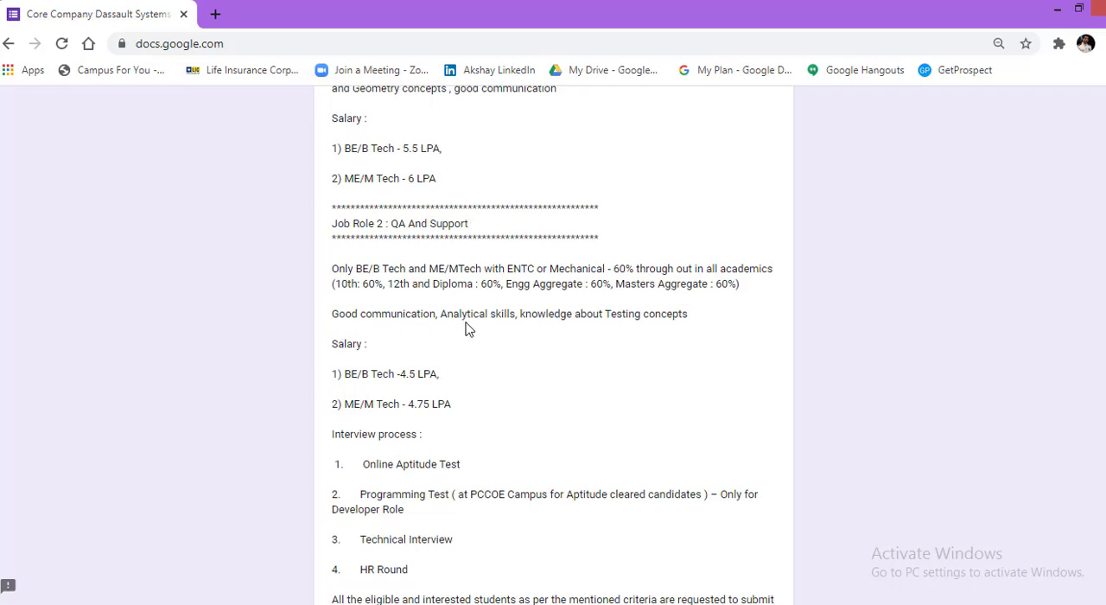
mouse_move(613, 329)
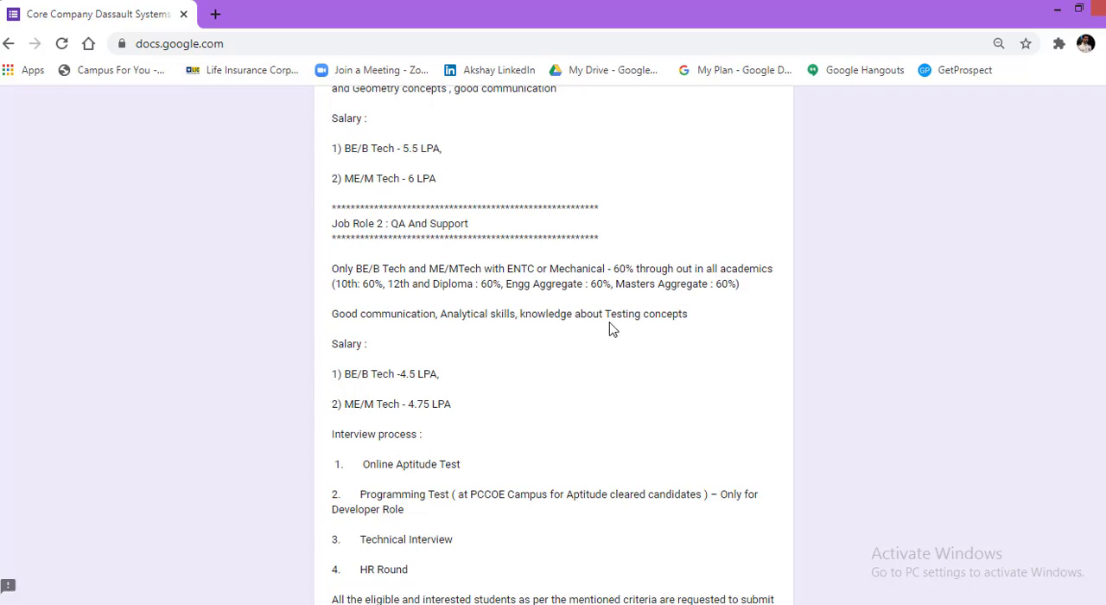
mouse_move(645, 329)
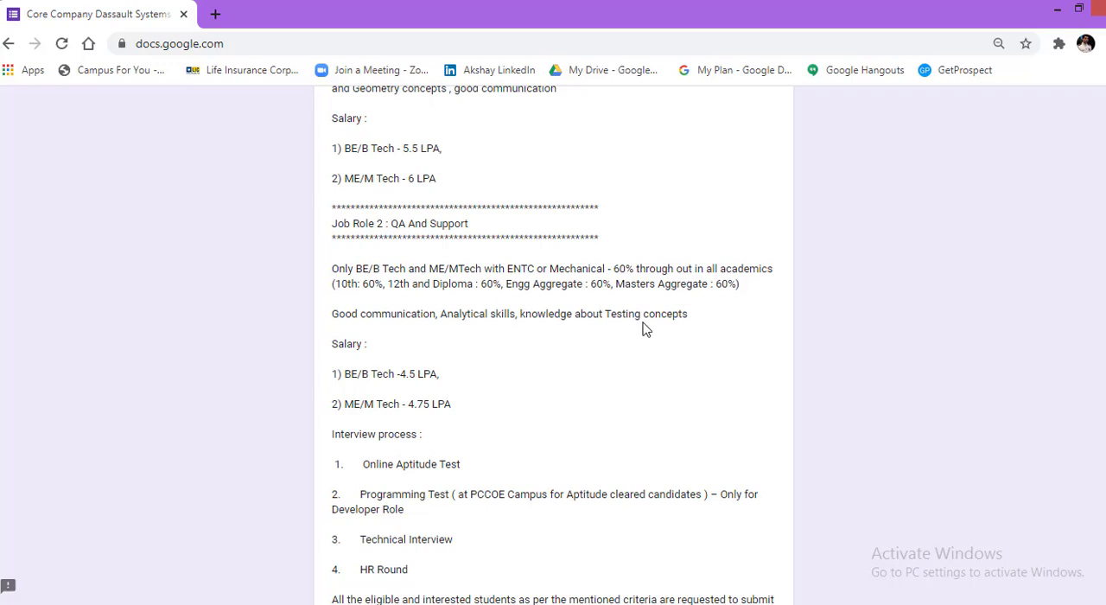
scroll(down, 3)
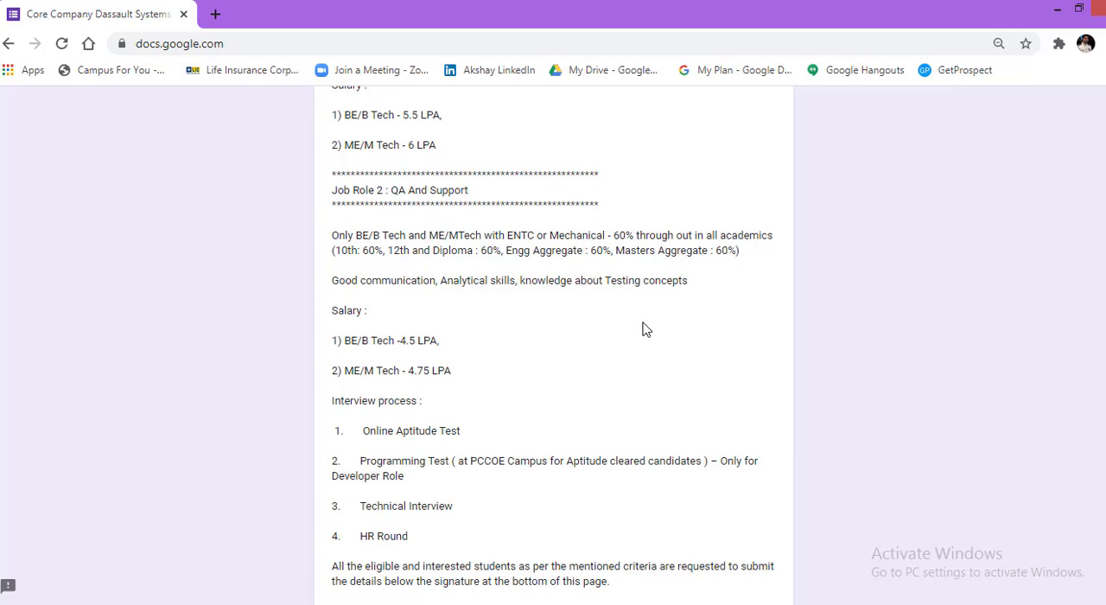
mouse_move(363, 357)
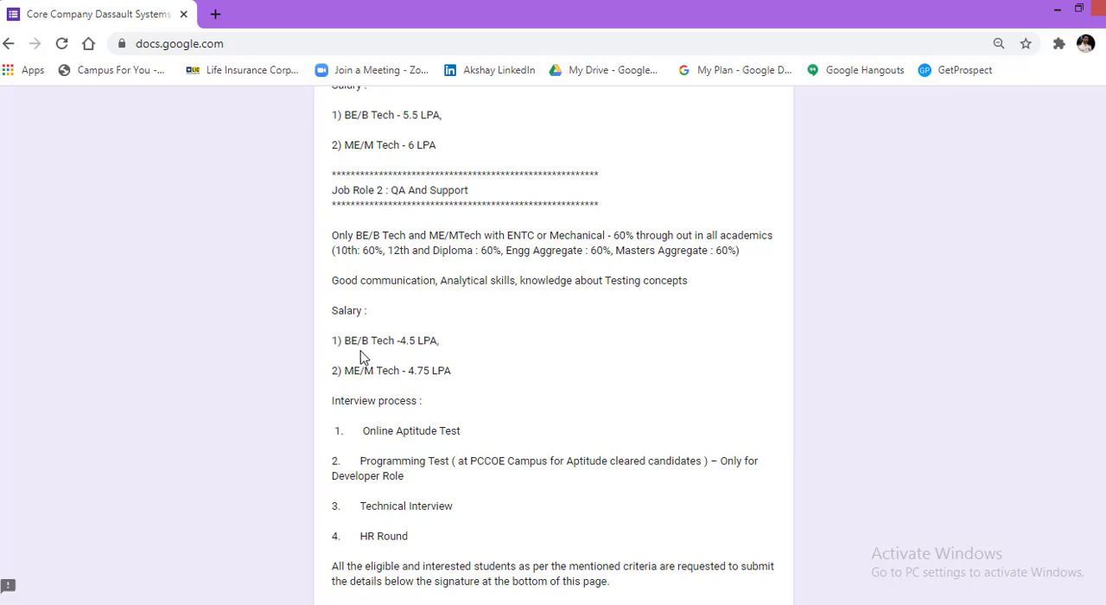
mouse_move(433, 357)
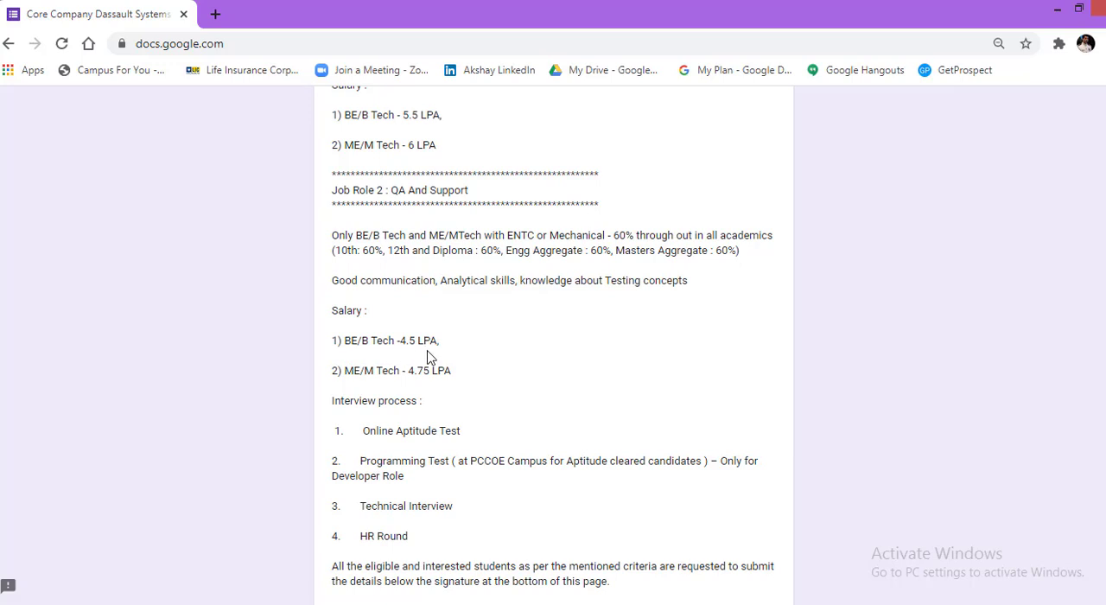
mouse_move(374, 390)
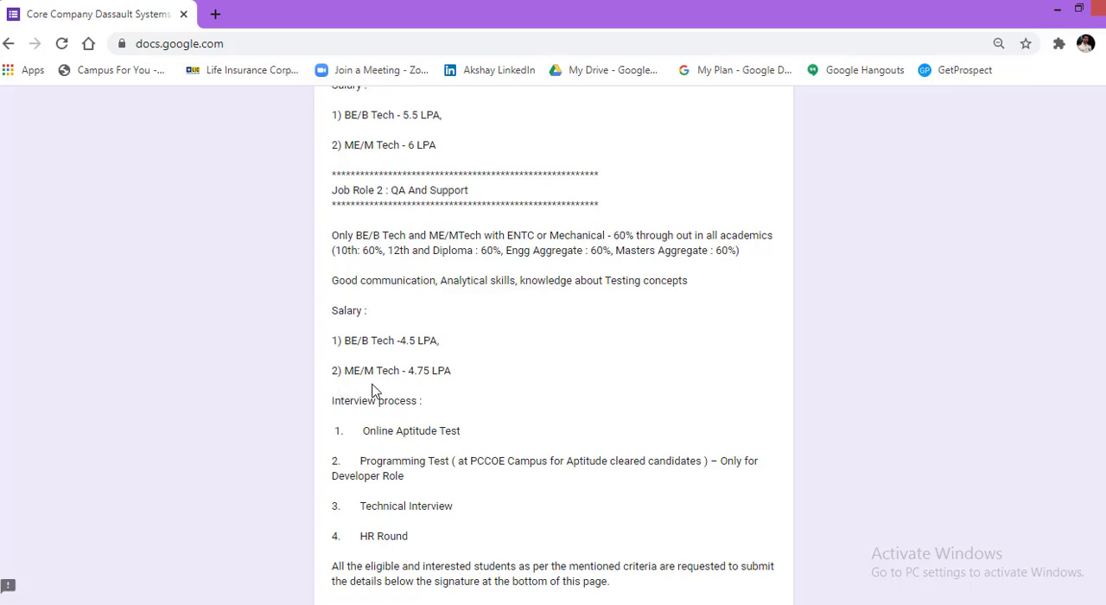
mouse_move(443, 386)
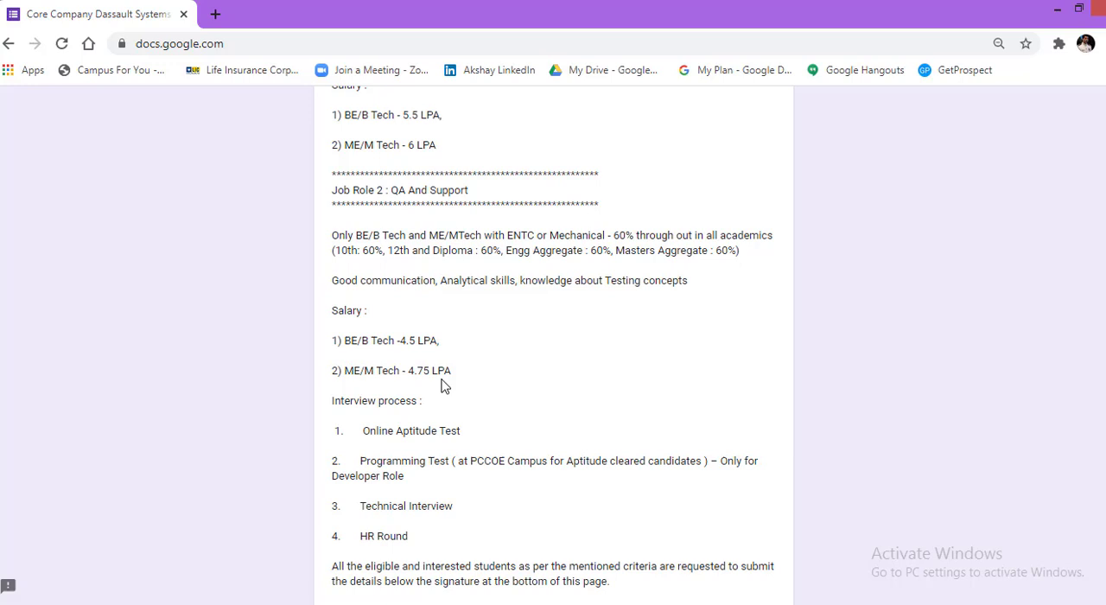
Scroll down to the disclaimer about drive changes and where future drive updates will be posted.
scroll(down, 3)
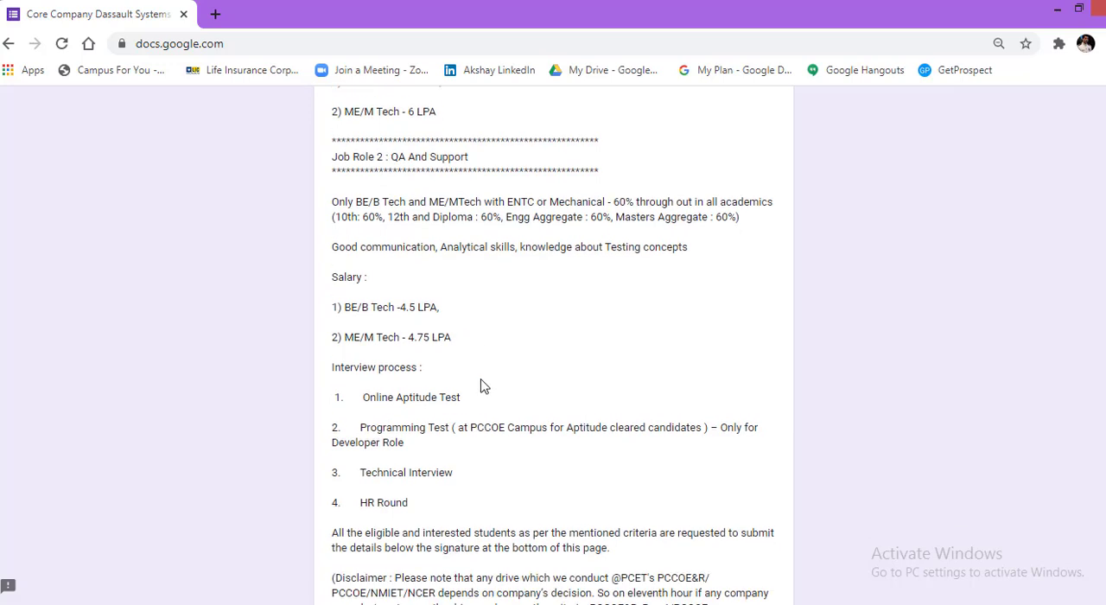
scroll(down, 3)
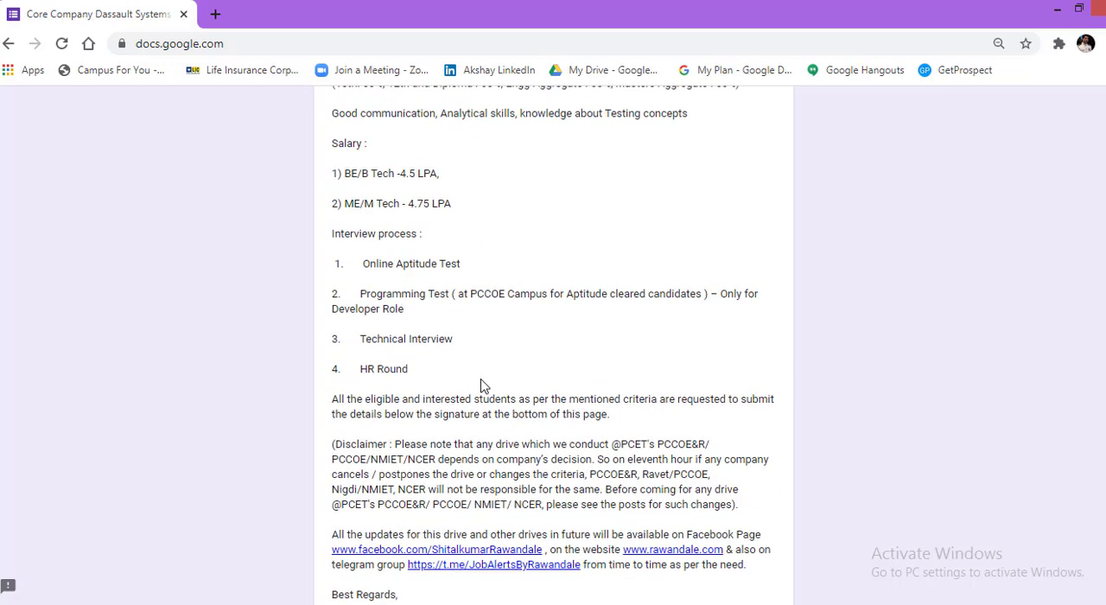
mouse_move(361, 285)
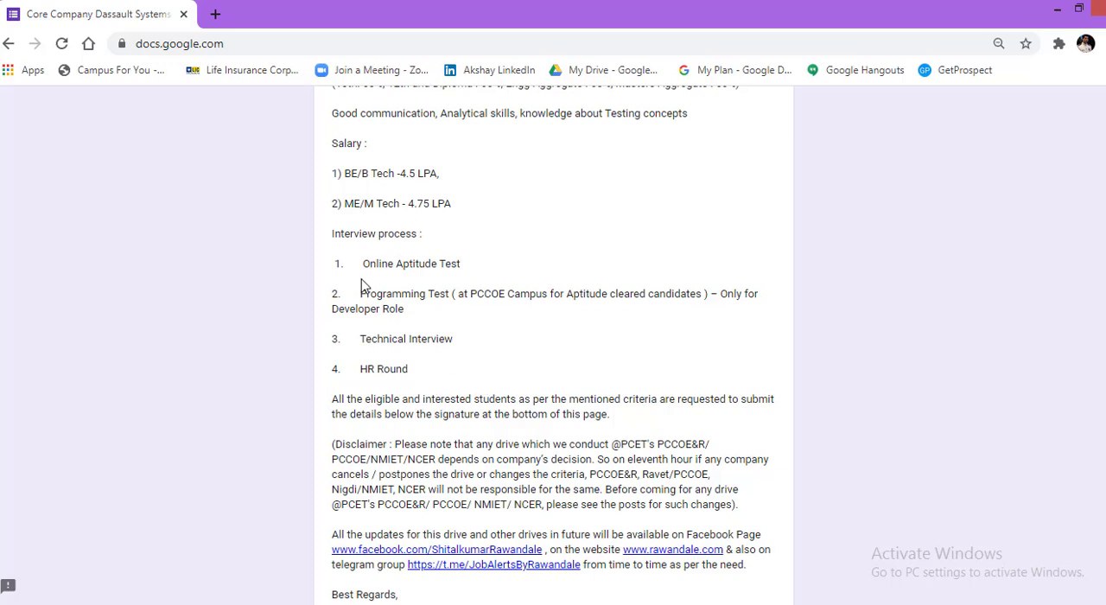
mouse_move(449, 282)
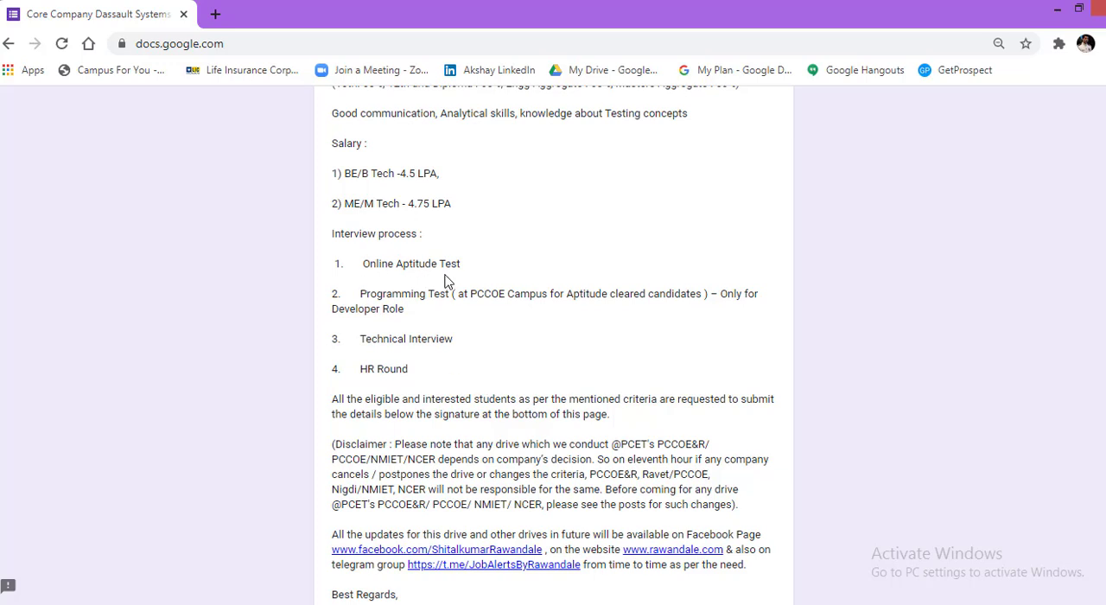
mouse_move(484, 277)
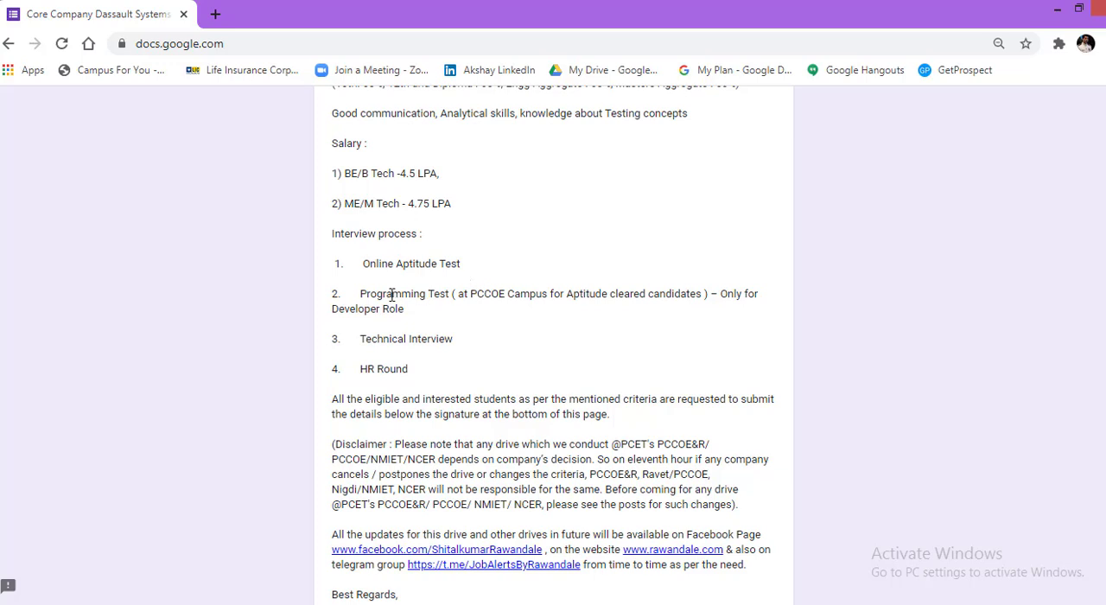
mouse_move(436, 294)
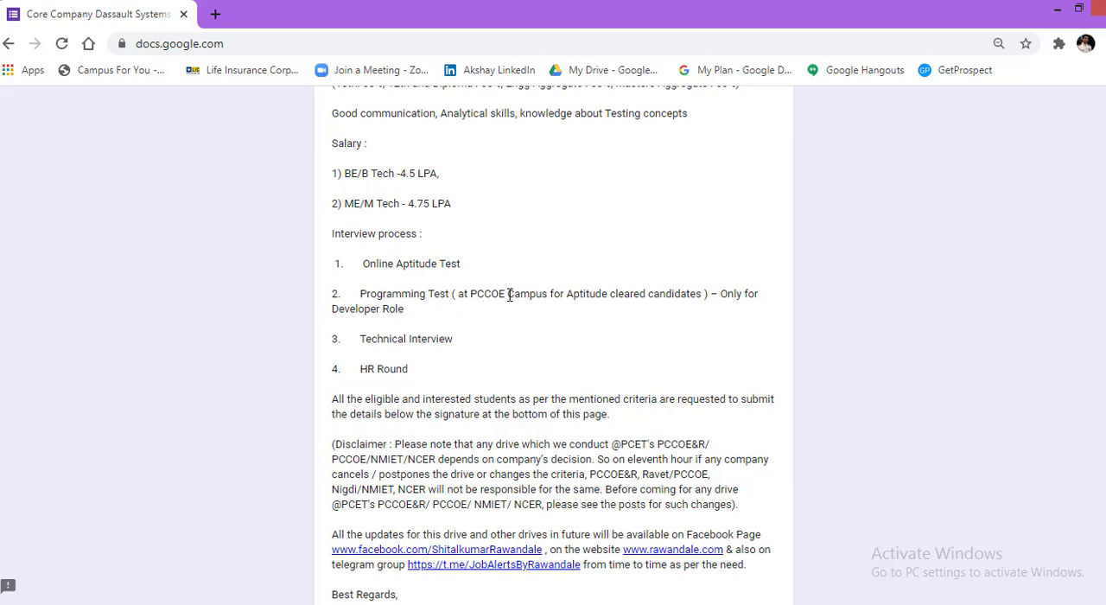
mouse_move(614, 294)
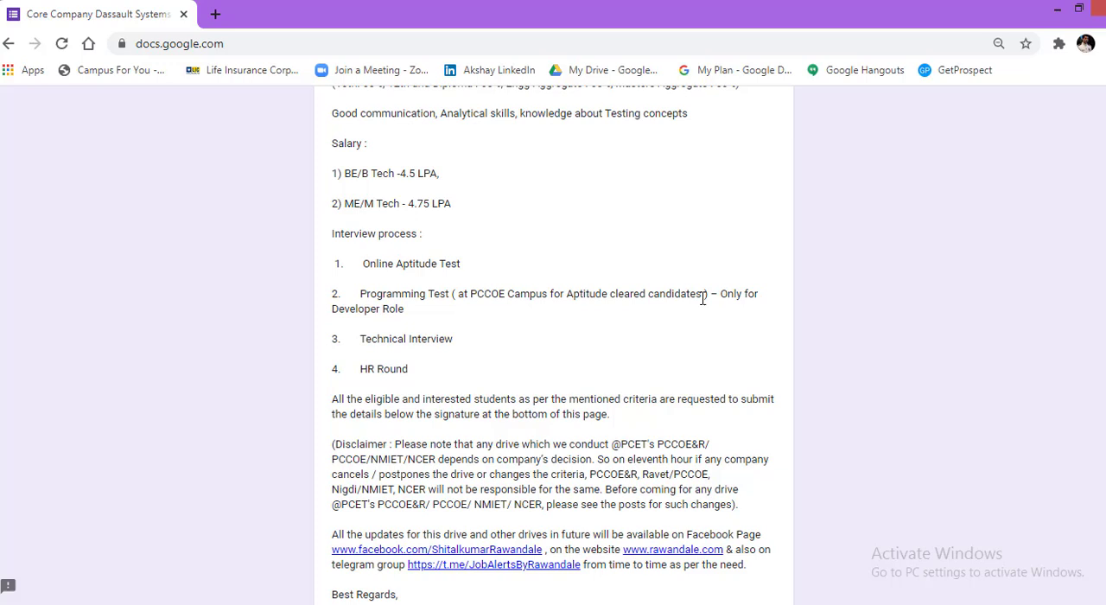
mouse_move(707, 299)
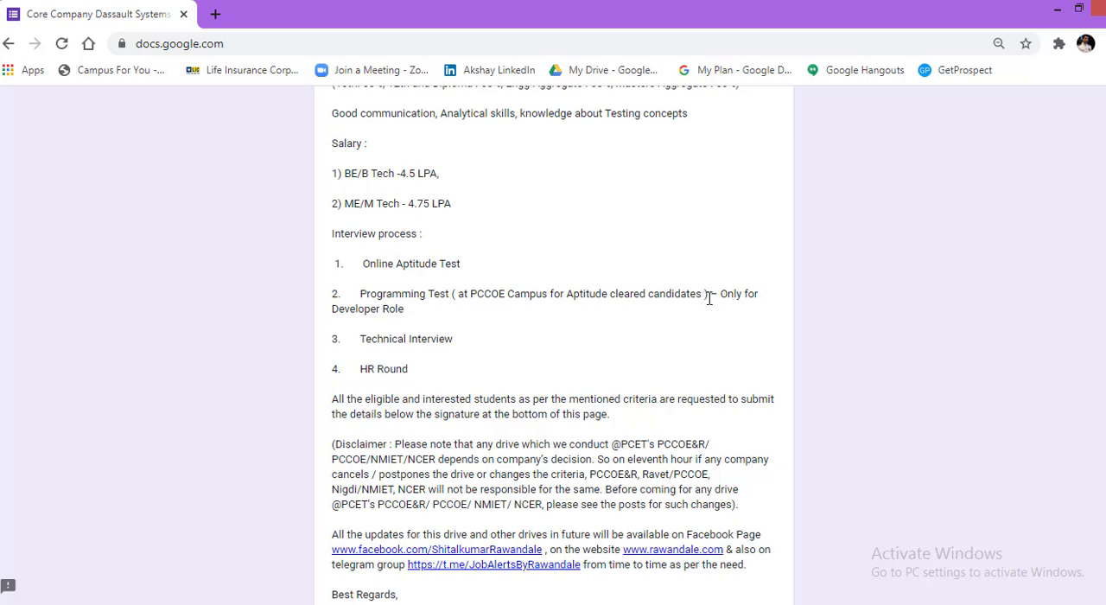
mouse_move(482, 336)
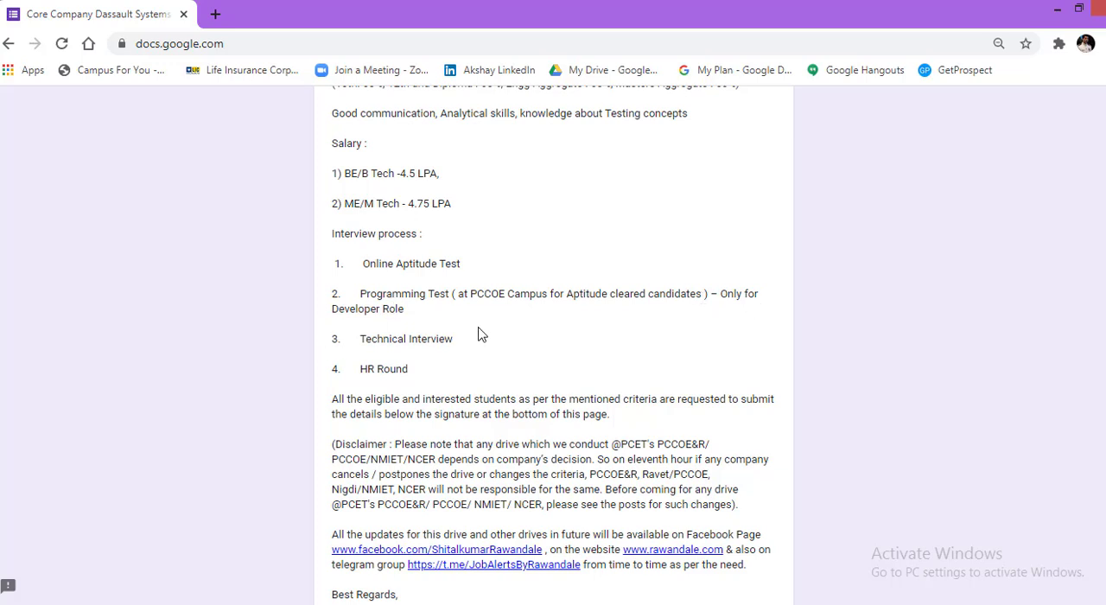
Scroll past the interview process, disclaimer and signature to the Email address, student name, college name and city fields.
scroll(up, 3)
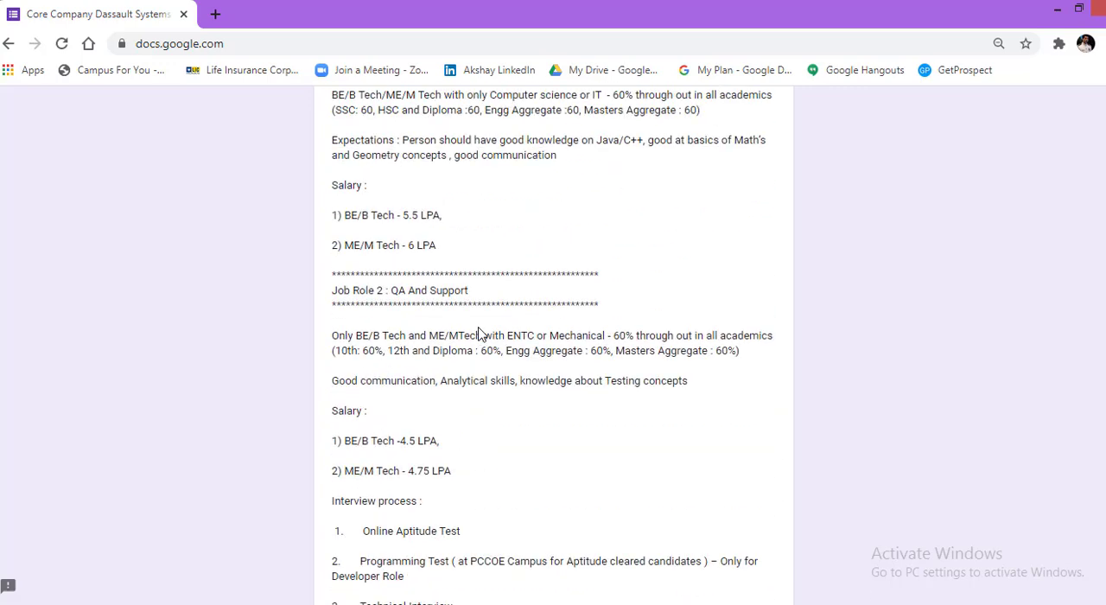
scroll(up, 3)
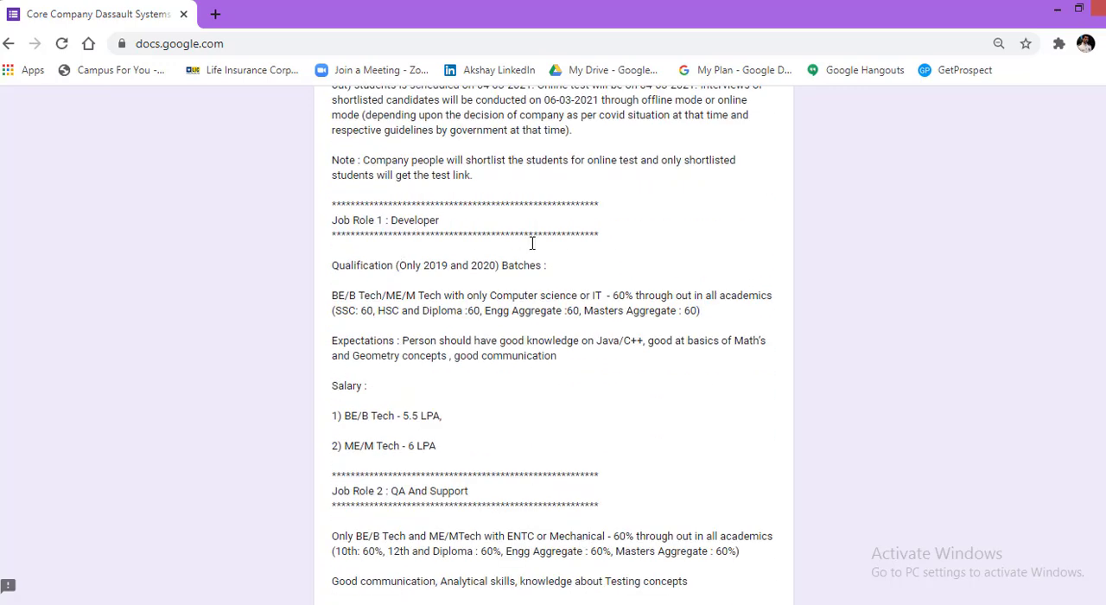
scroll(down, 3)
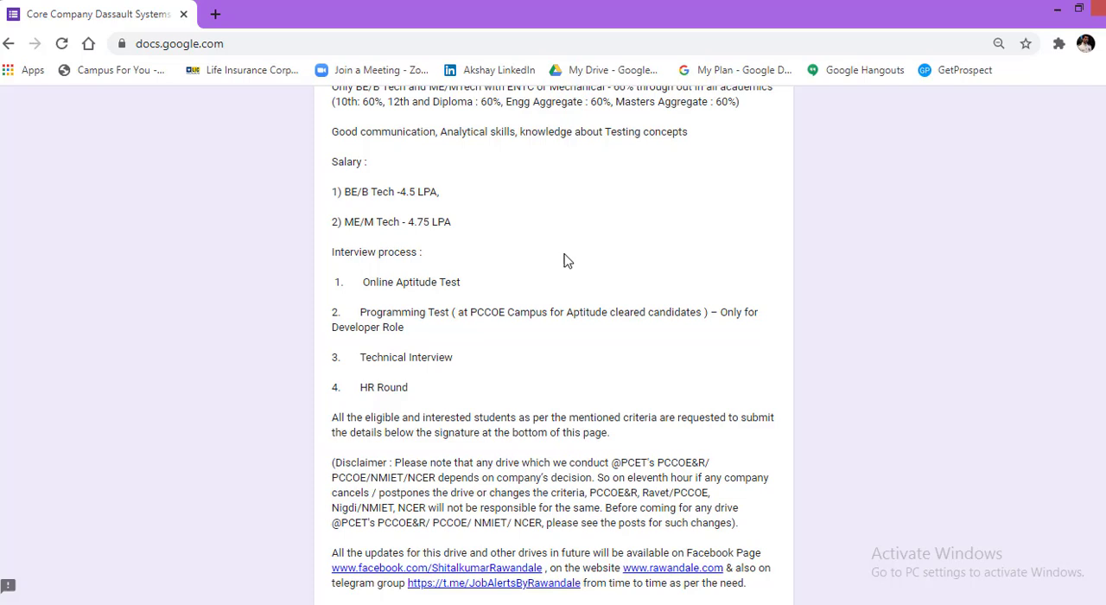
scroll(down, 3)
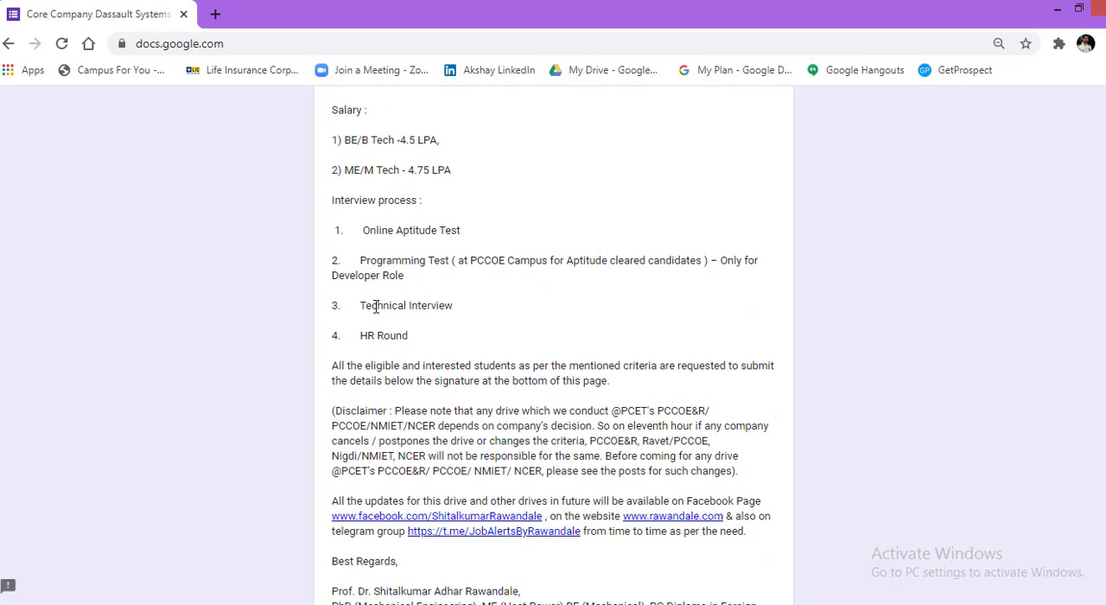
mouse_move(353, 335)
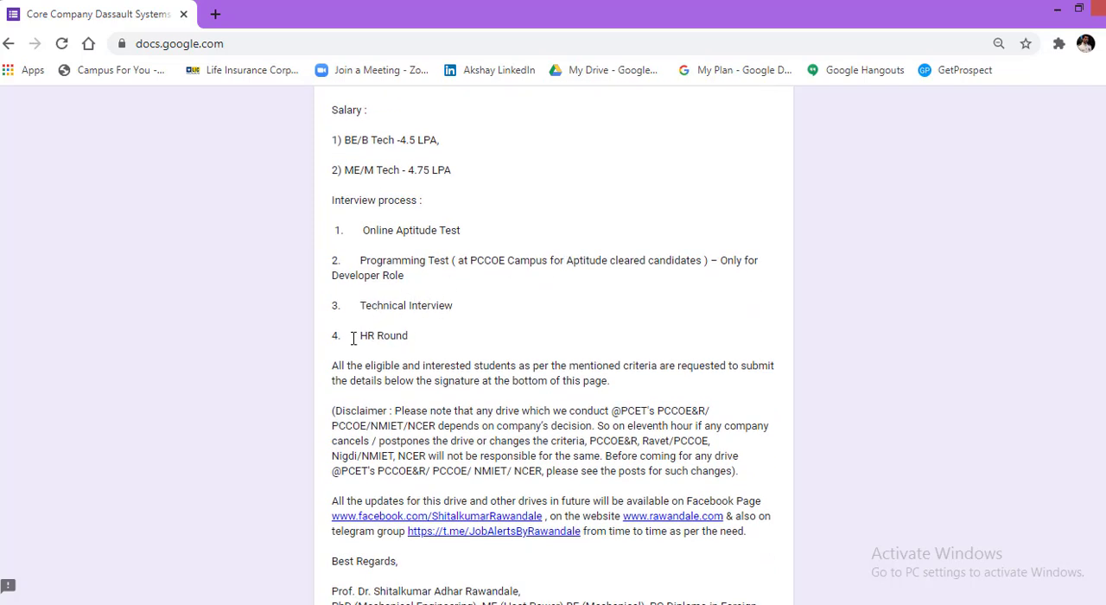
mouse_move(413, 339)
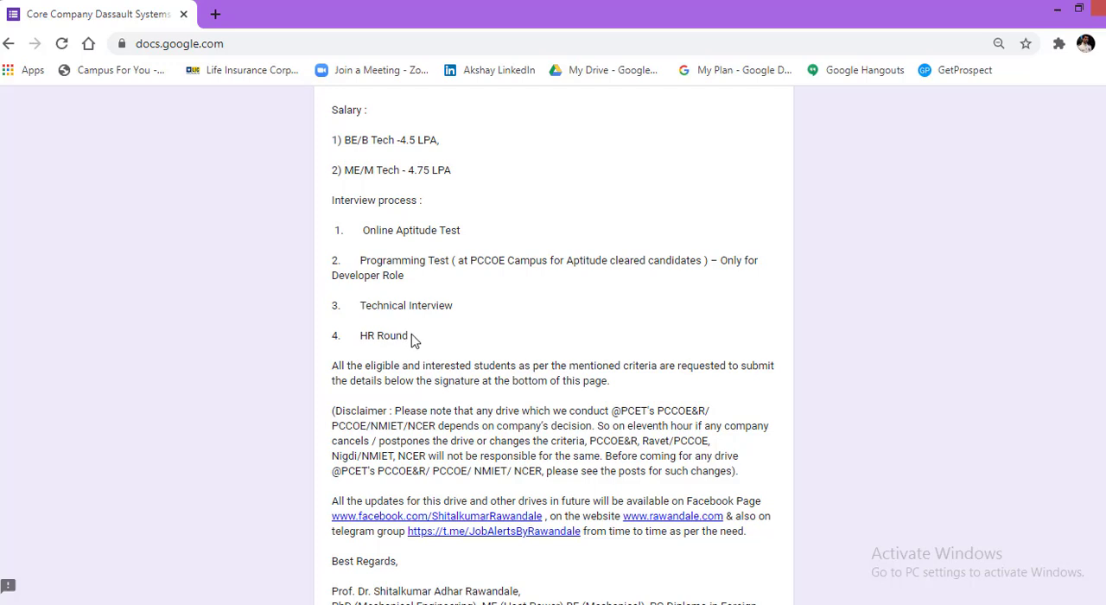
mouse_move(334, 367)
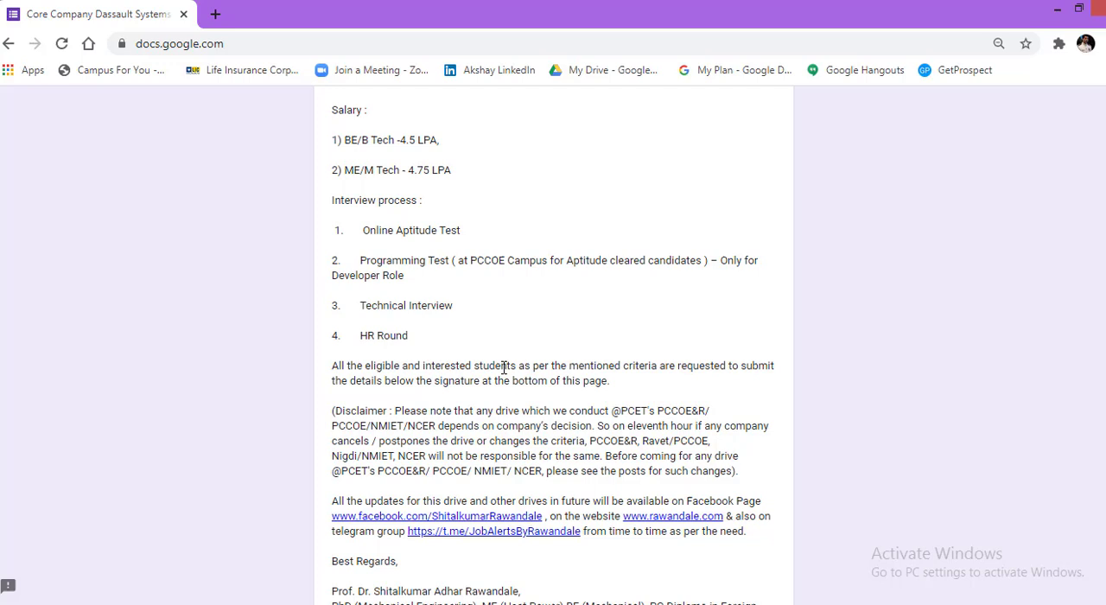
mouse_move(640, 365)
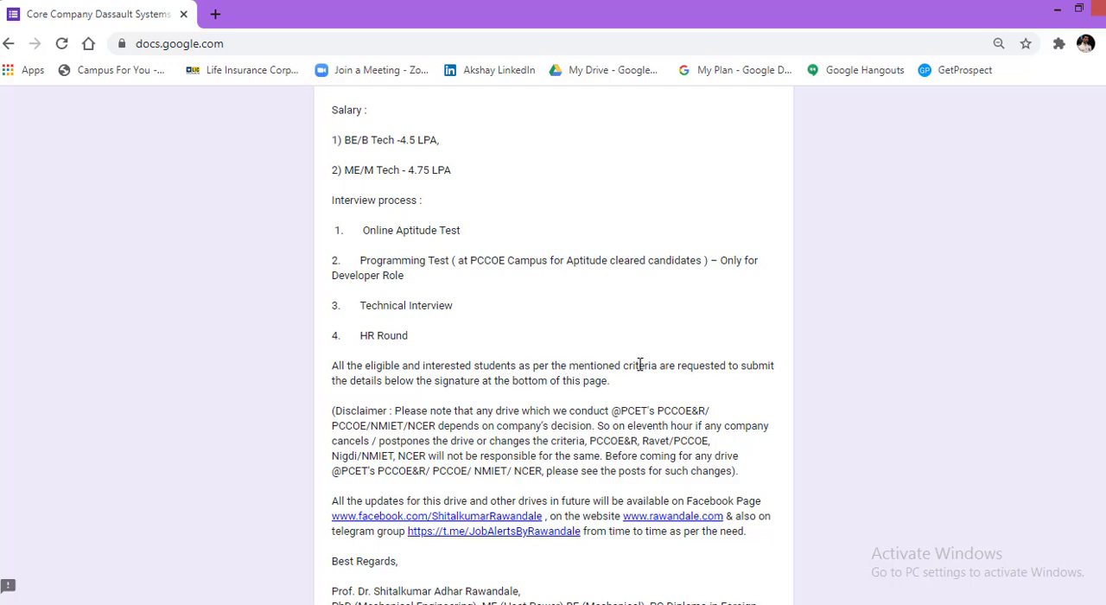
mouse_move(407, 385)
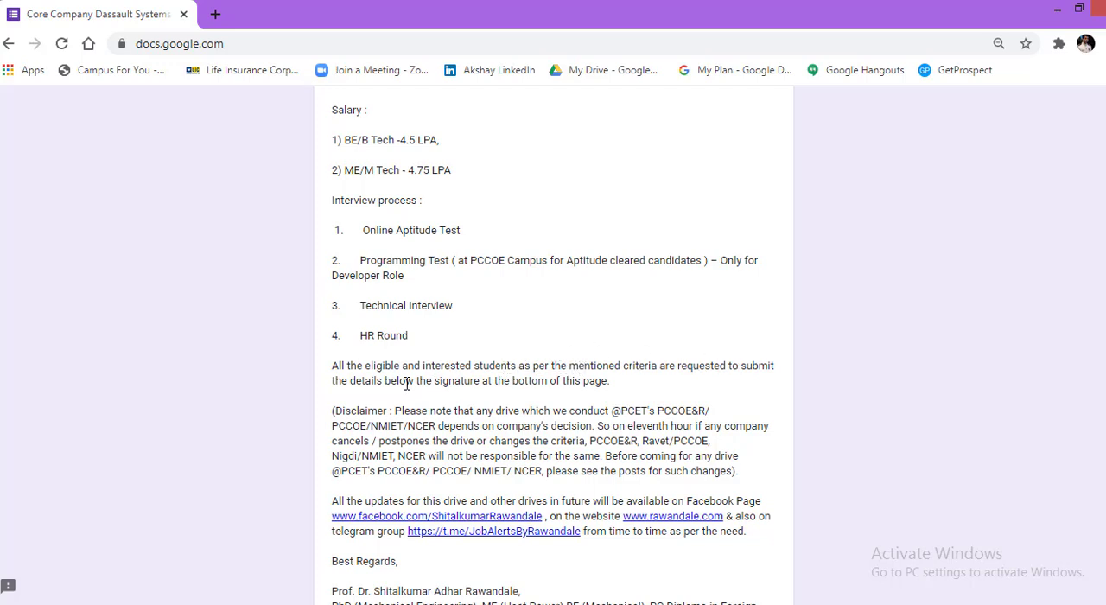
mouse_move(504, 386)
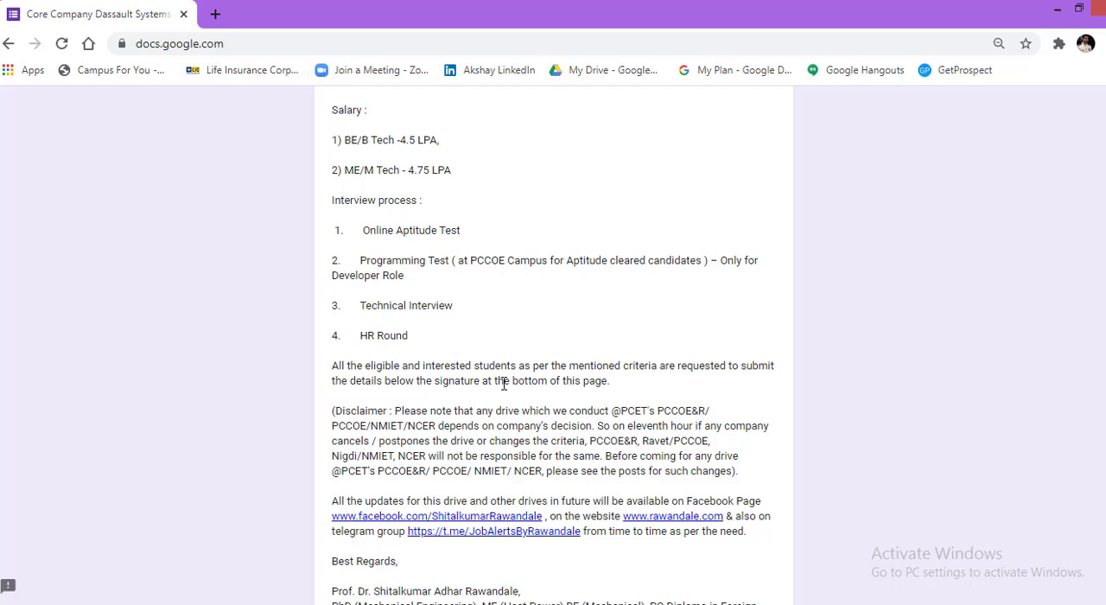
mouse_move(621, 387)
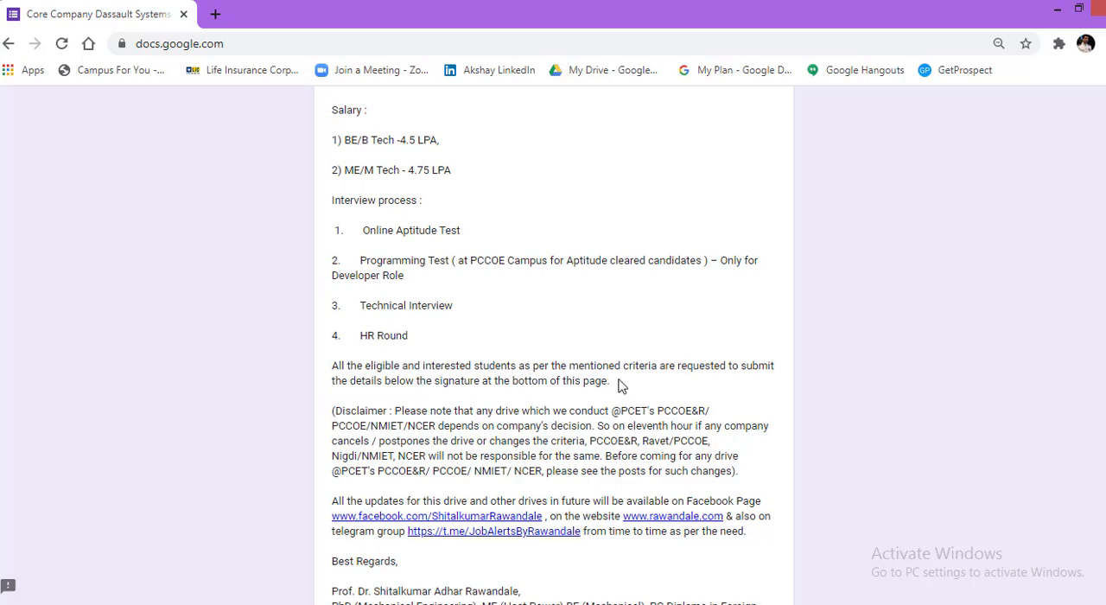
mouse_move(618, 327)
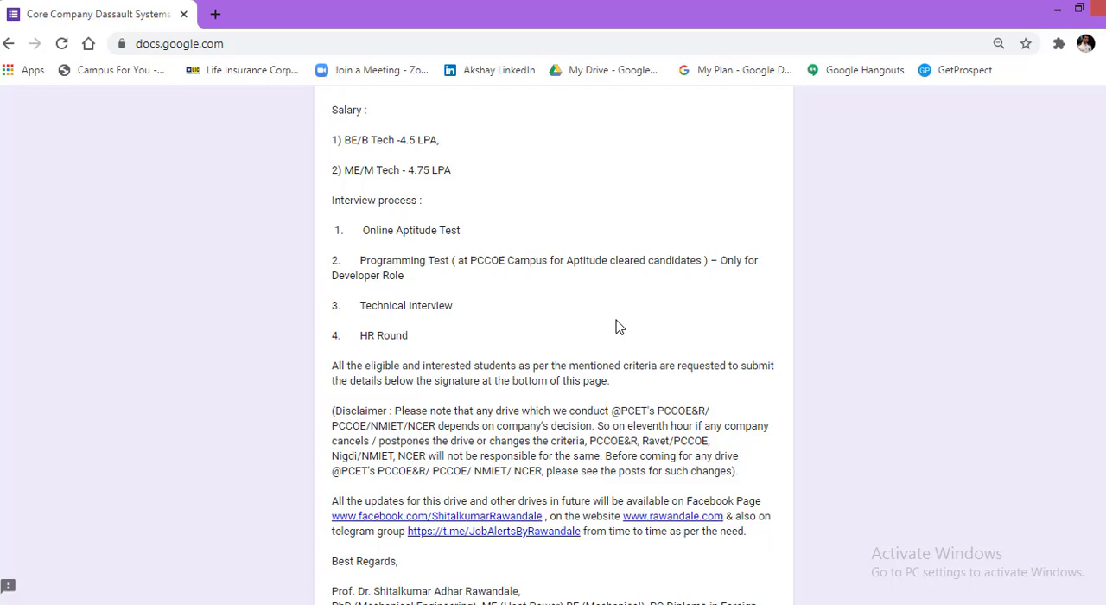
scroll(down, 3)
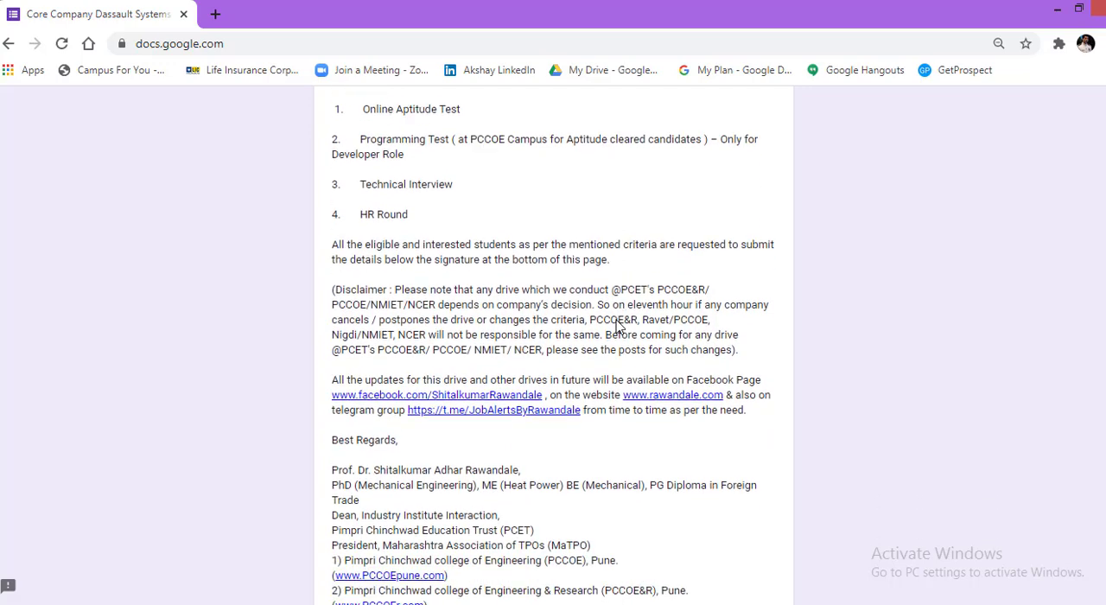
scroll(down, 3)
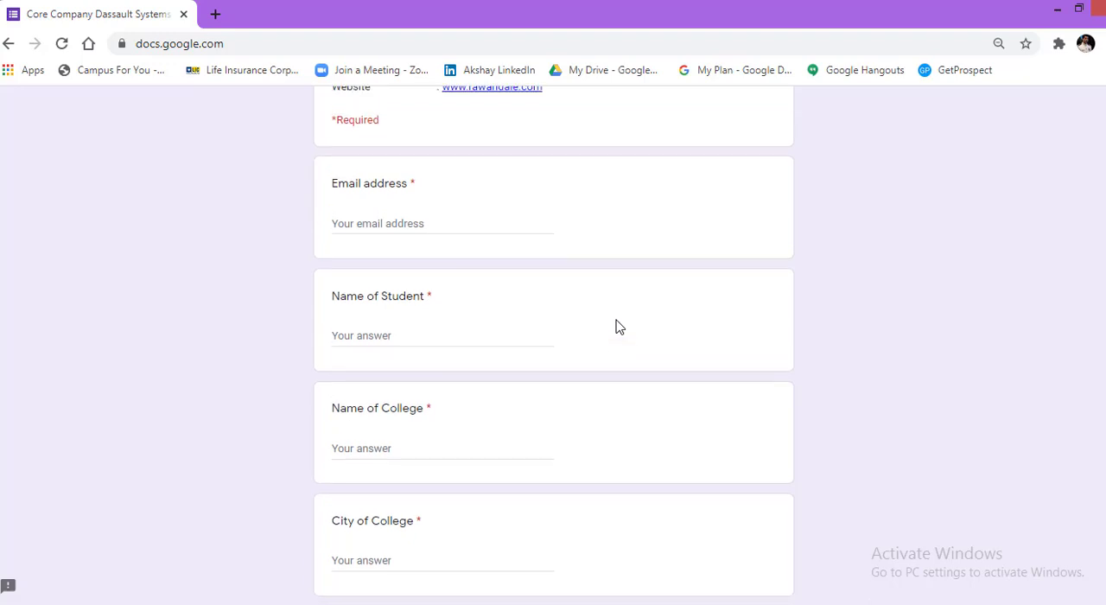
mouse_move(417, 192)
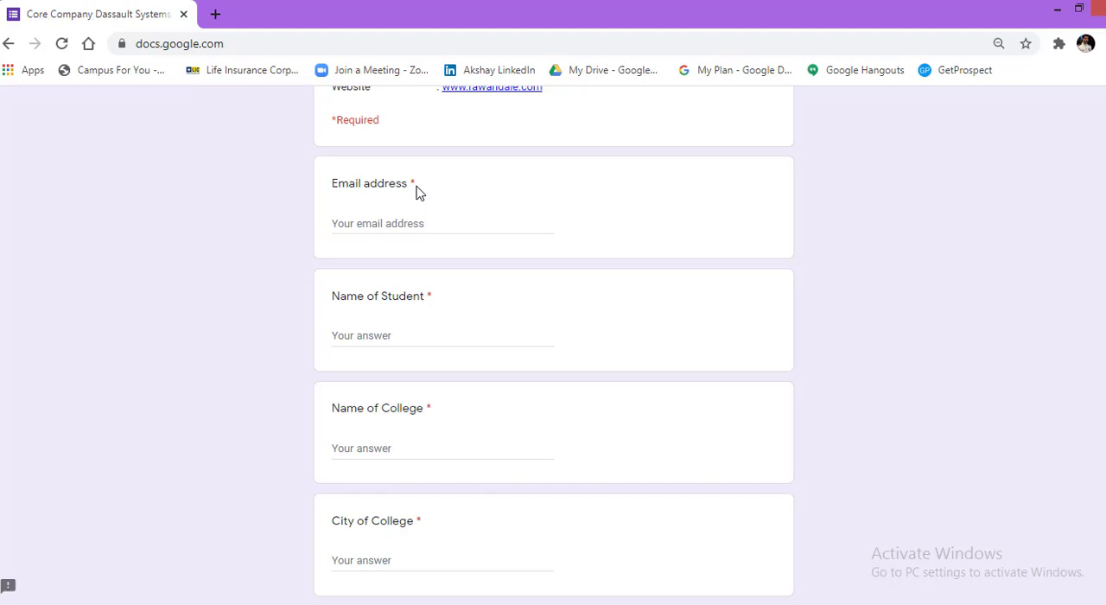
mouse_move(546, 210)
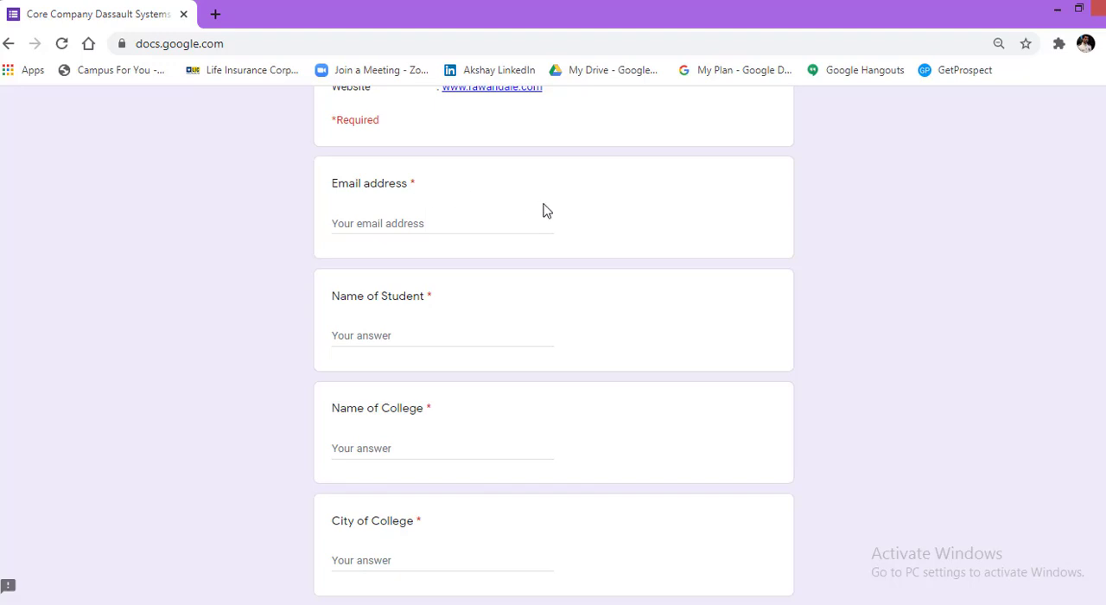
mouse_move(843, 227)
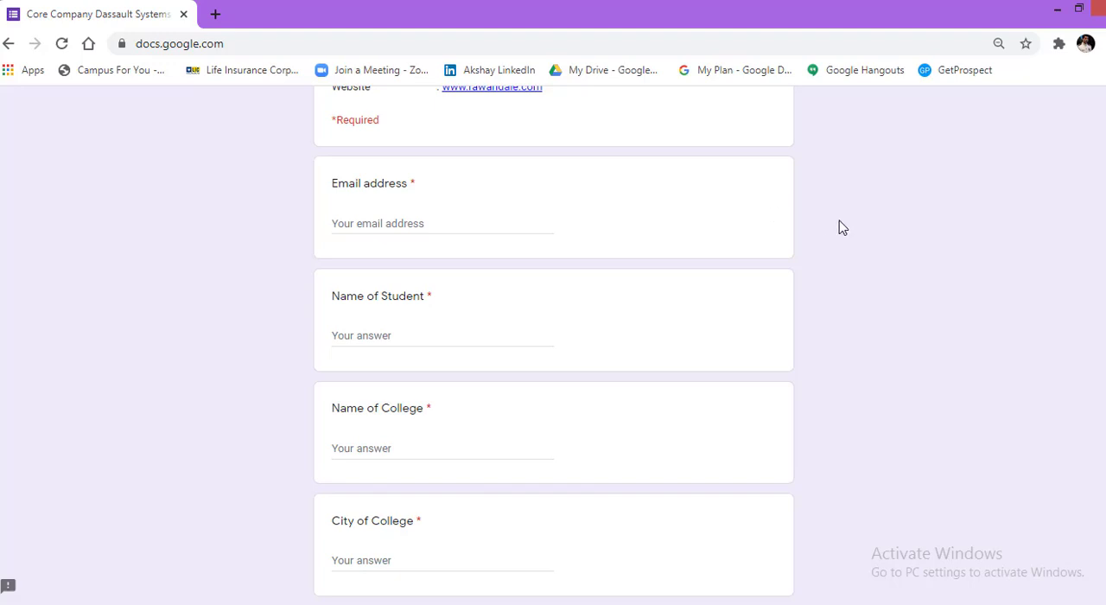
Scroll down to the required State and University questions.
scroll(down, 3)
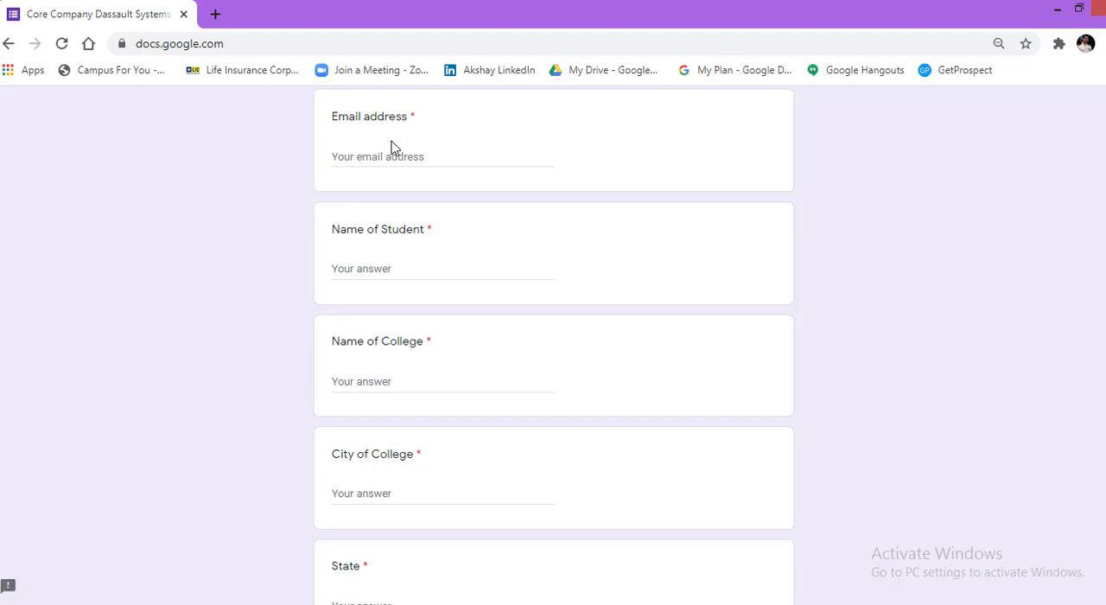
mouse_move(287, 268)
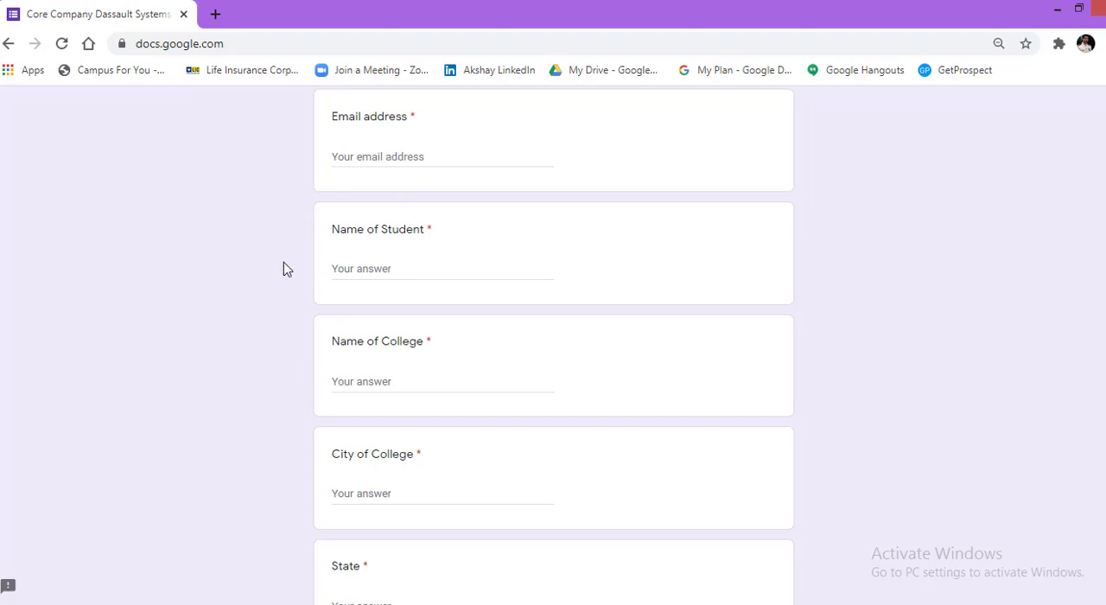
scroll(down, 3)
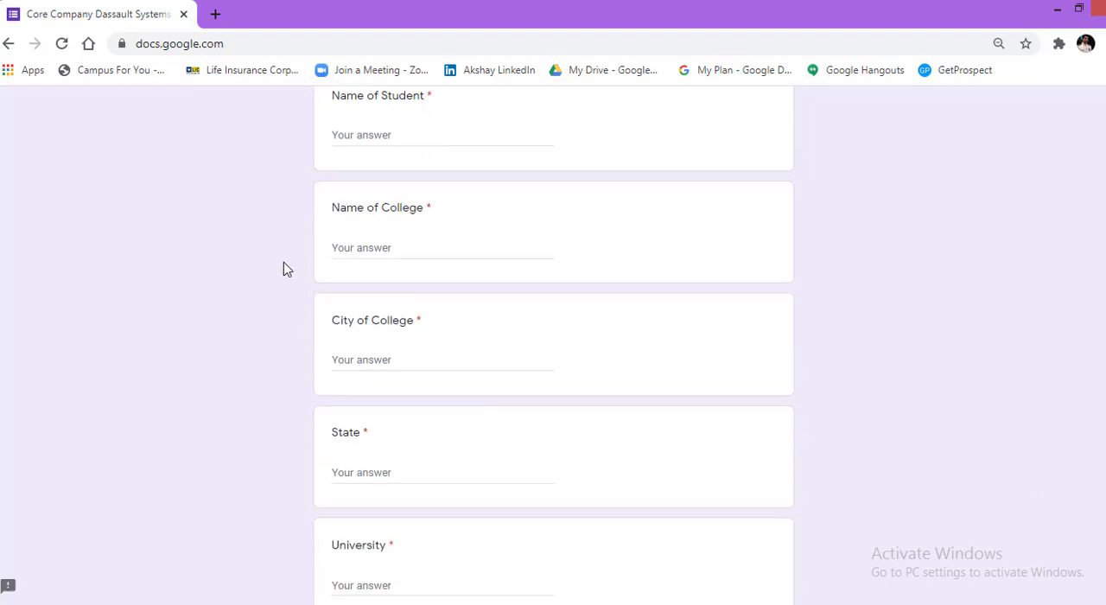
Scroll through Gender, Year of Passing, Course and Branch choices to the SSC, HSC, Diploma and UG percentage fields.
scroll(down, 3)
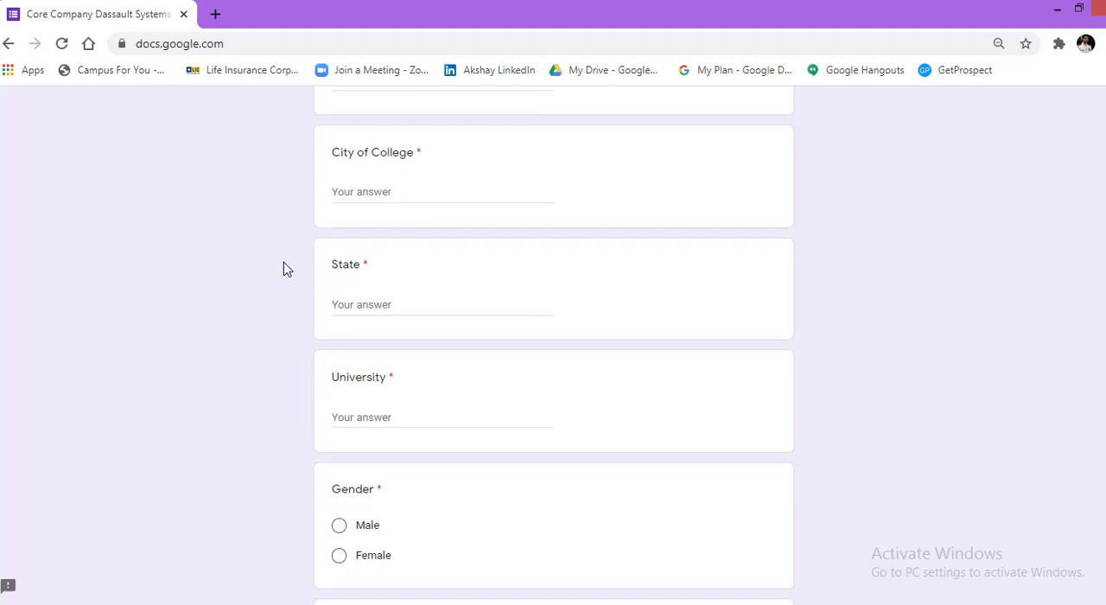
scroll(down, 3)
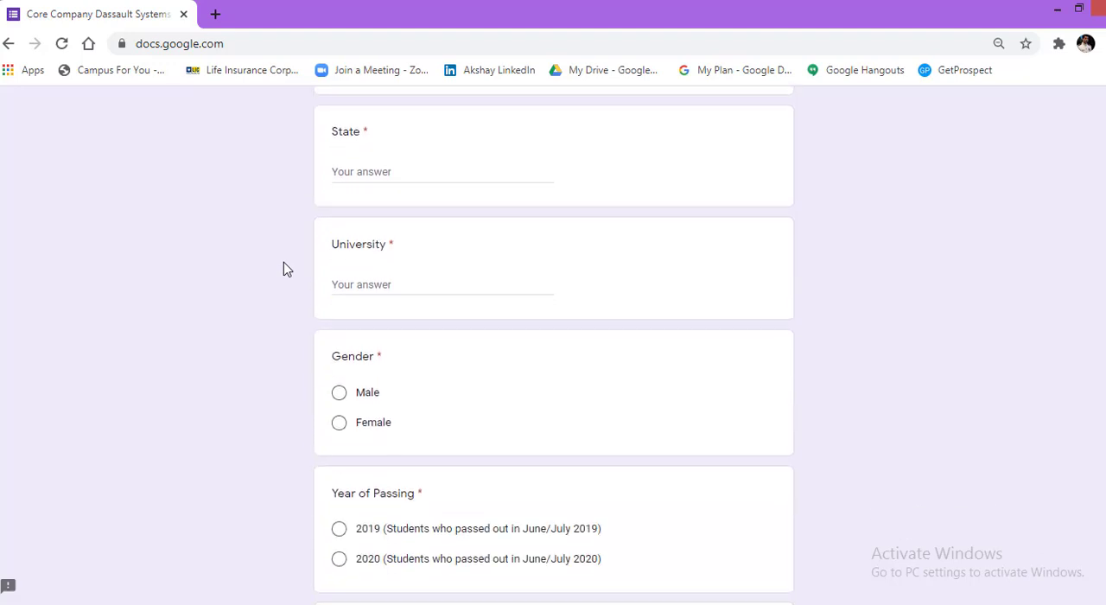
scroll(down, 3)
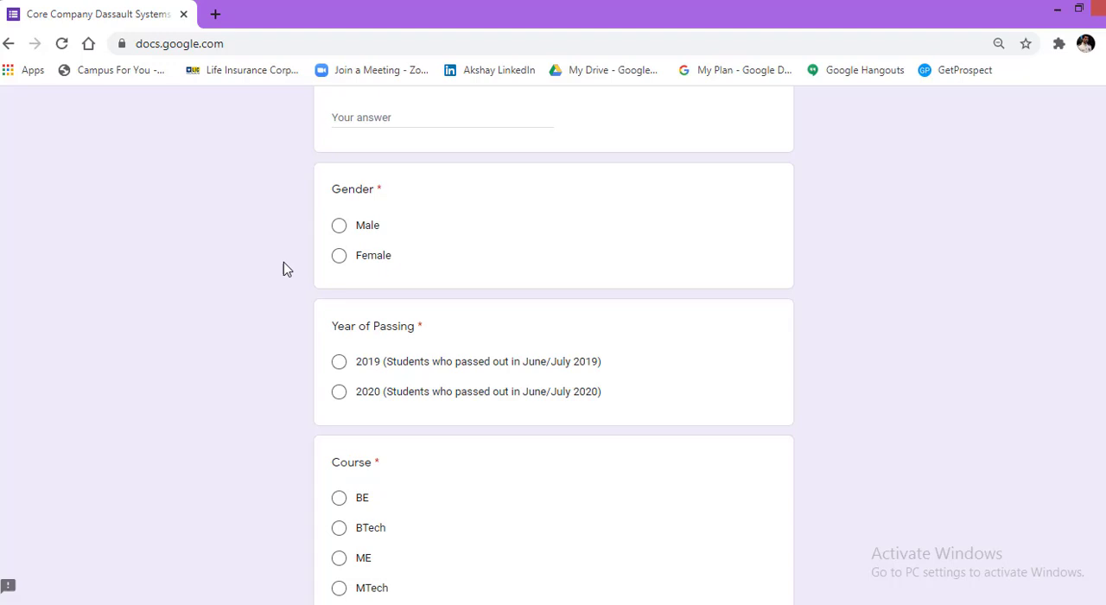
scroll(down, 3)
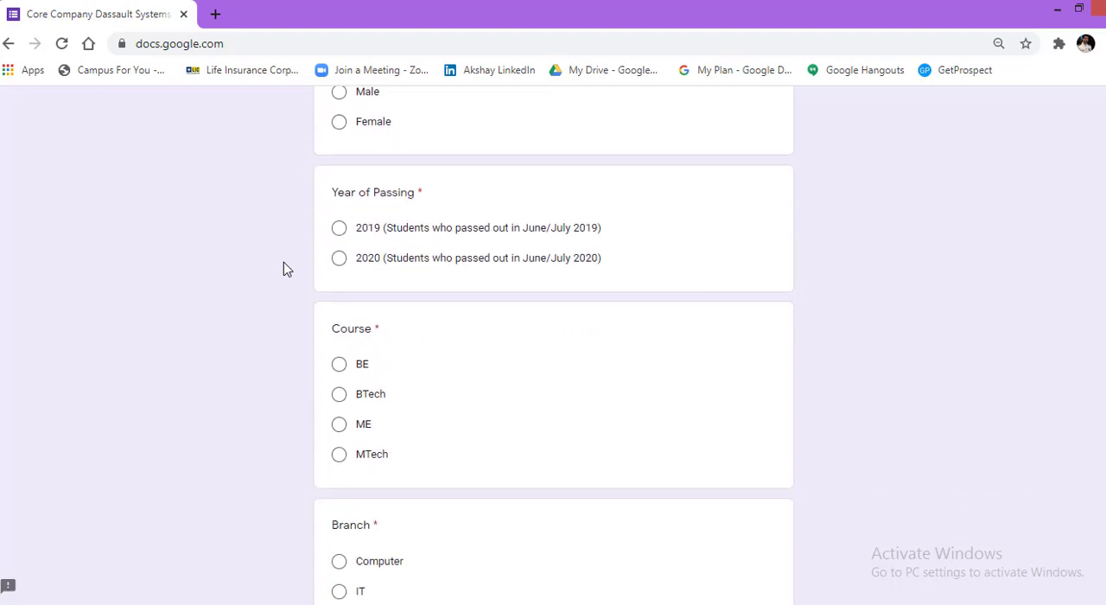
scroll(down, 3)
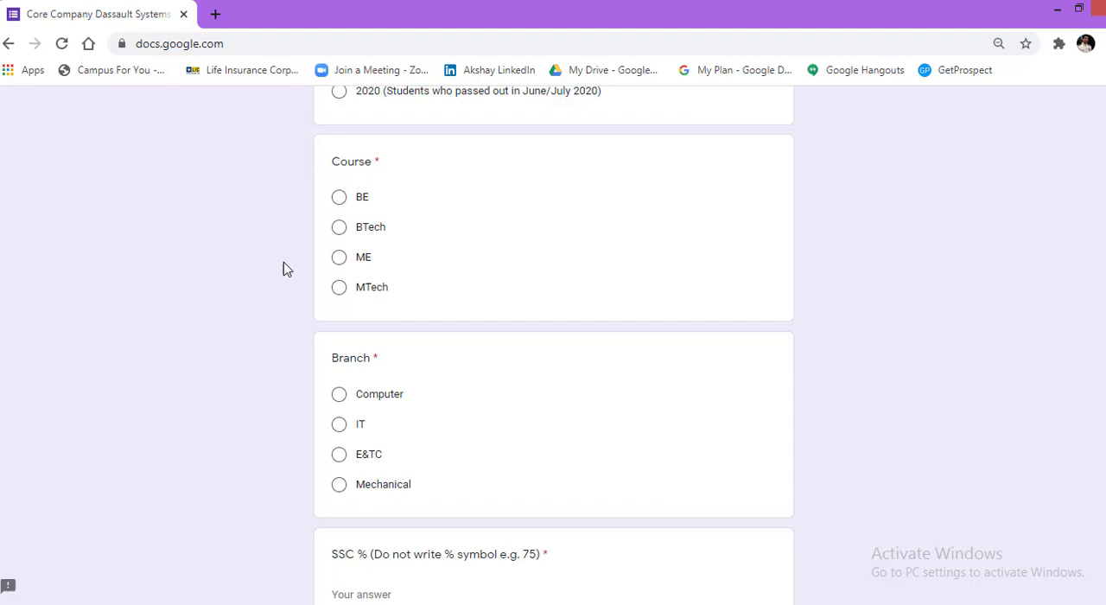
scroll(down, 3)
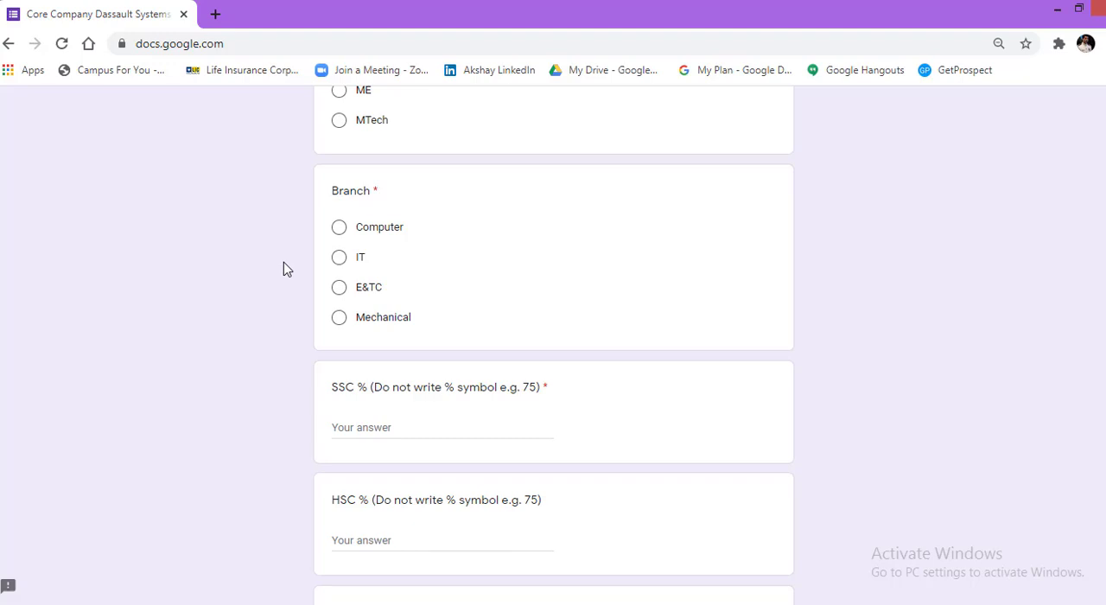
scroll(down, 3)
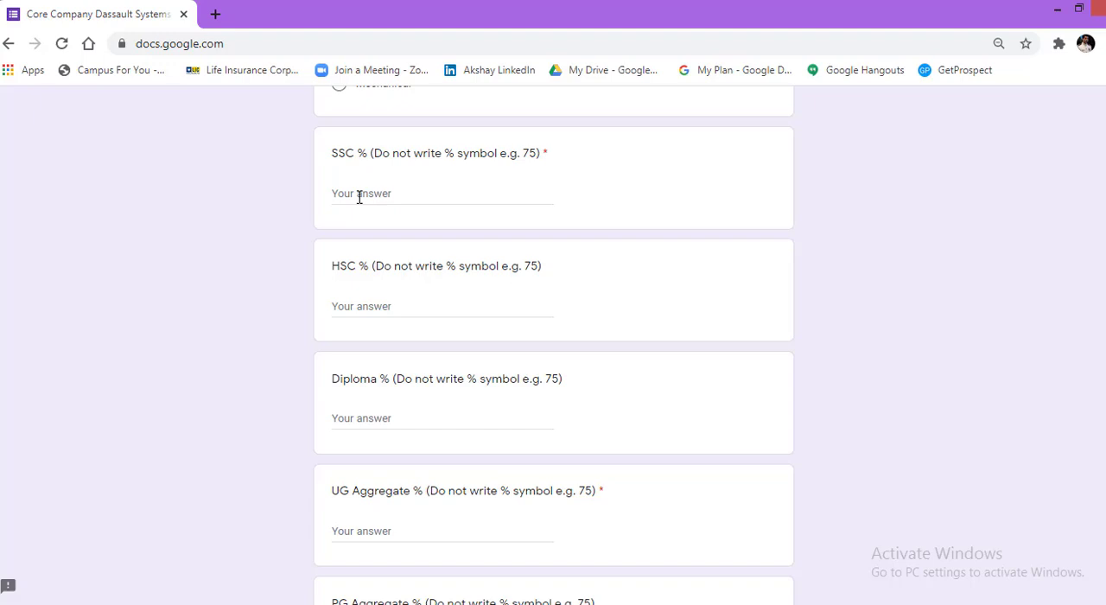
click(410, 193)
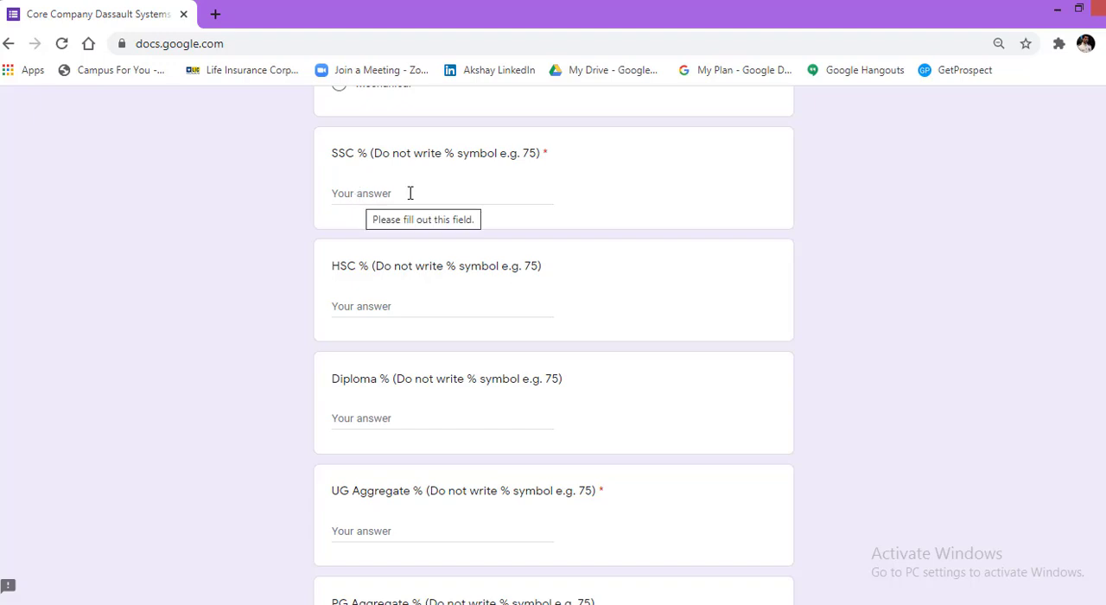
mouse_move(448, 160)
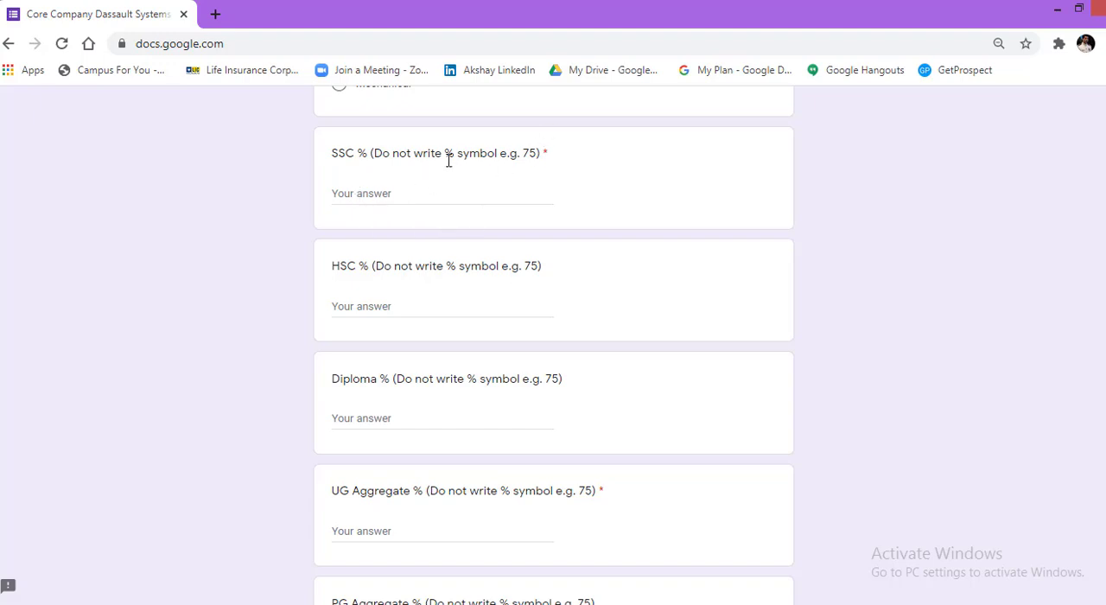
mouse_move(453, 156)
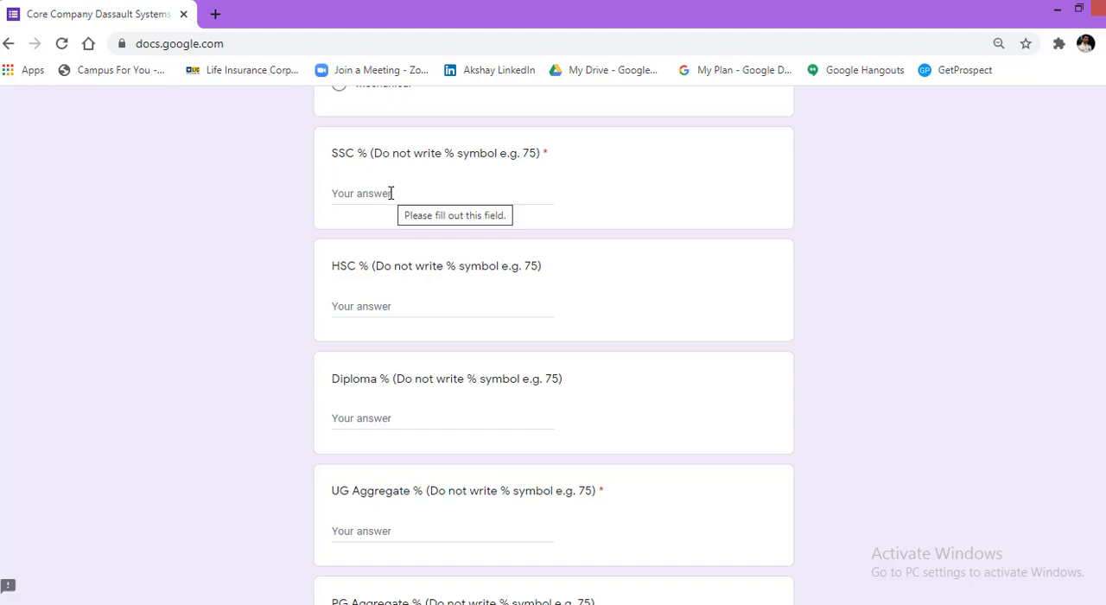
mouse_move(321, 304)
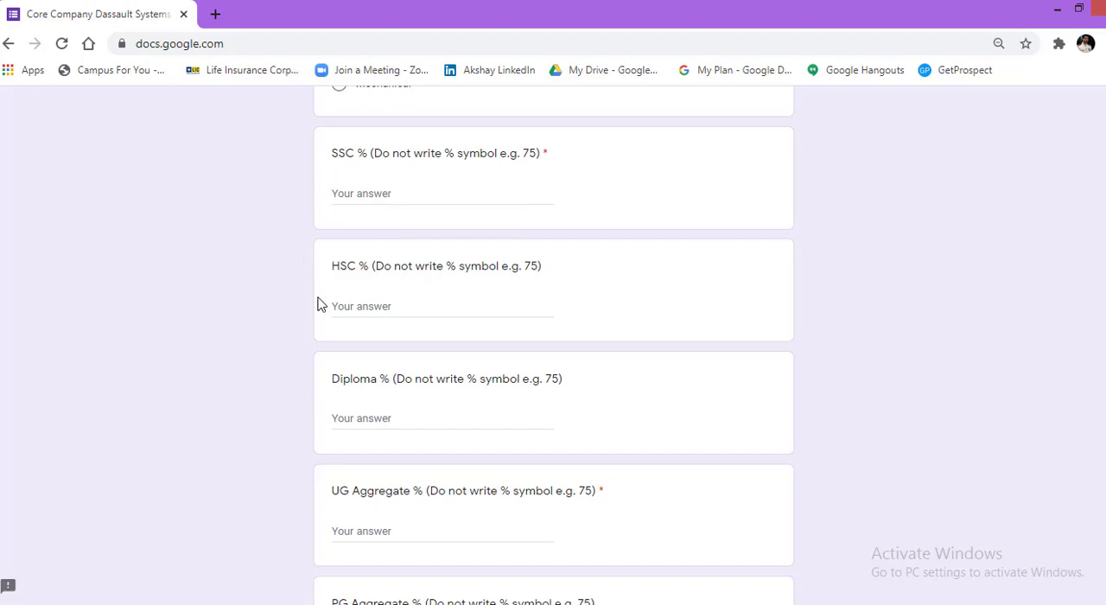
mouse_move(328, 379)
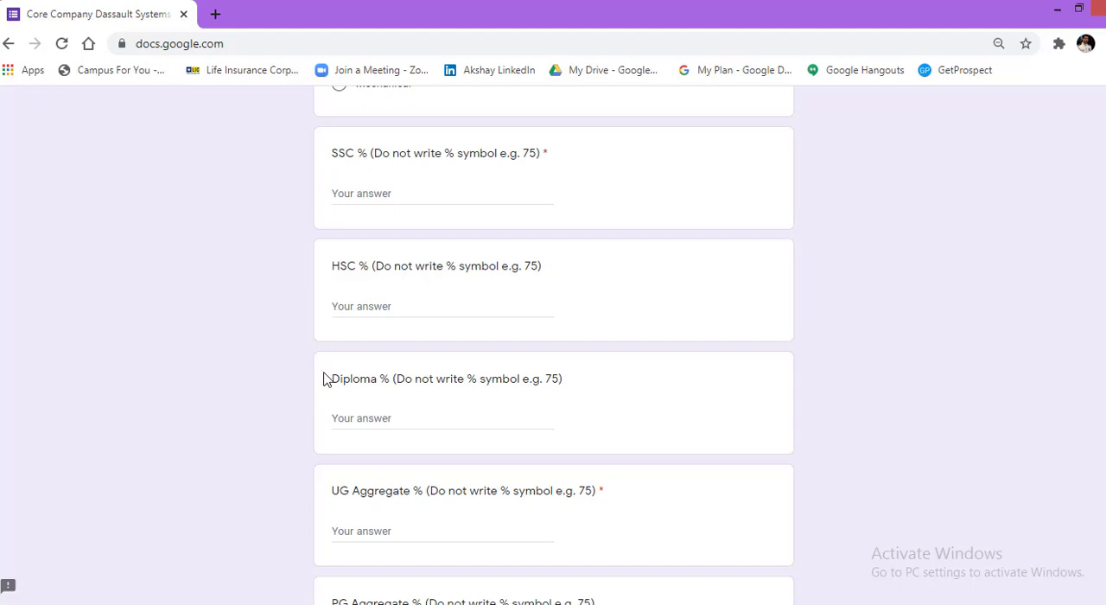
mouse_move(271, 463)
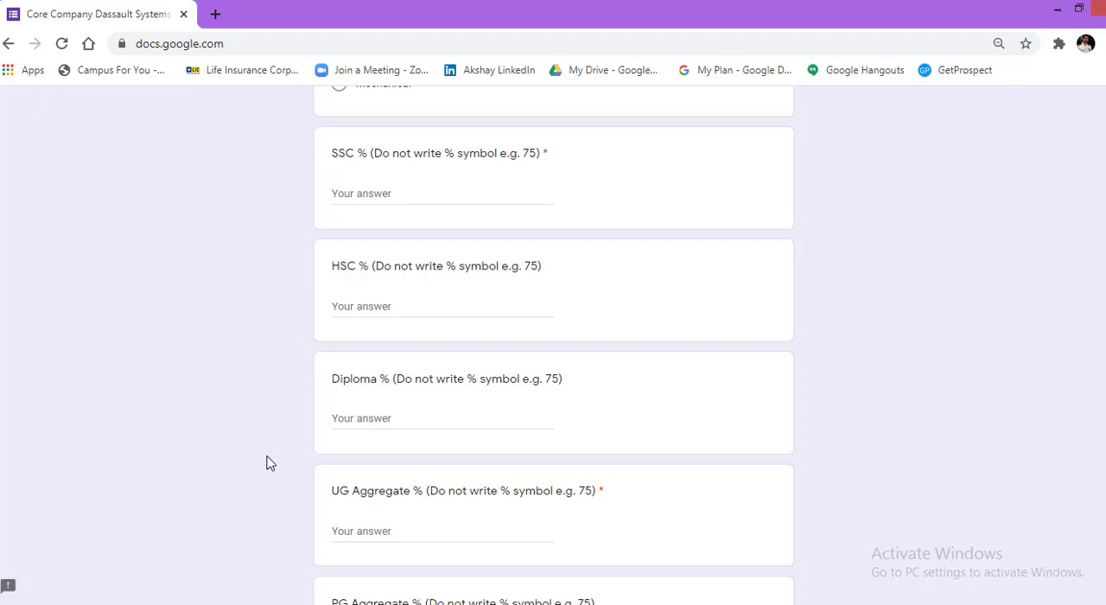
scroll(down, 3)
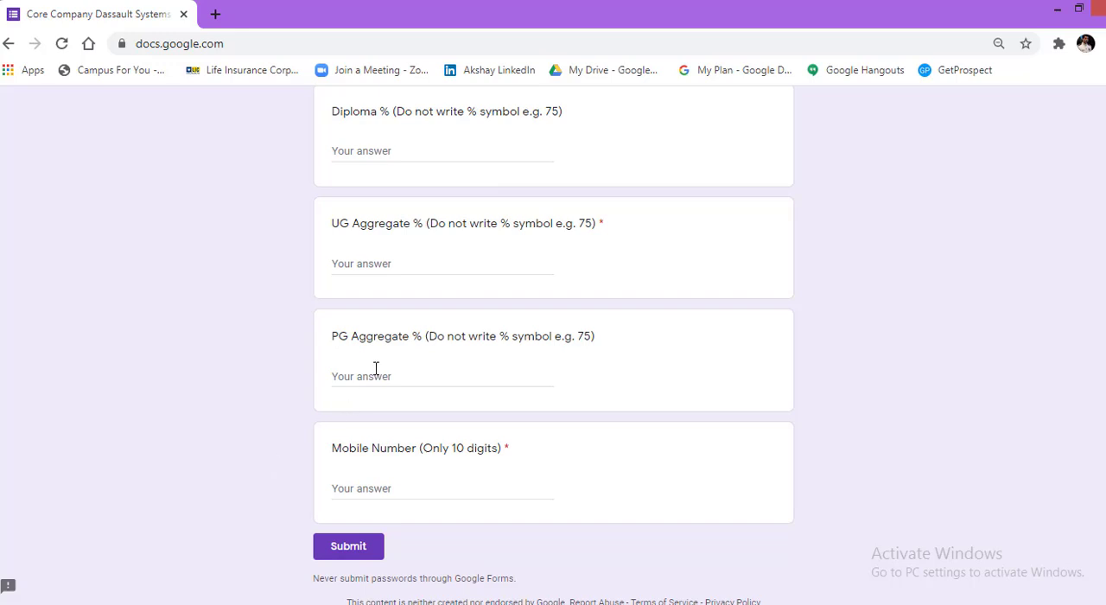
Select the Mobile Number box near the Submit button, then scroll back to the form's title and greeting.
click(348, 546)
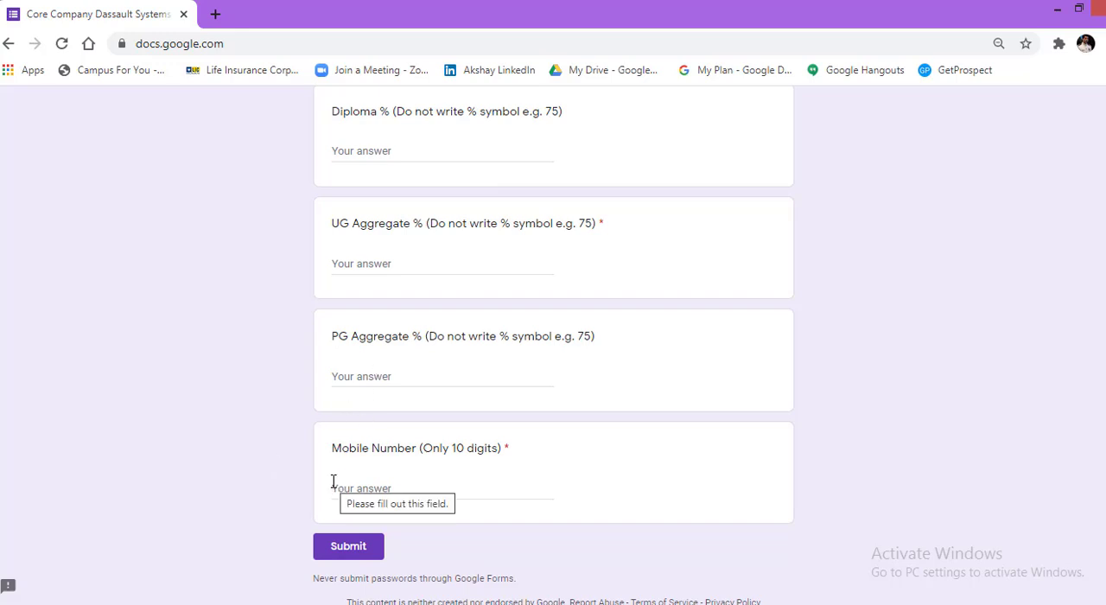
mouse_move(294, 492)
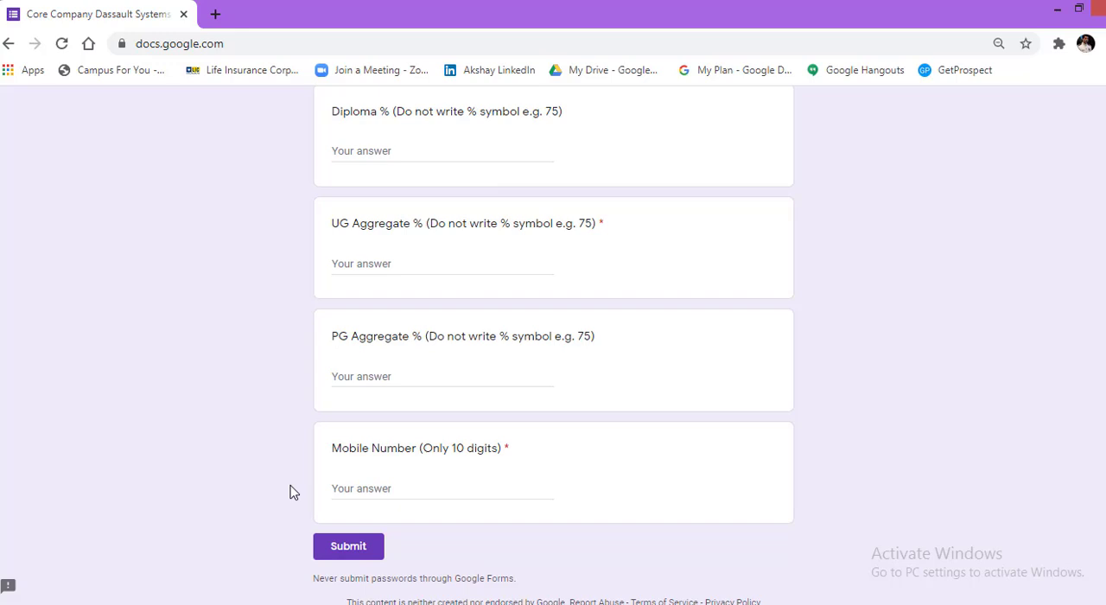
mouse_move(349, 547)
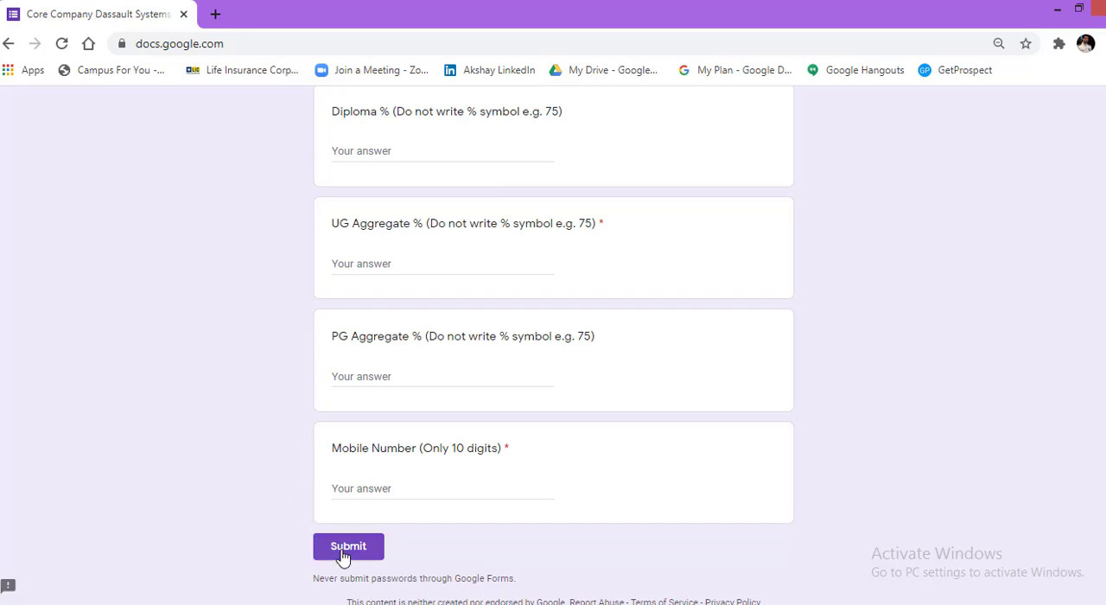
mouse_move(255, 475)
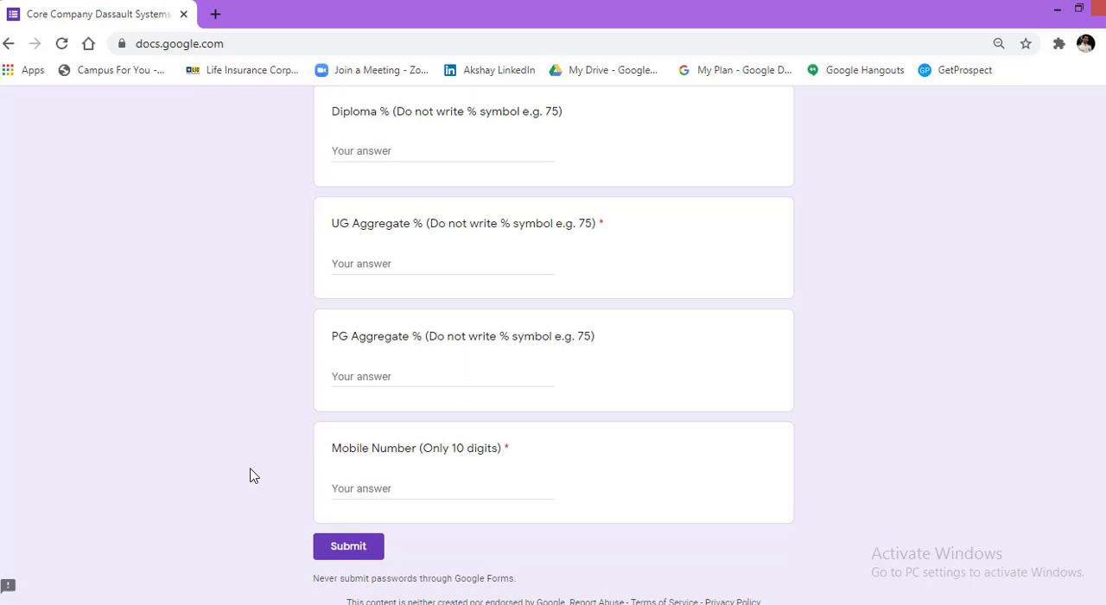
scroll(up, 3)
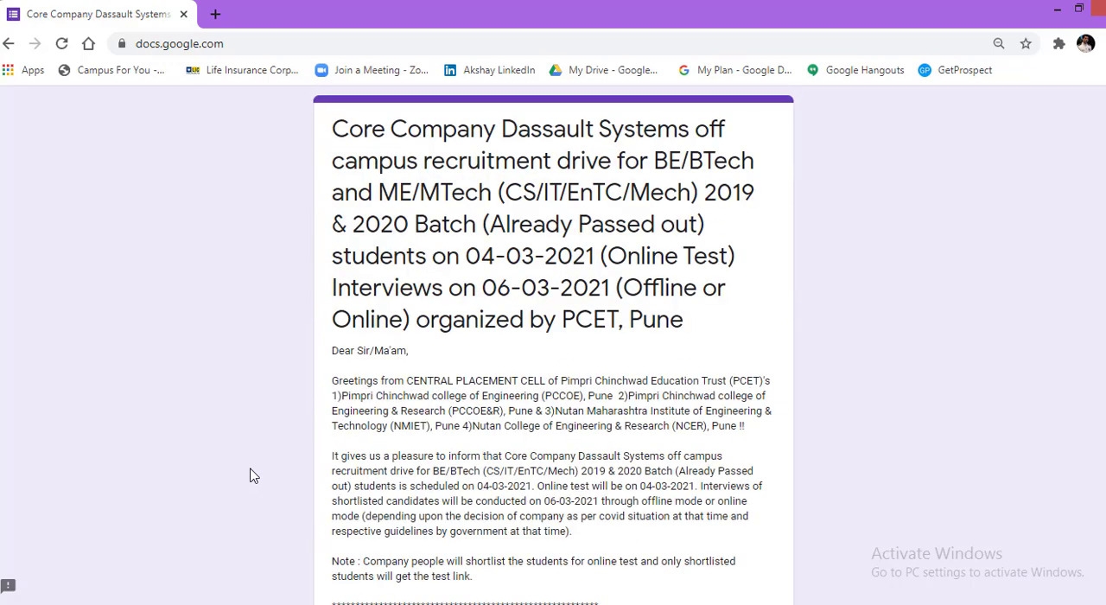